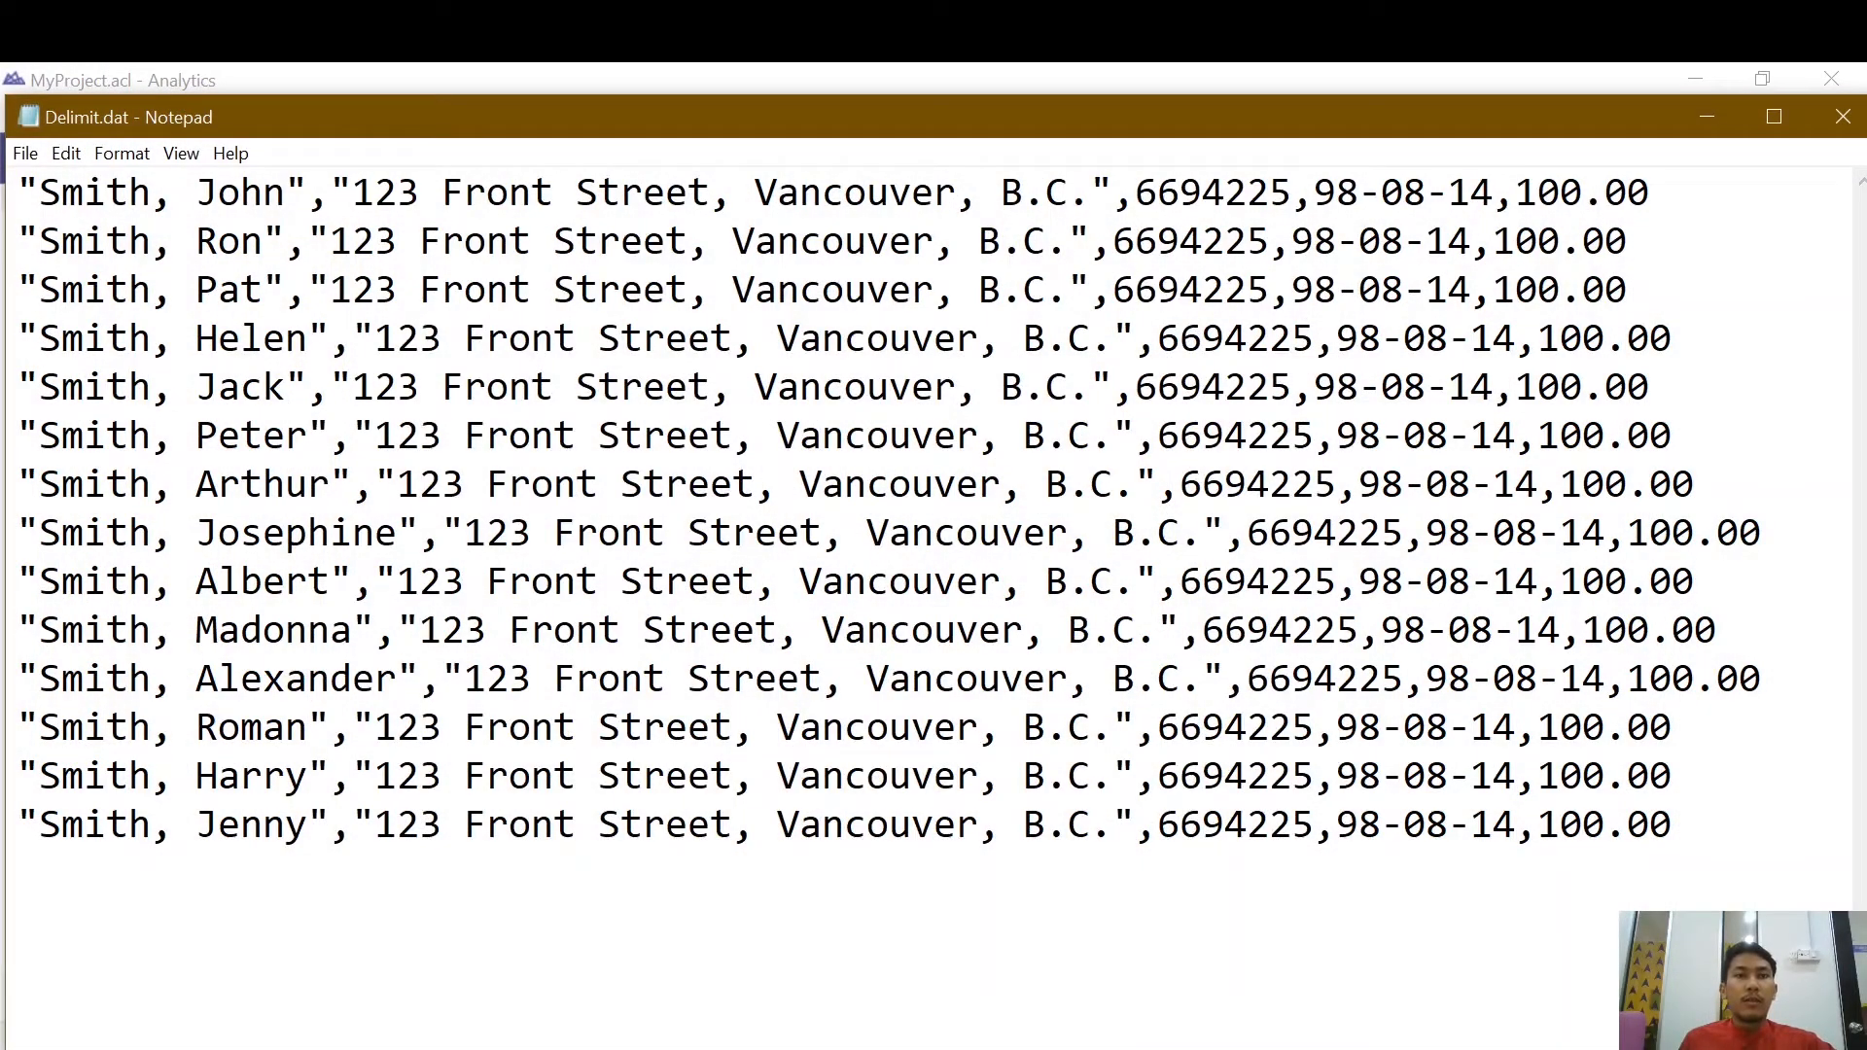
Review the comma-separated customer records in Delimit.dat, then return to the Analytics project window.
{"action": "left_click", "coordinate": [1691, 581]}
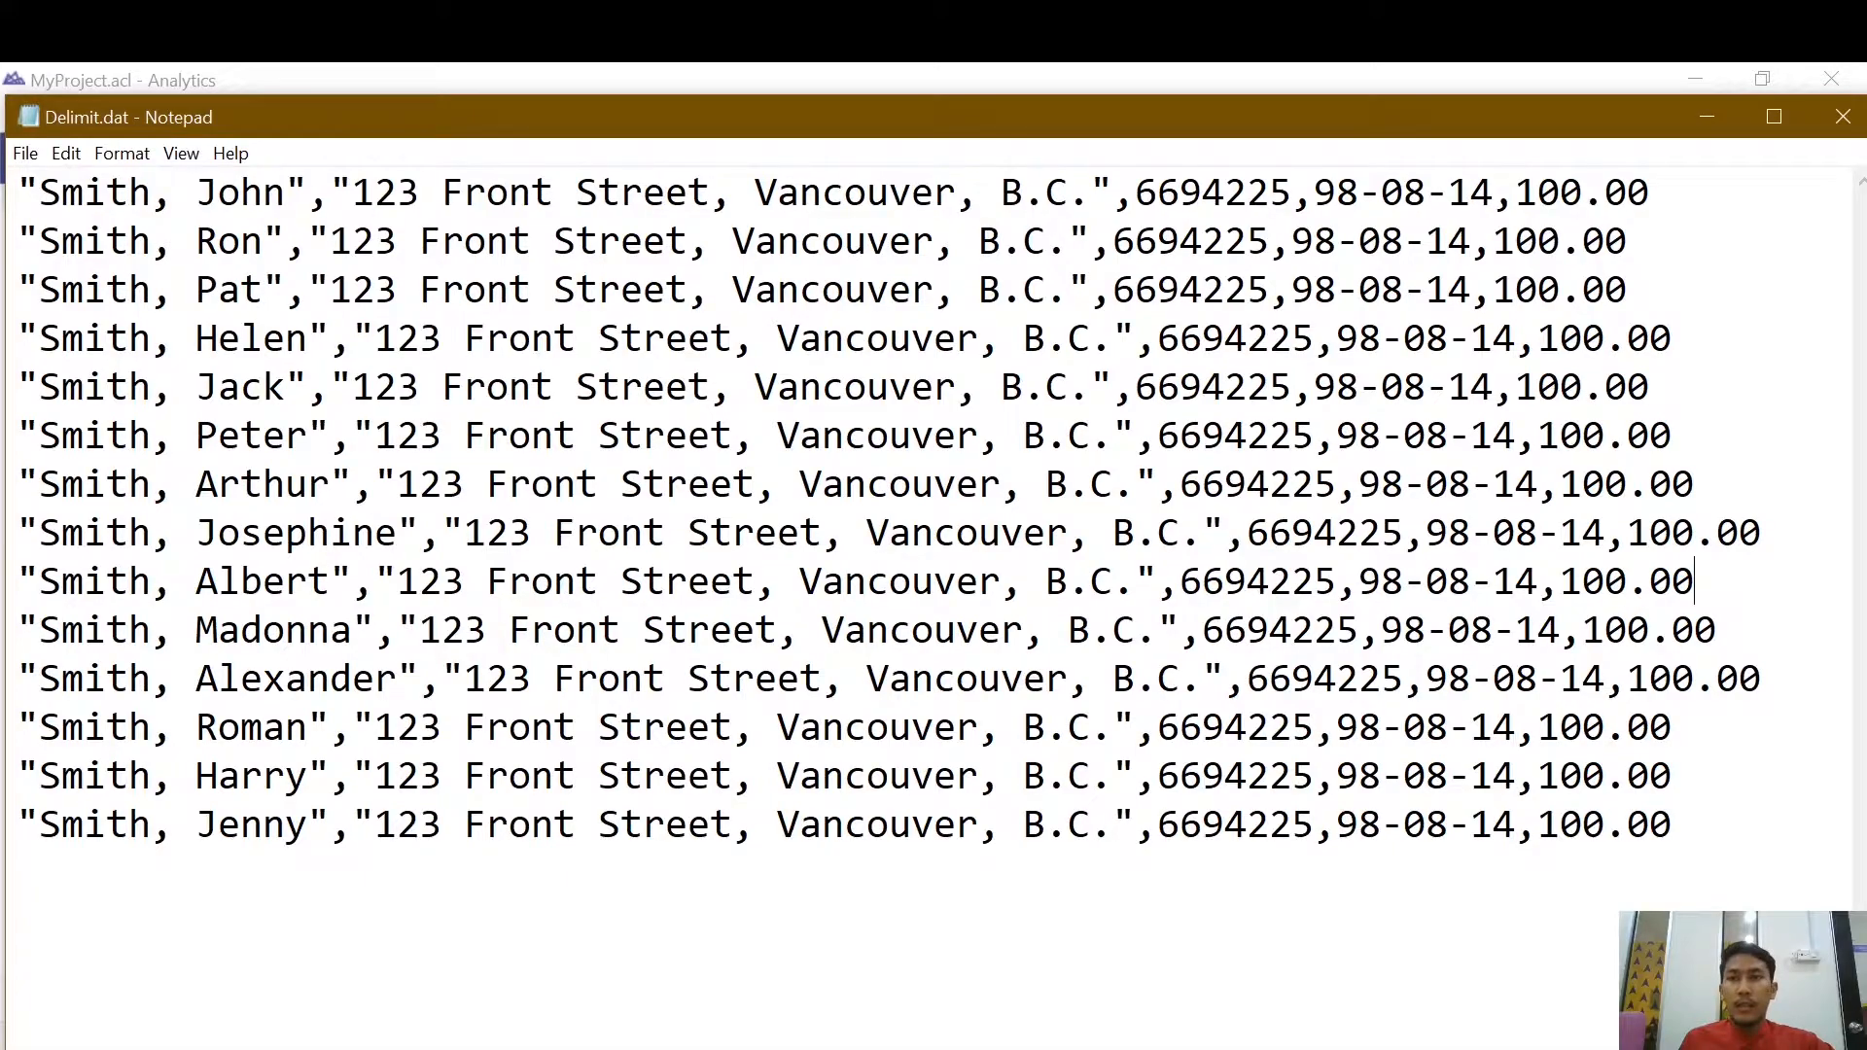
{"action": "triple_click", "coordinate": [809, 241]}
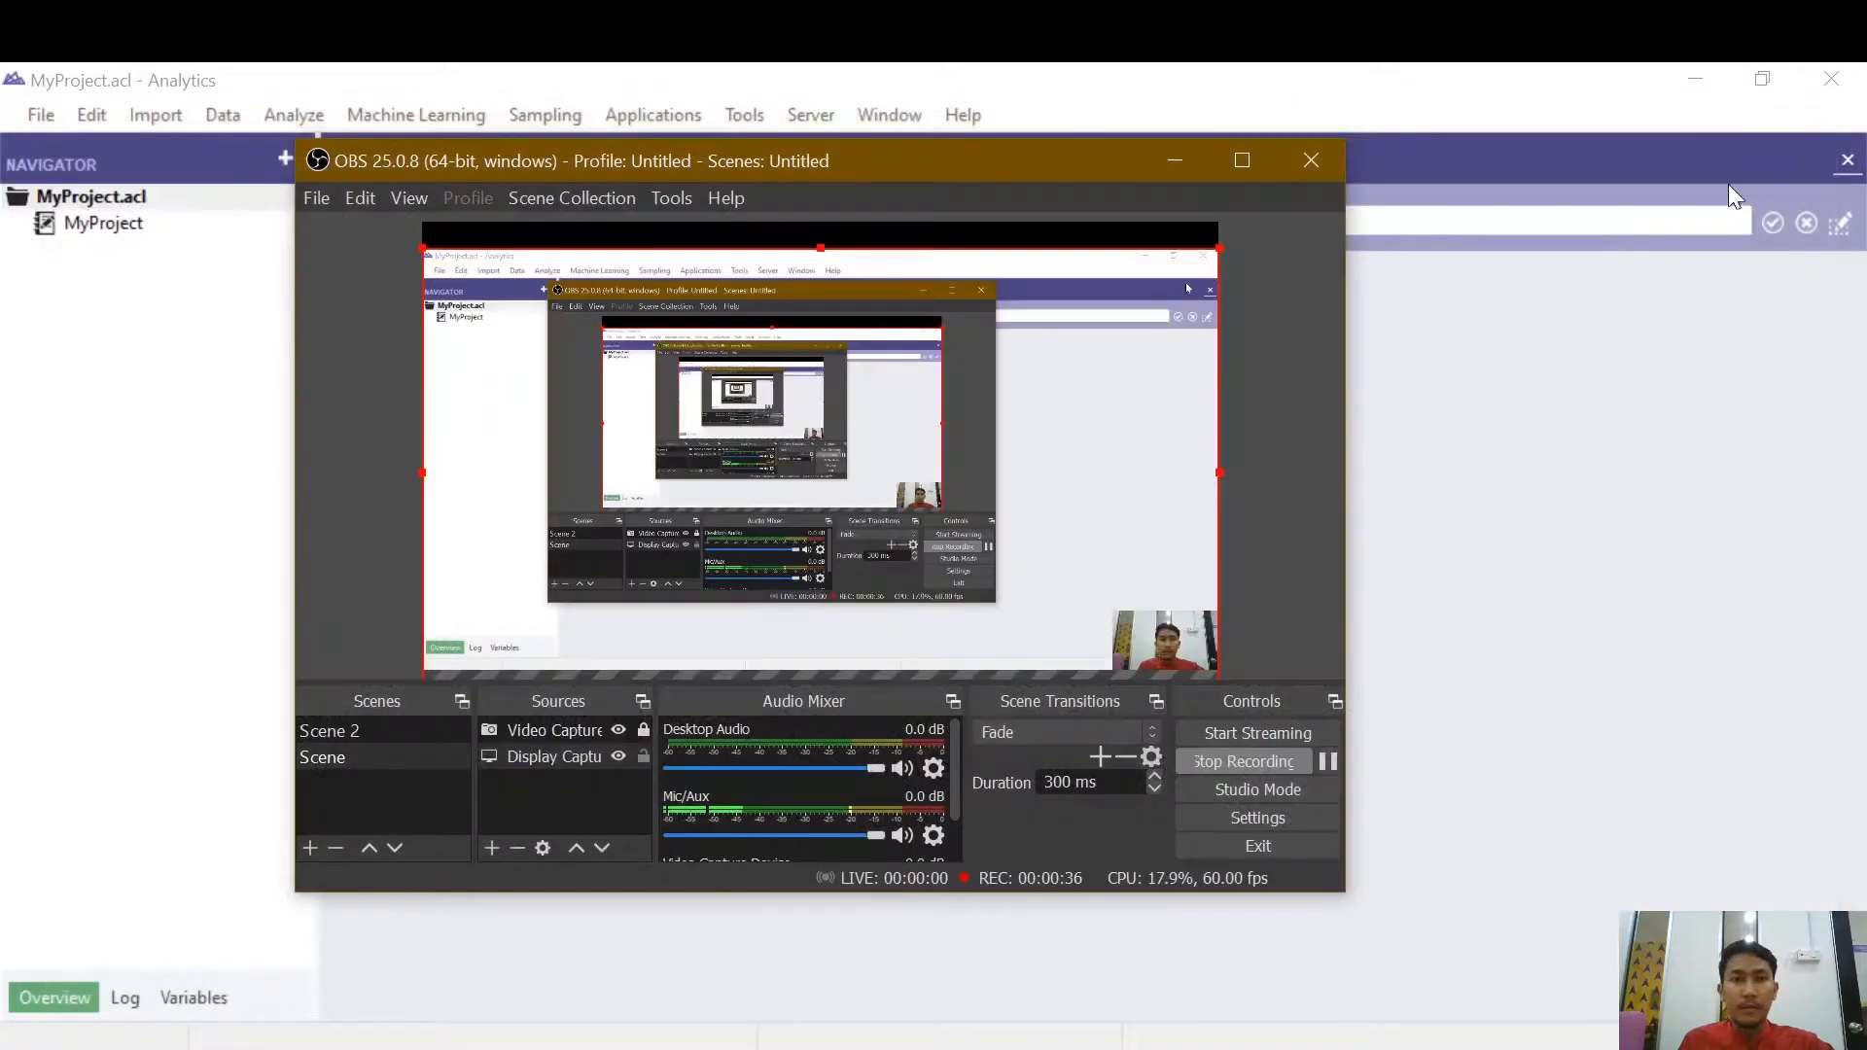
Start a file import from disk in MyProject.acl and pick Delimit.dat in the file chooser.
{"action": "left_click", "coordinate": [1308, 159]}
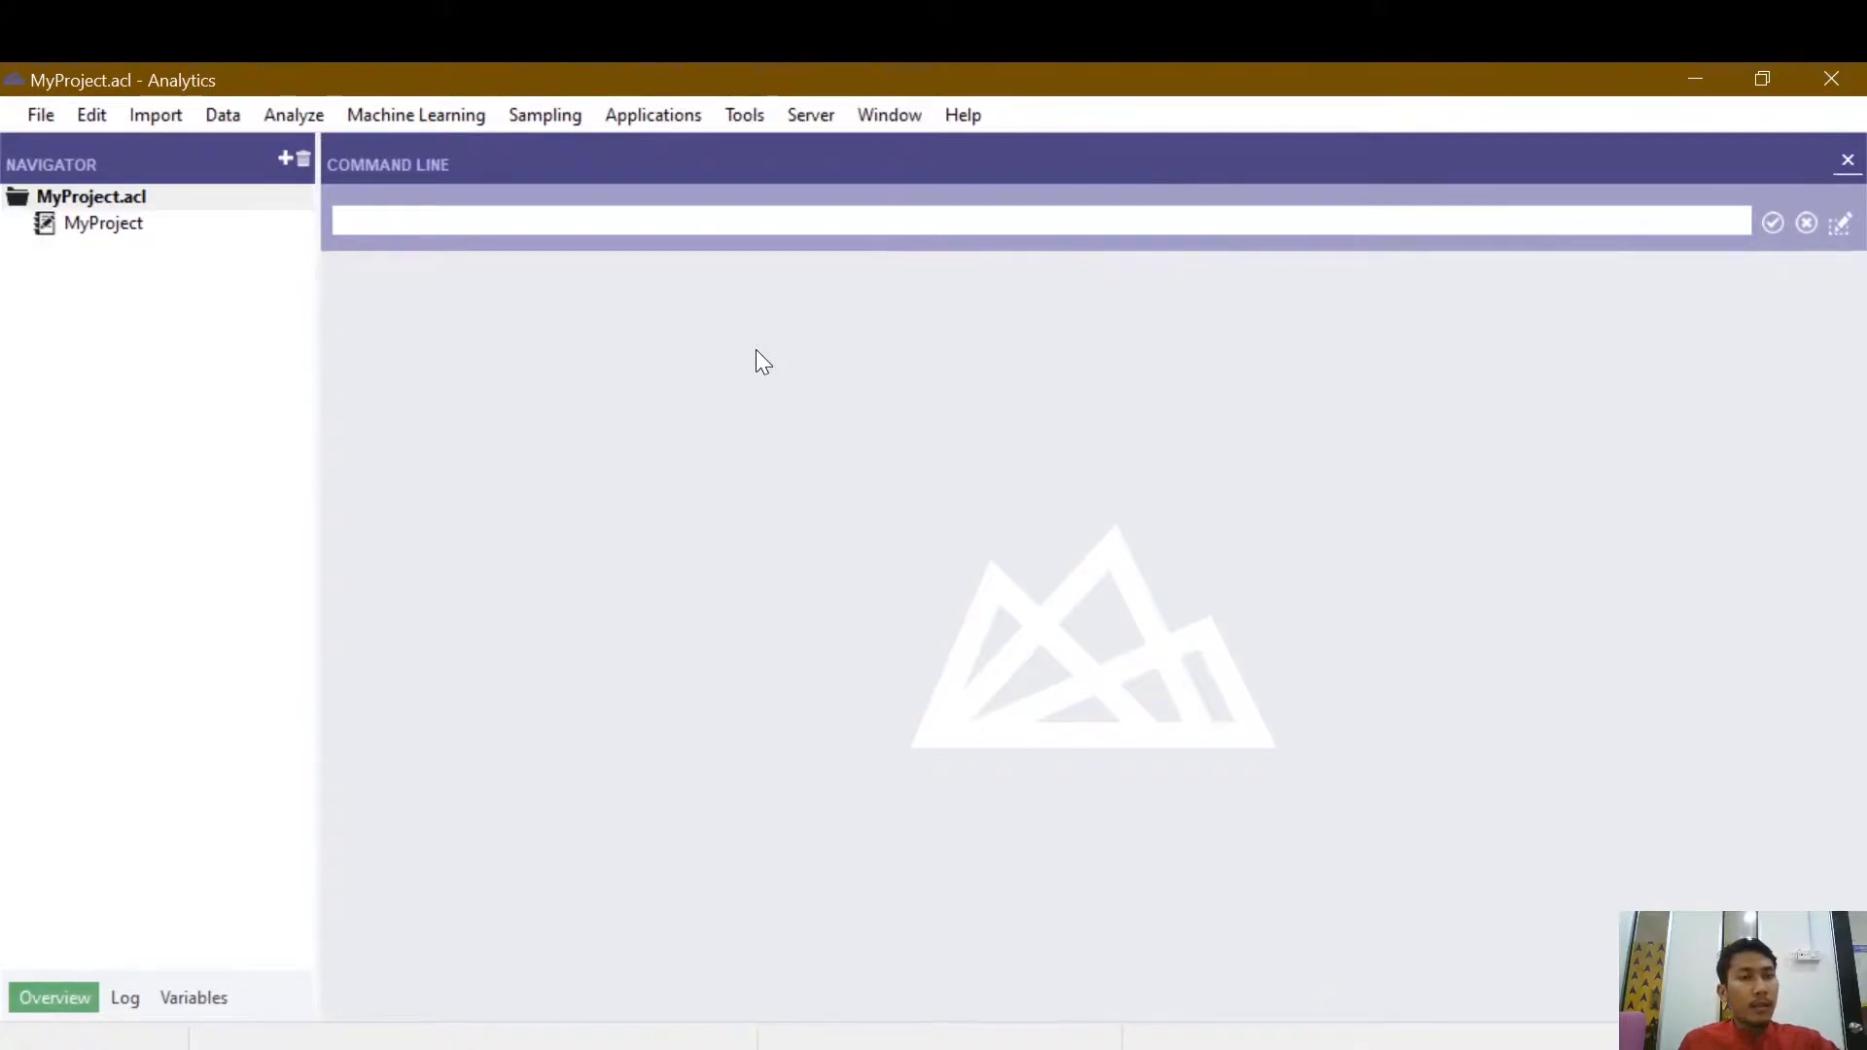
{"action": "mouse_move", "coordinate": [118, 317]}
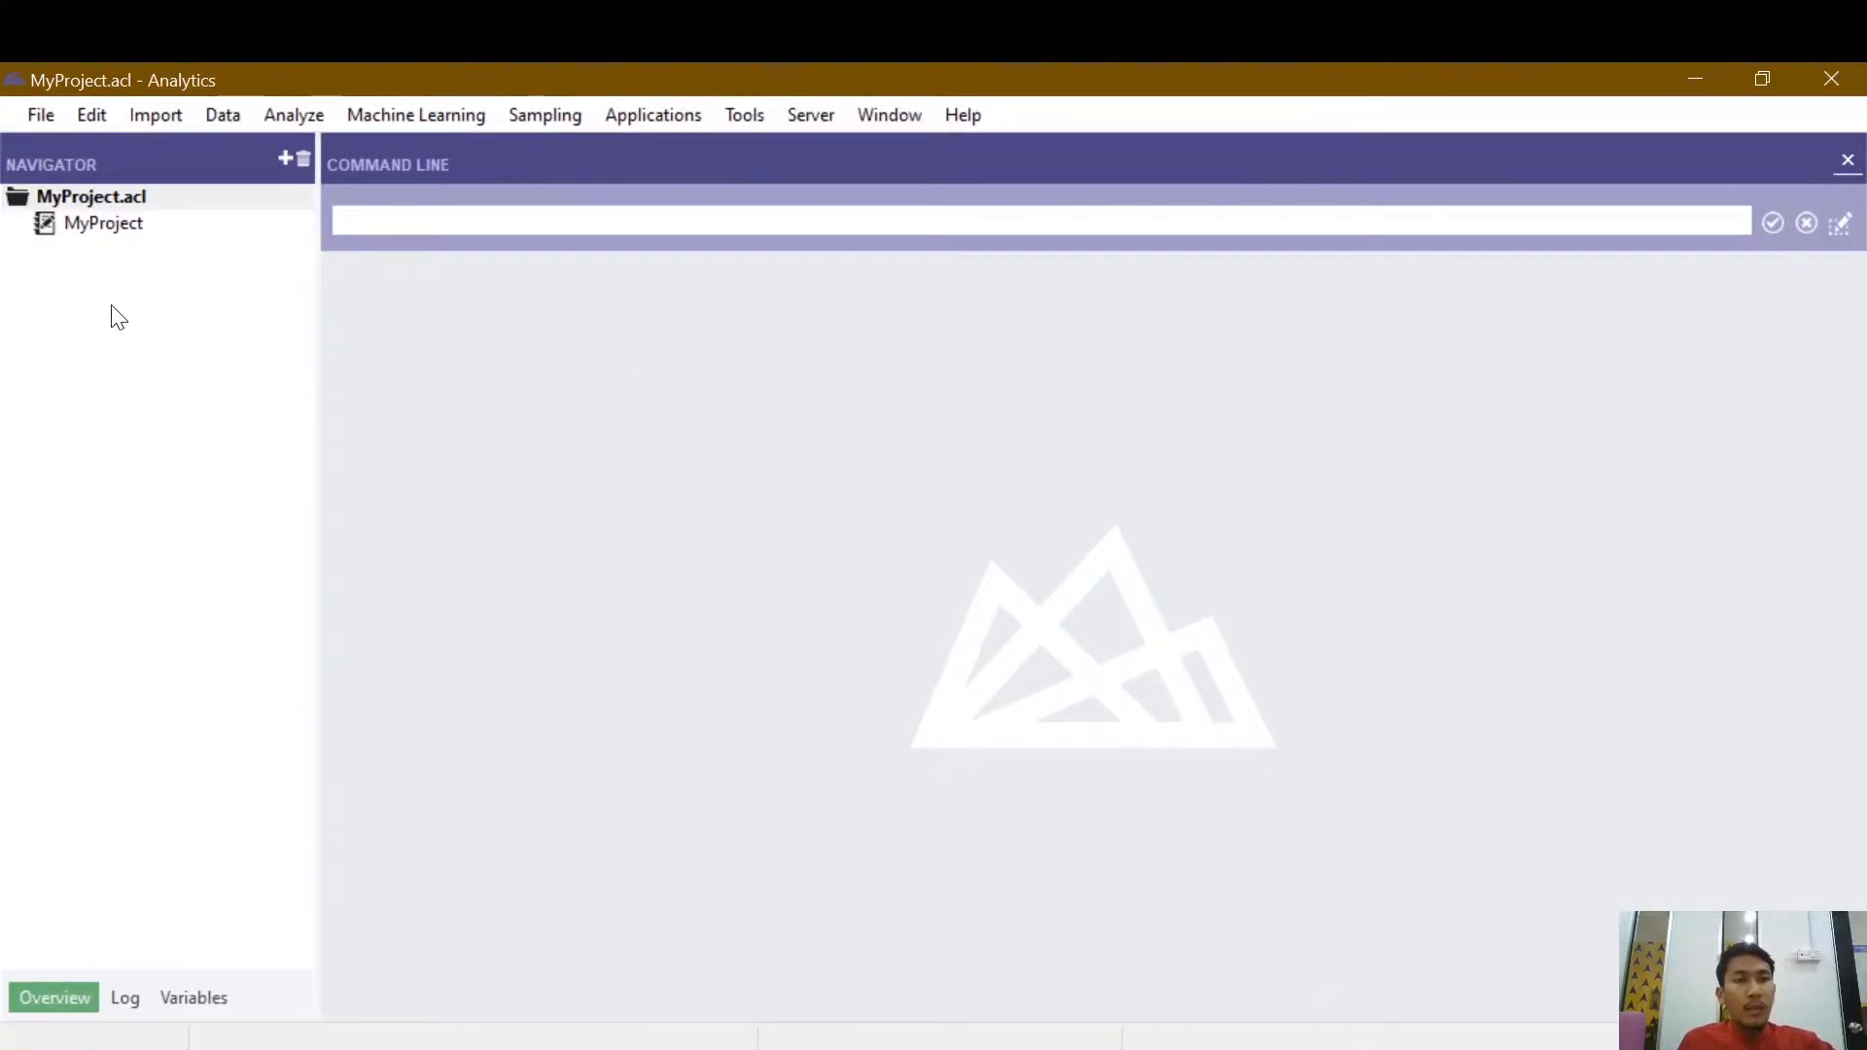
{"action": "left_click", "coordinate": [91, 196]}
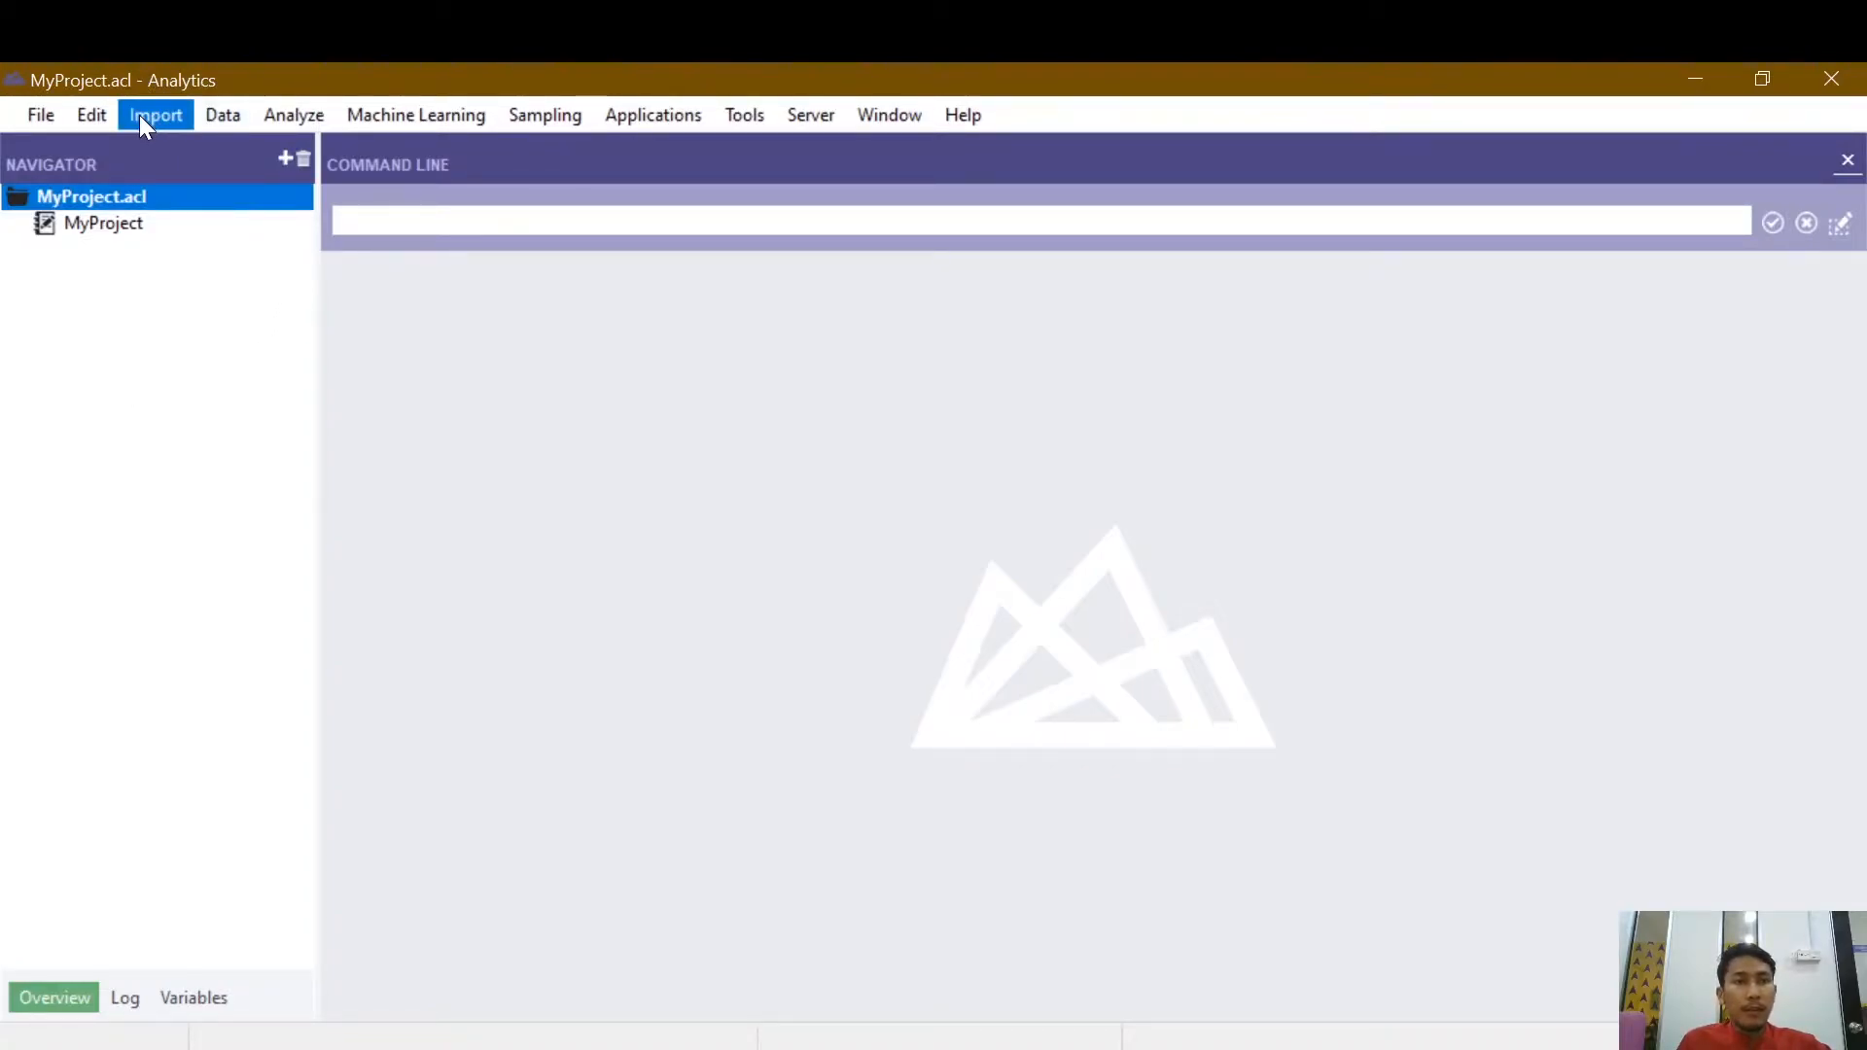
{"action": "left_click", "coordinate": [156, 114]}
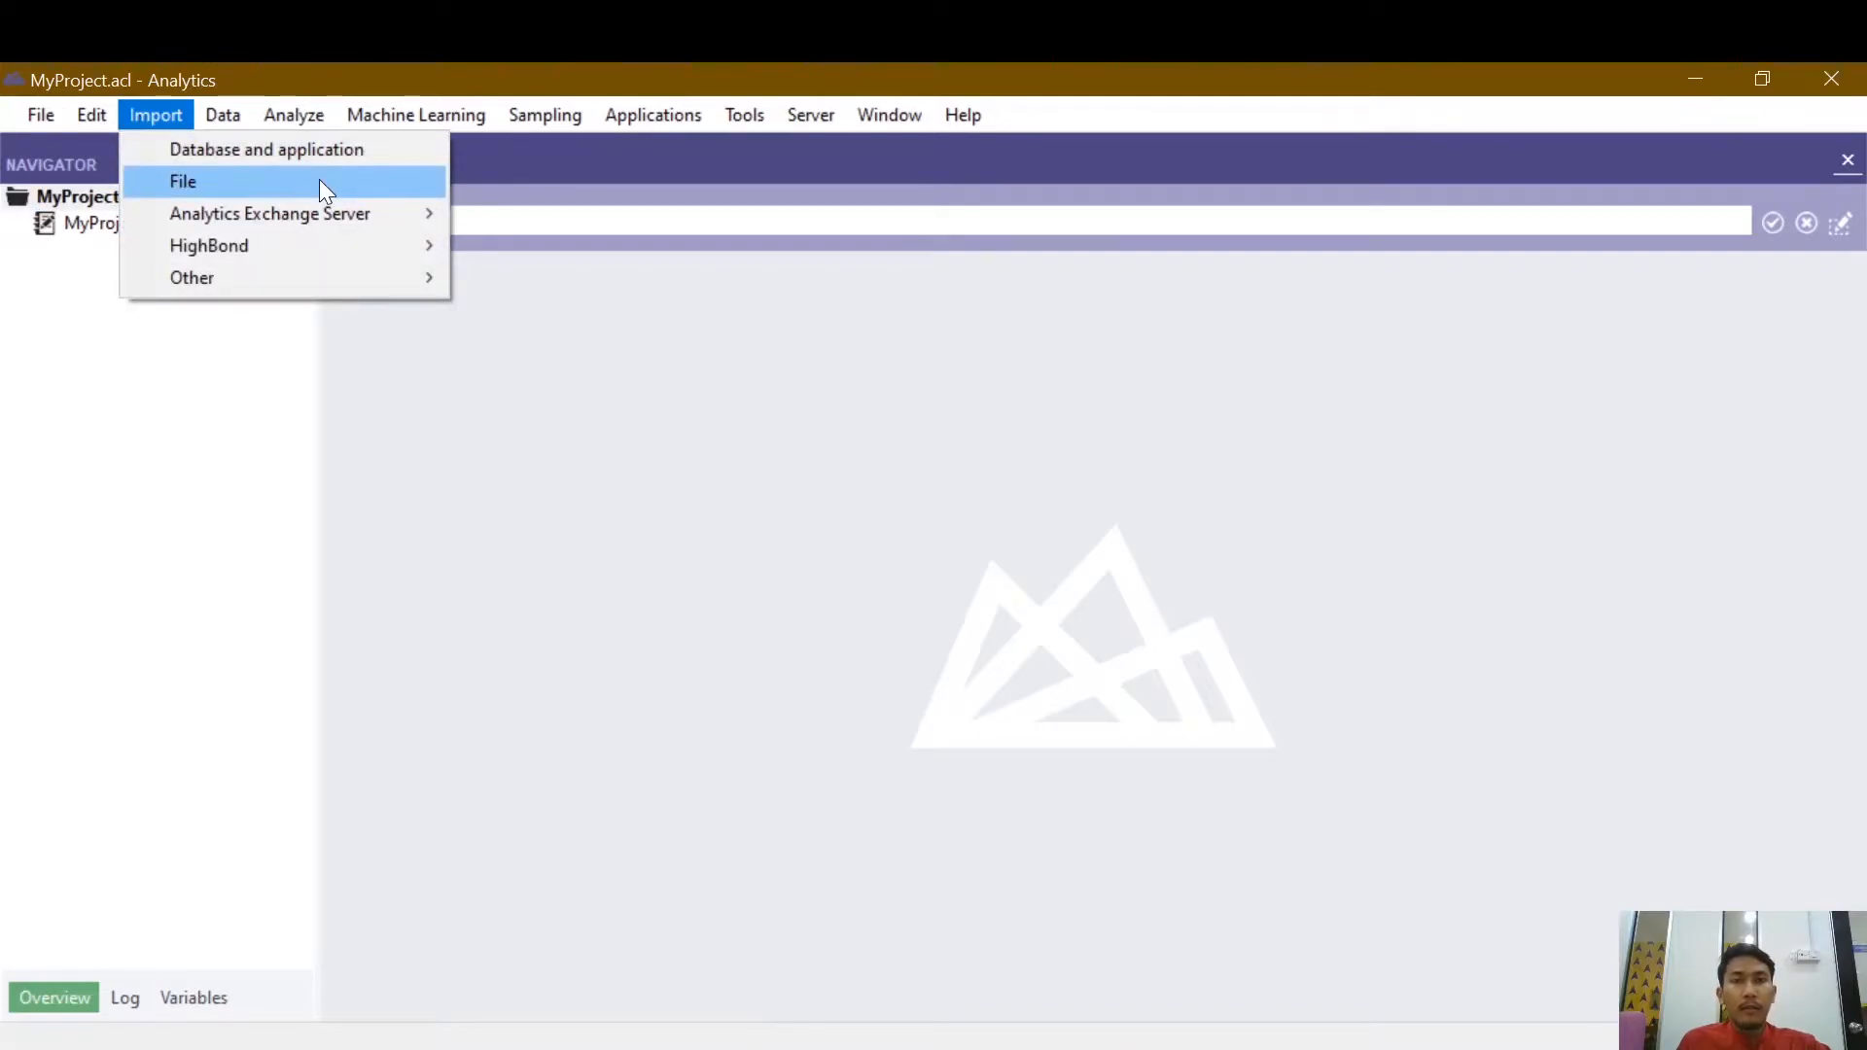
{"action": "left_click", "coordinate": [183, 180]}
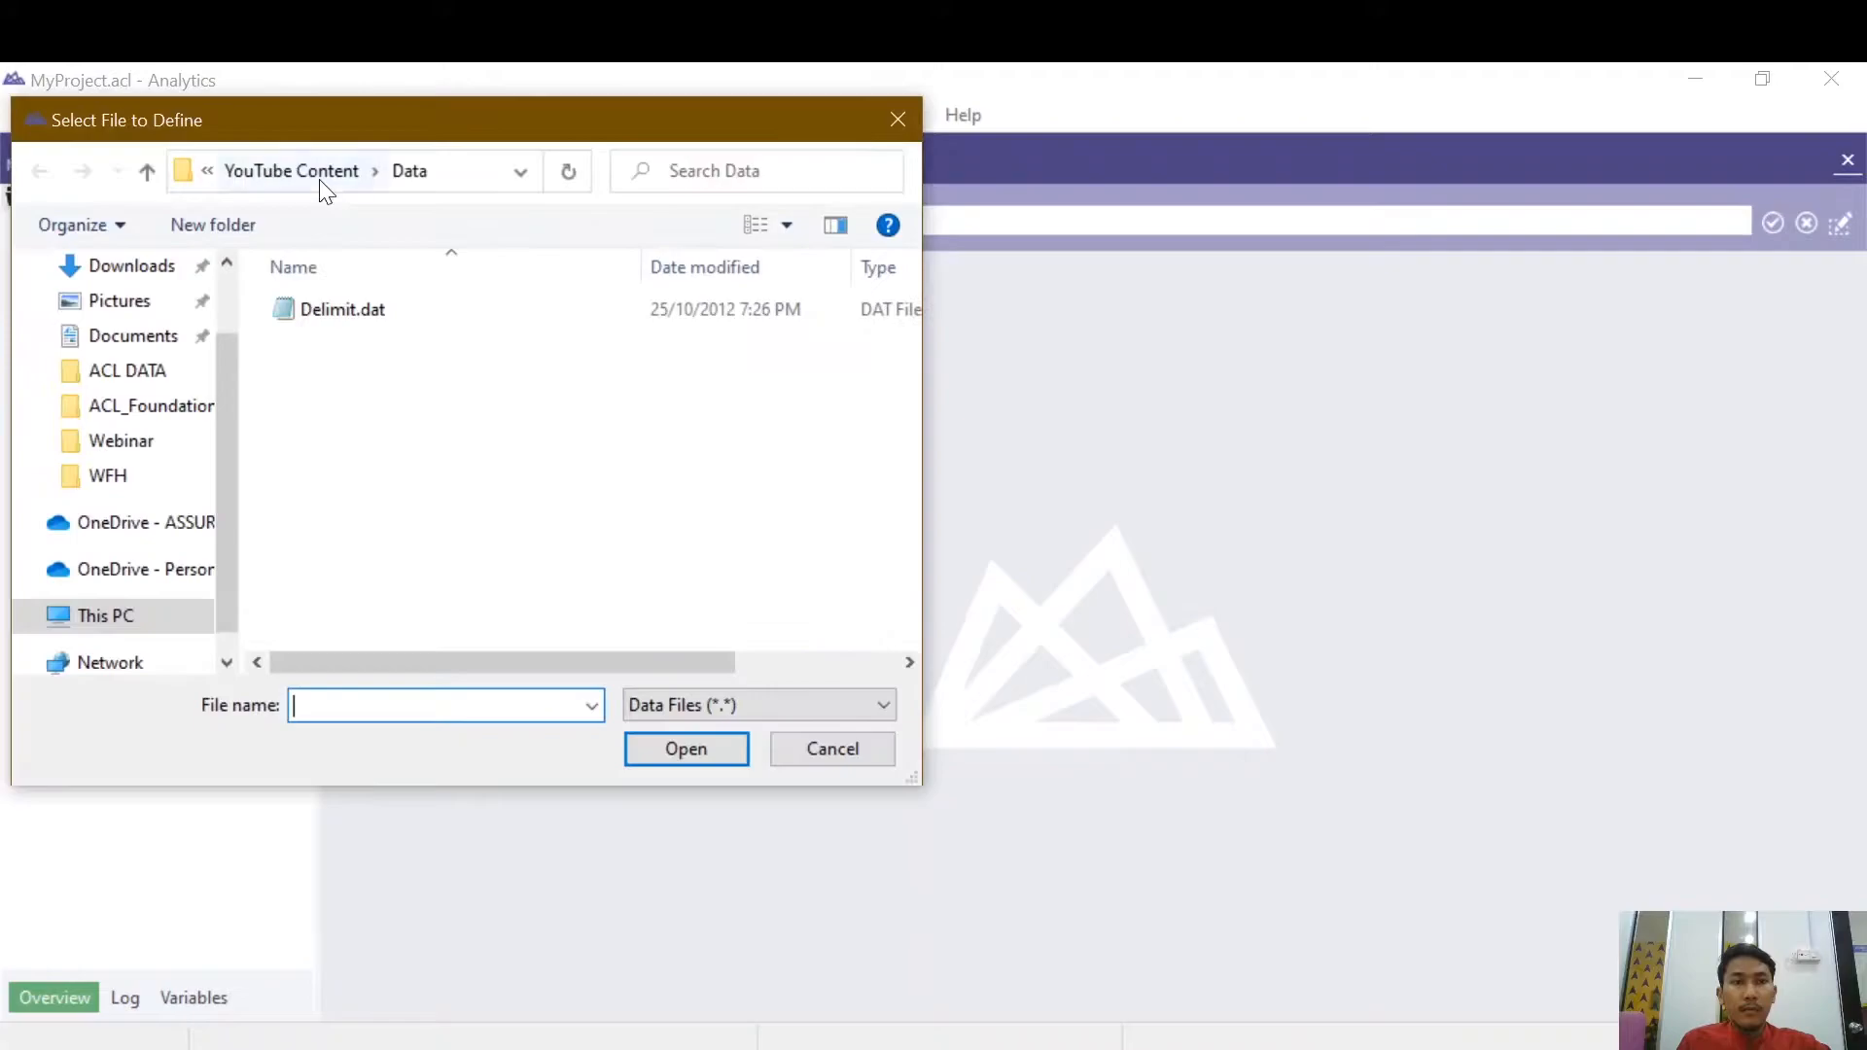
{"action": "left_click", "coordinate": [343, 310]}
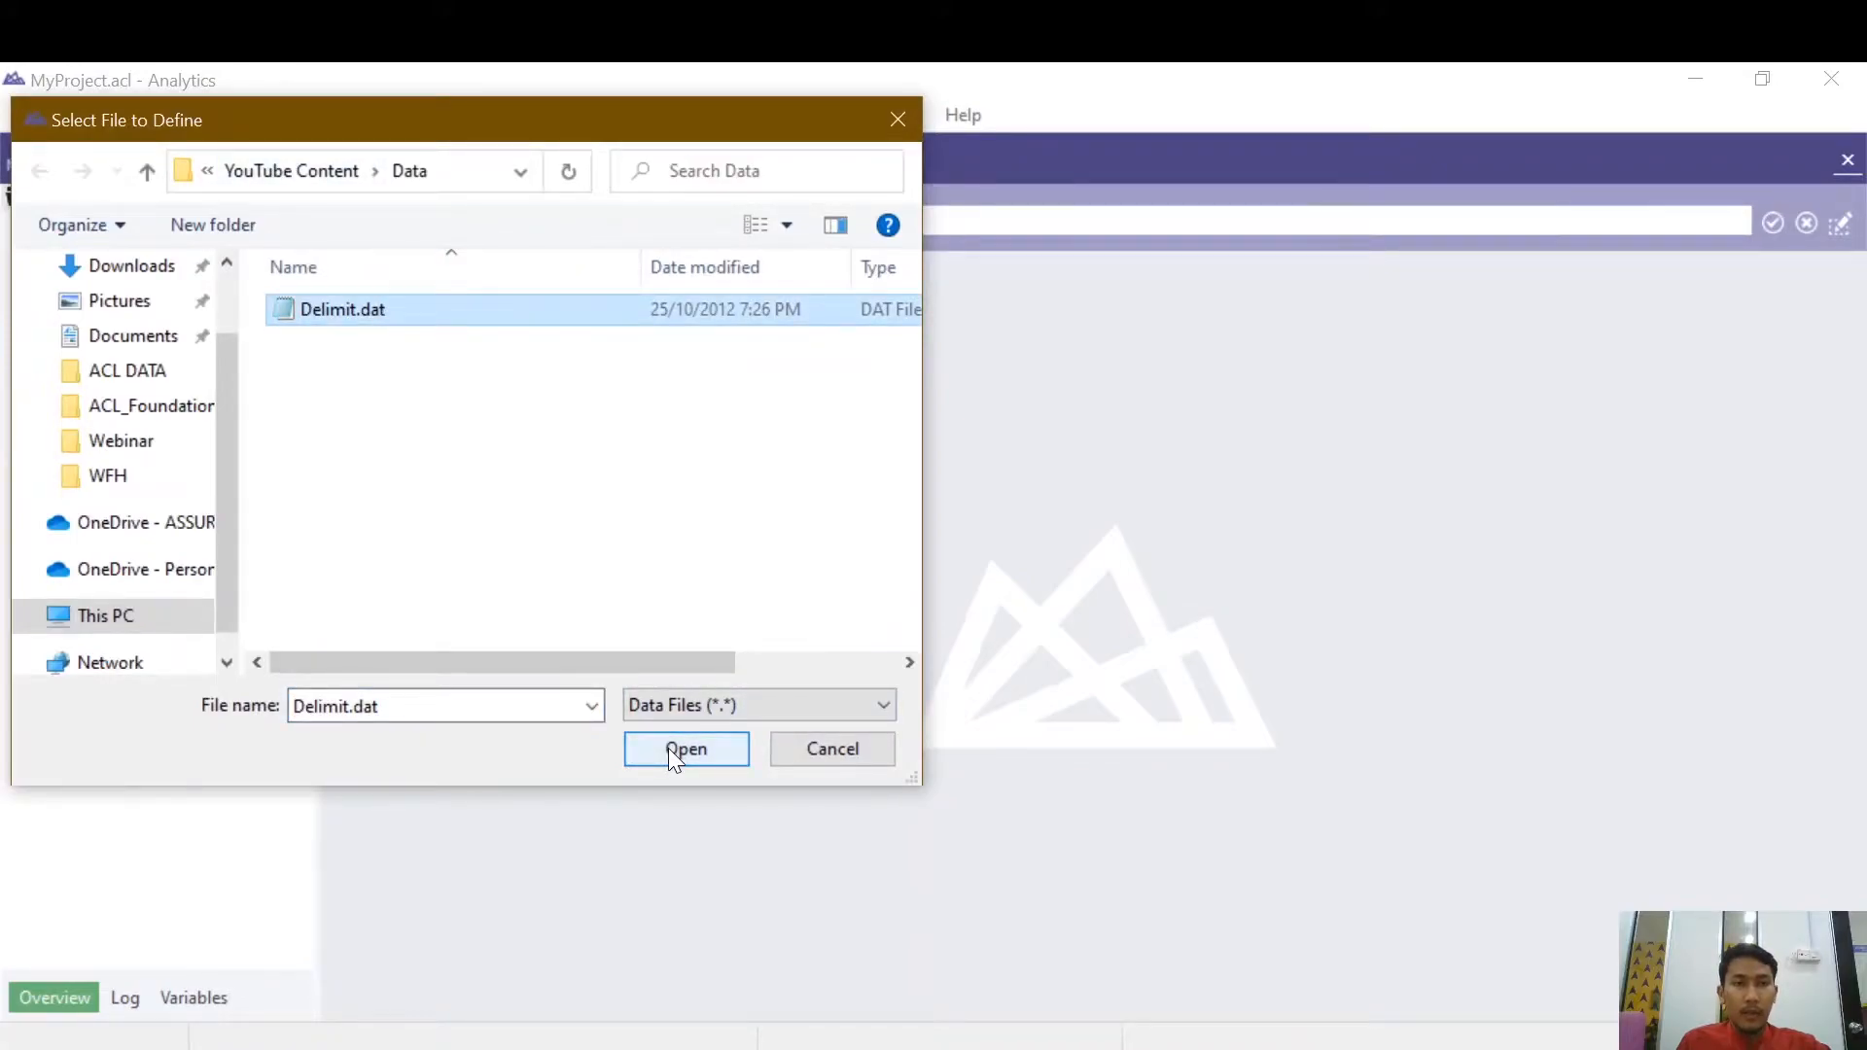
Open Delimit.dat in the wizard, accepting ASCII character set and Delimited text file format.
{"action": "left_click", "coordinate": [687, 748]}
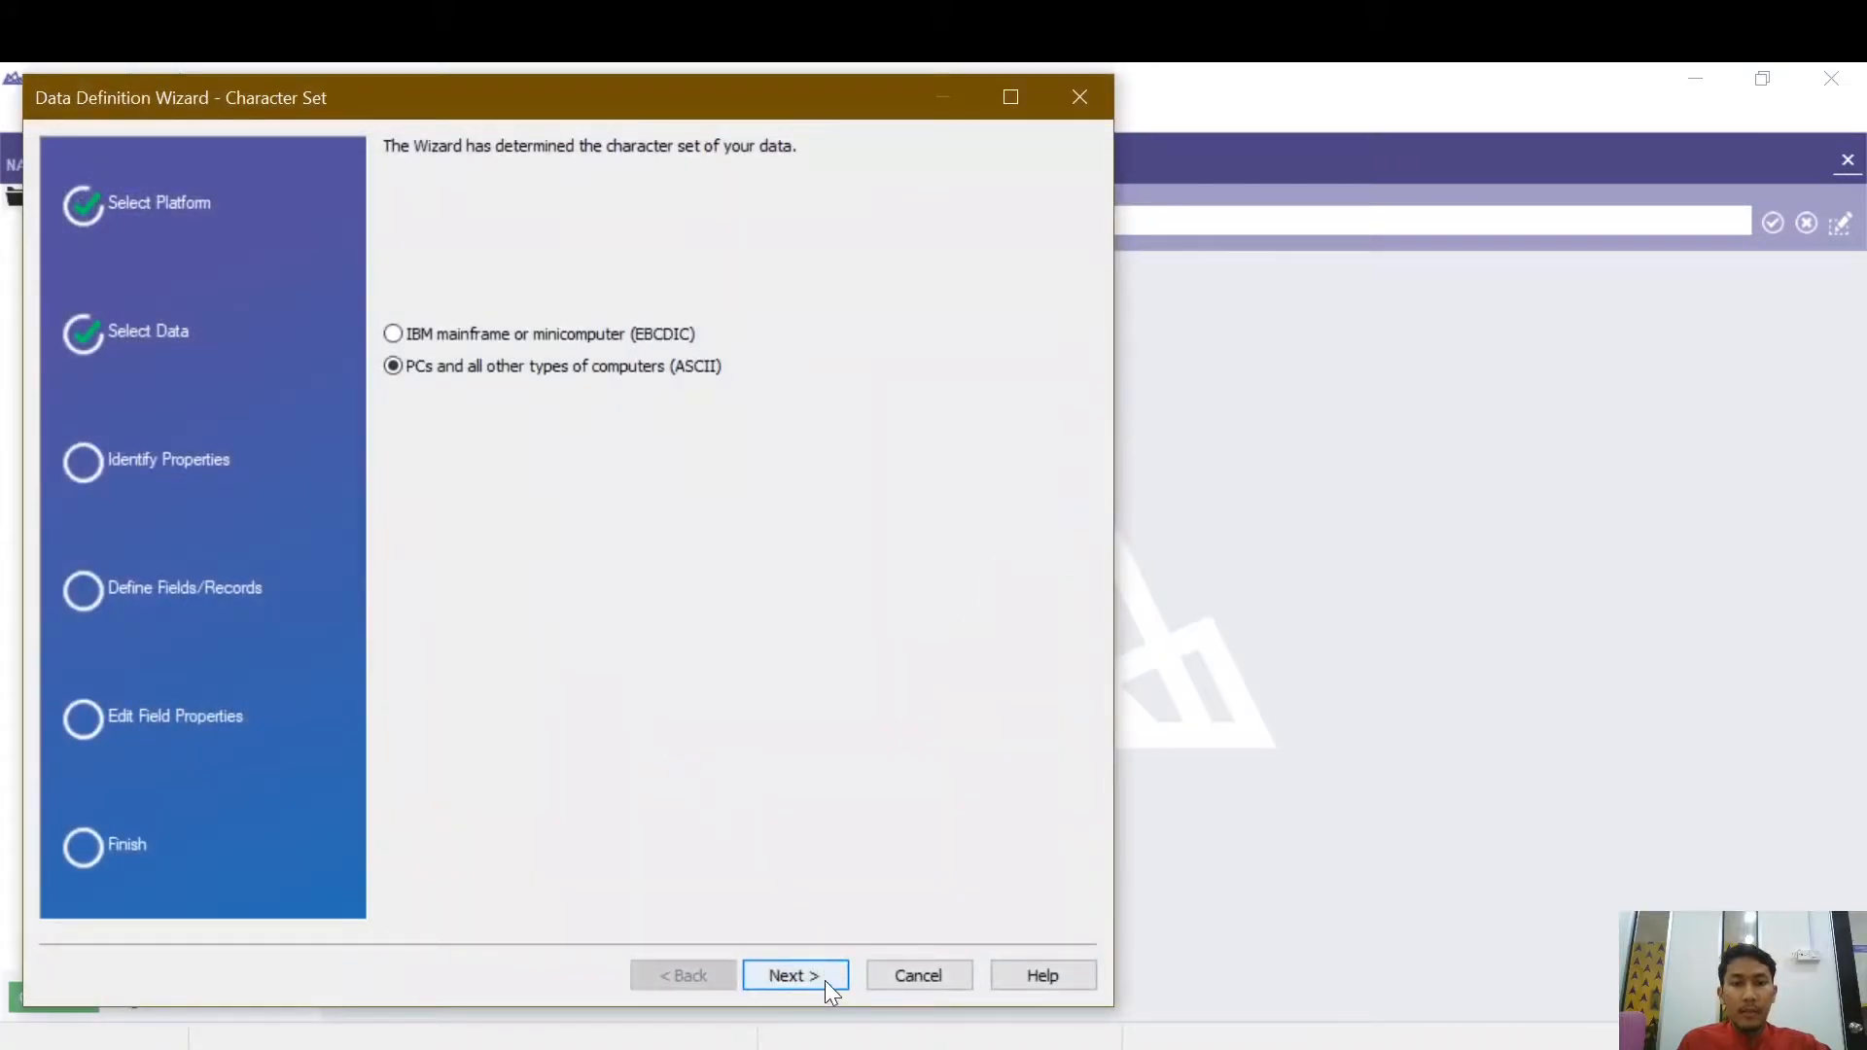
{"action": "left_click", "coordinate": [793, 974]}
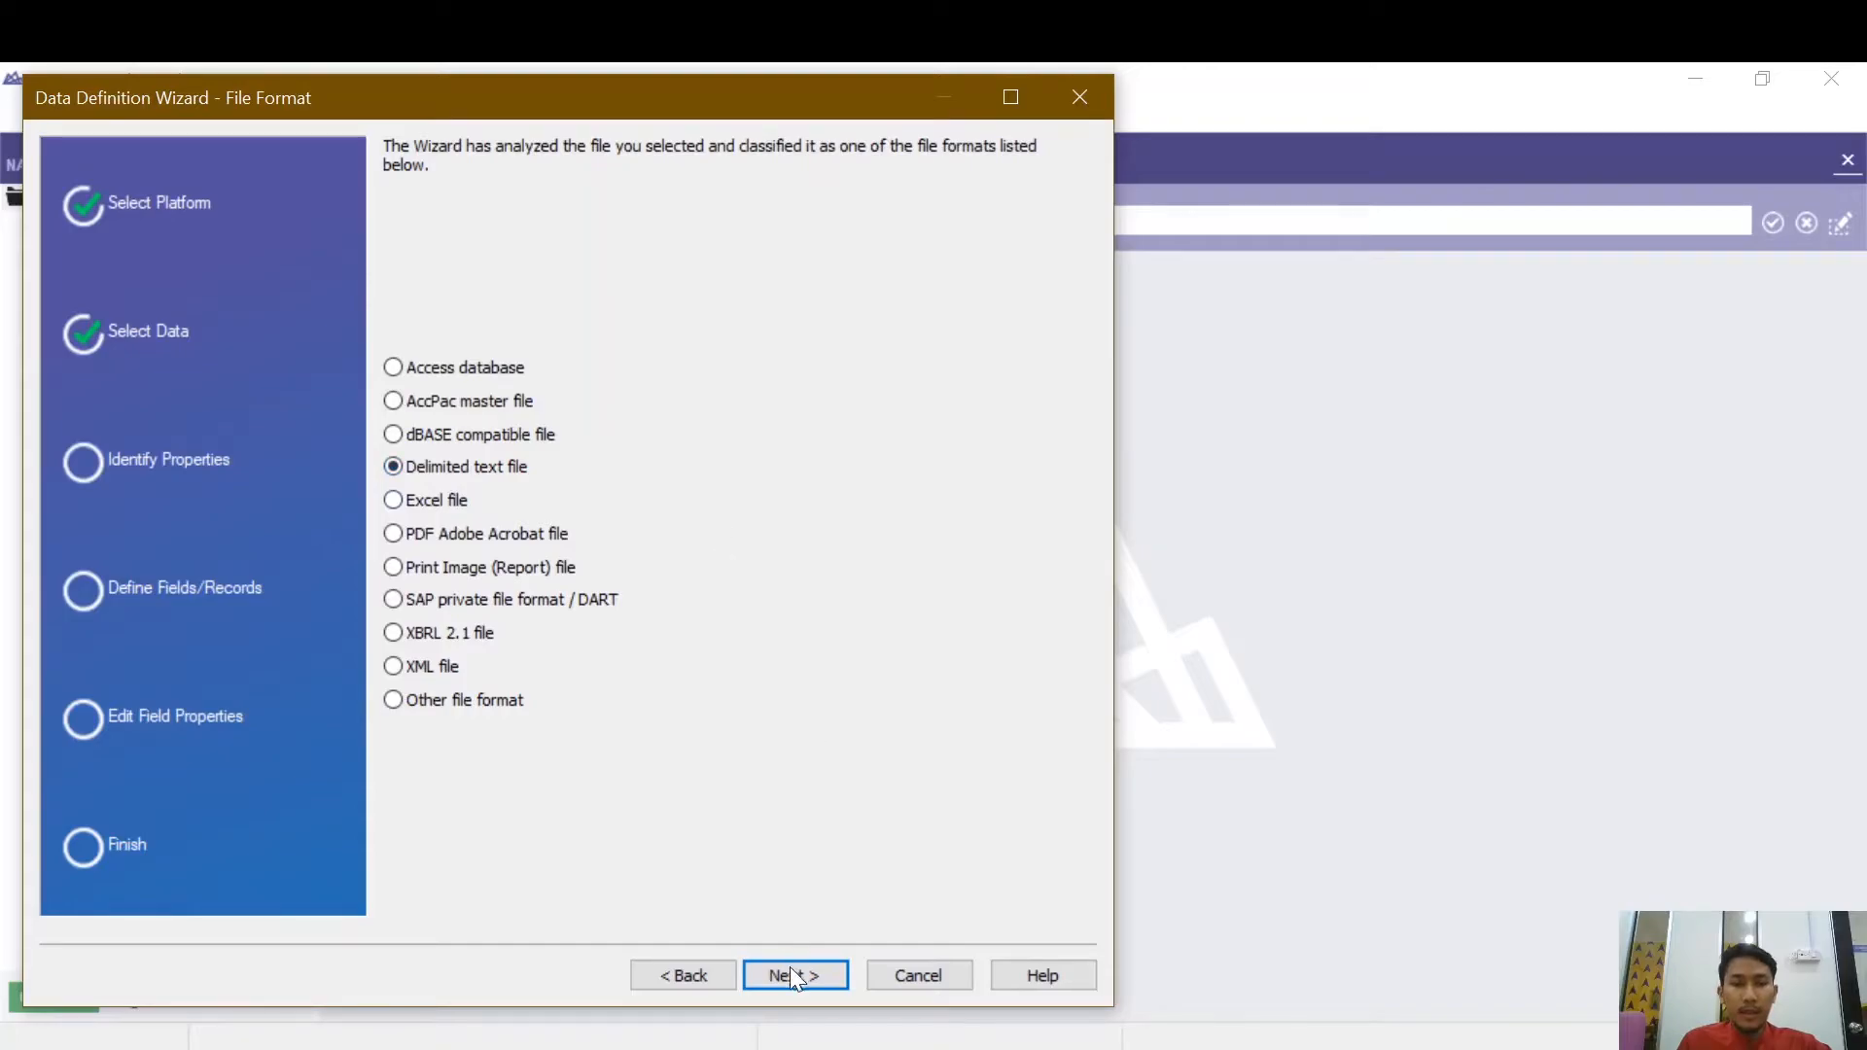
{"action": "left_click", "coordinate": [793, 975]}
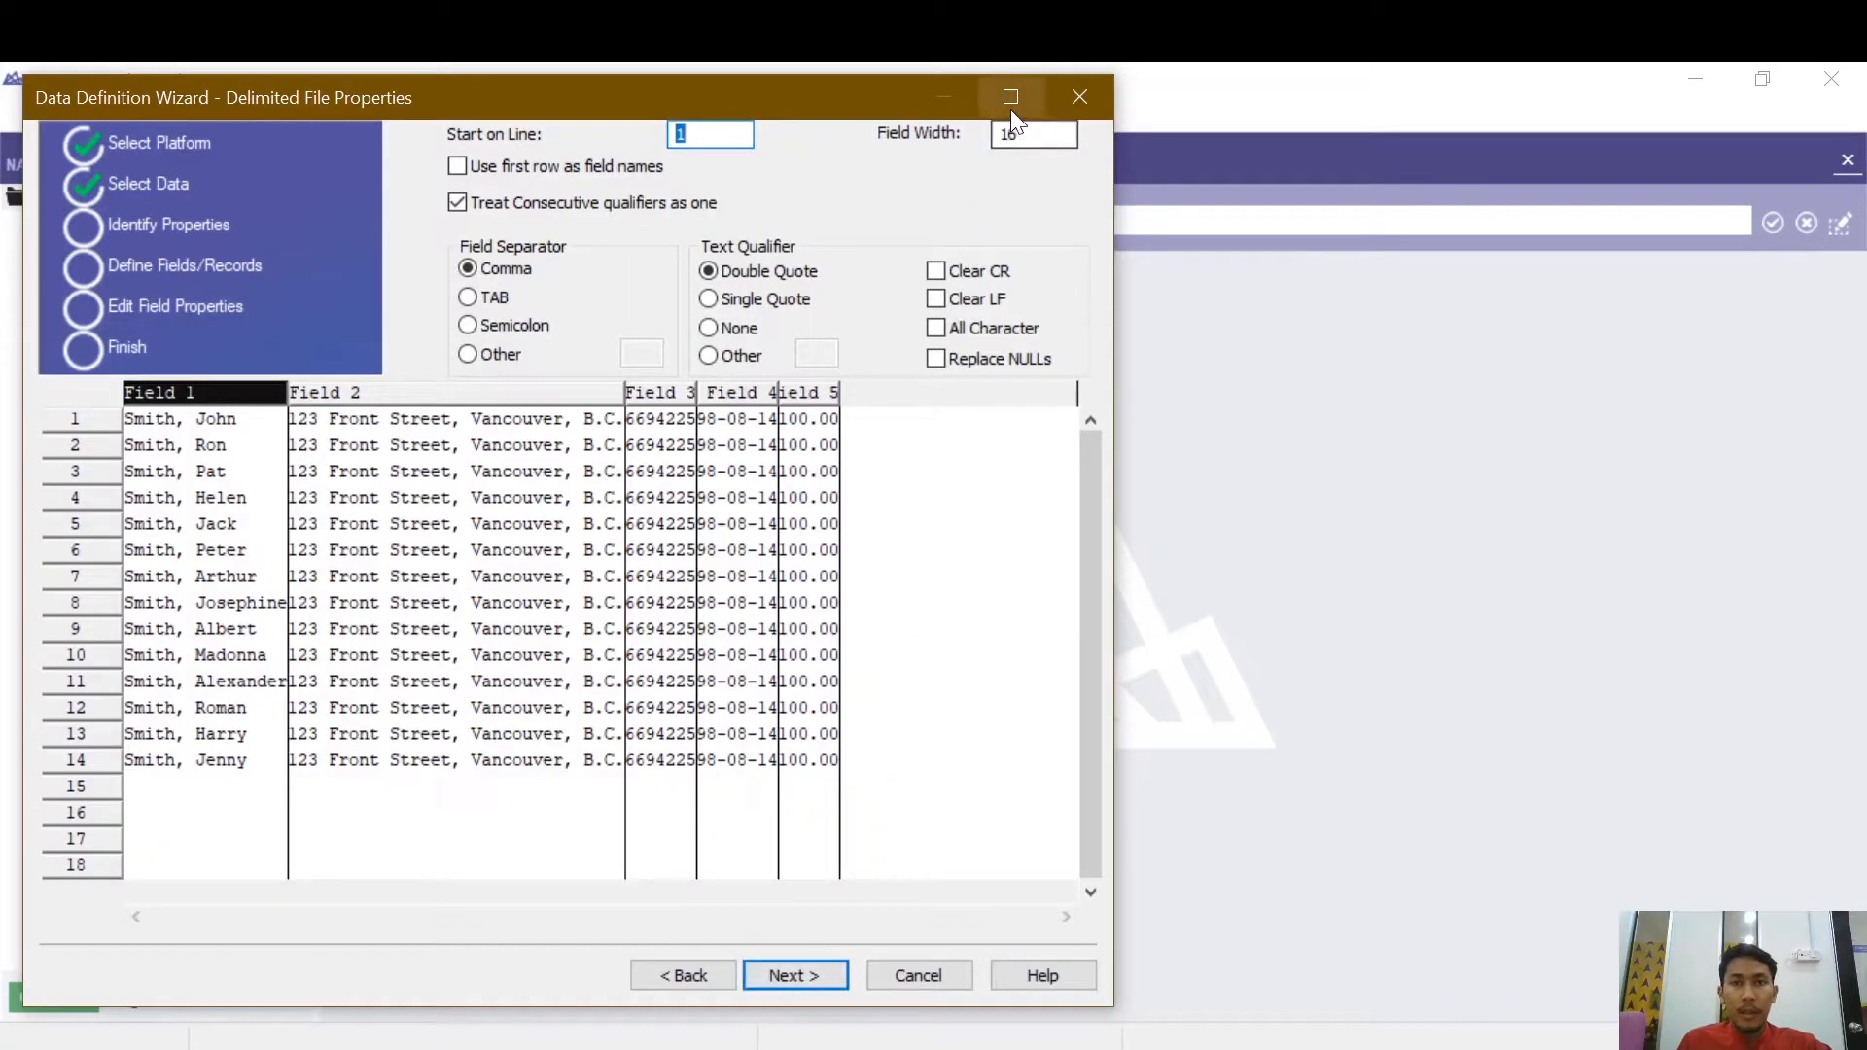
{"action": "left_click", "coordinate": [1009, 97]}
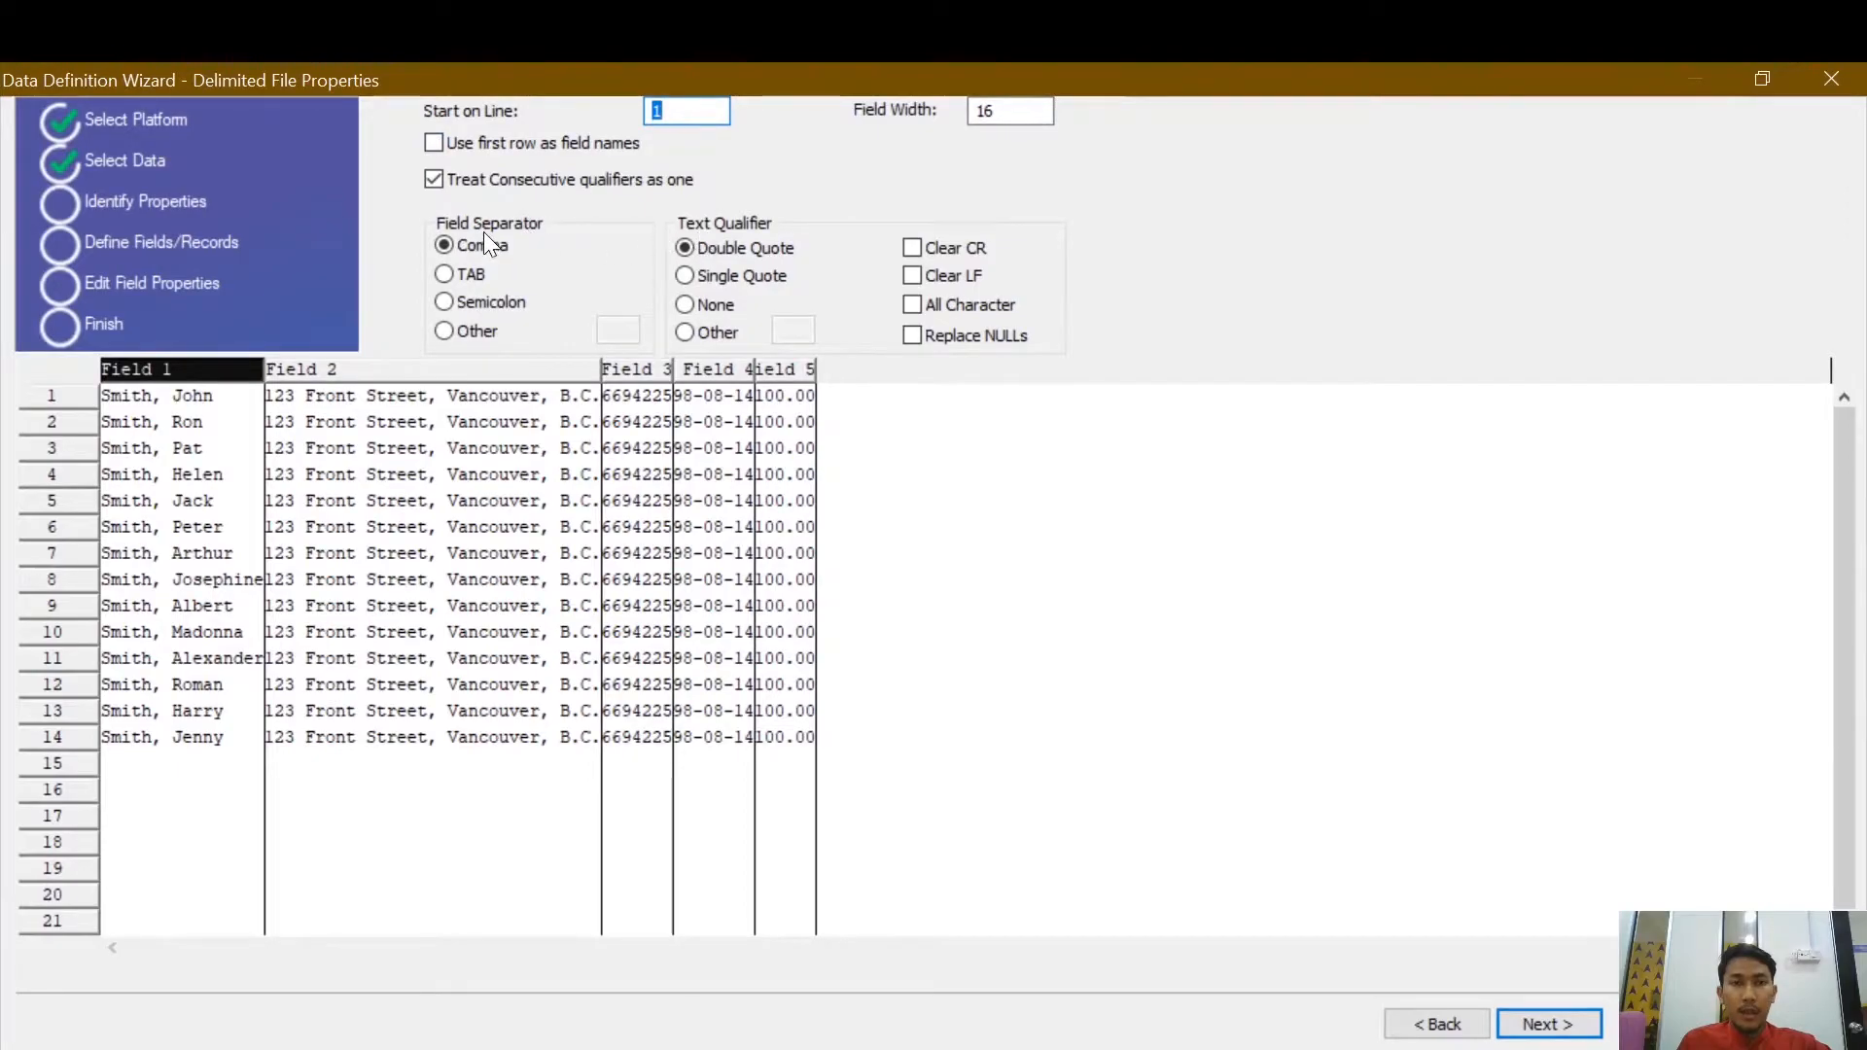
{"action": "mouse_move", "coordinate": [530, 243]}
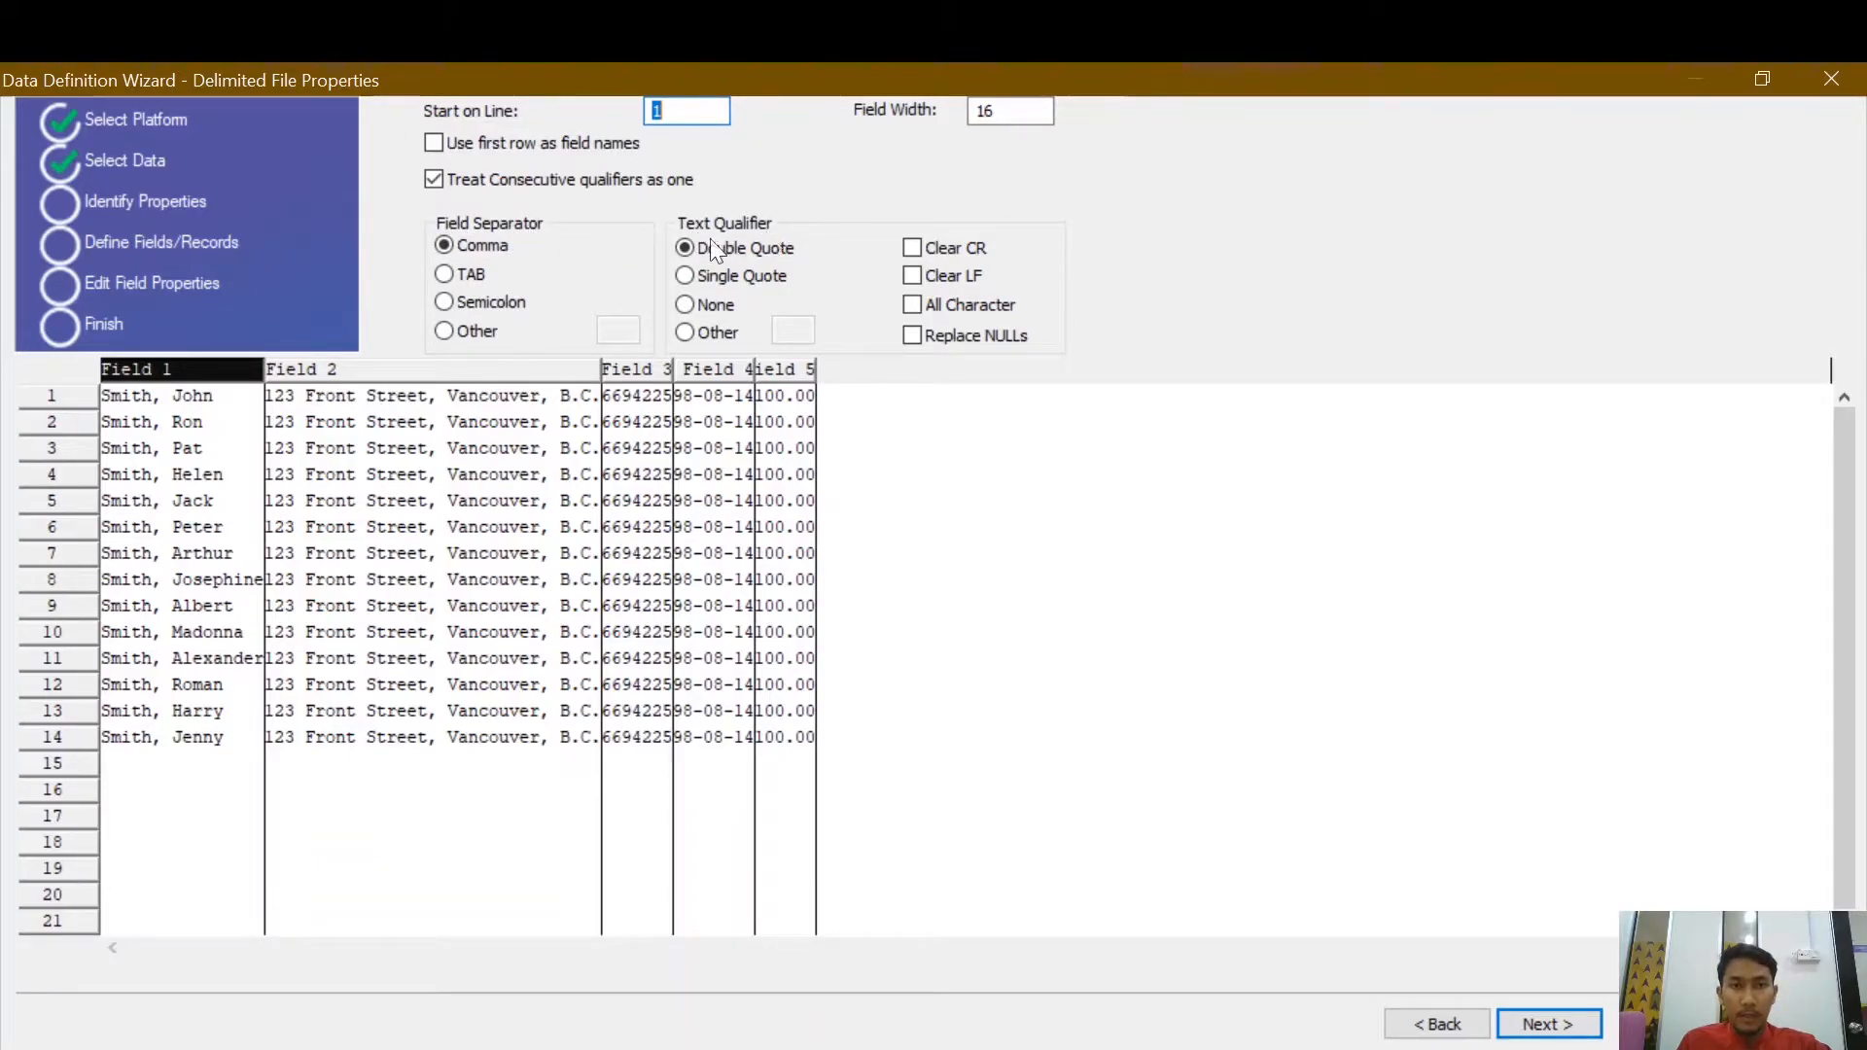
{"action": "left_click", "coordinate": [443, 245]}
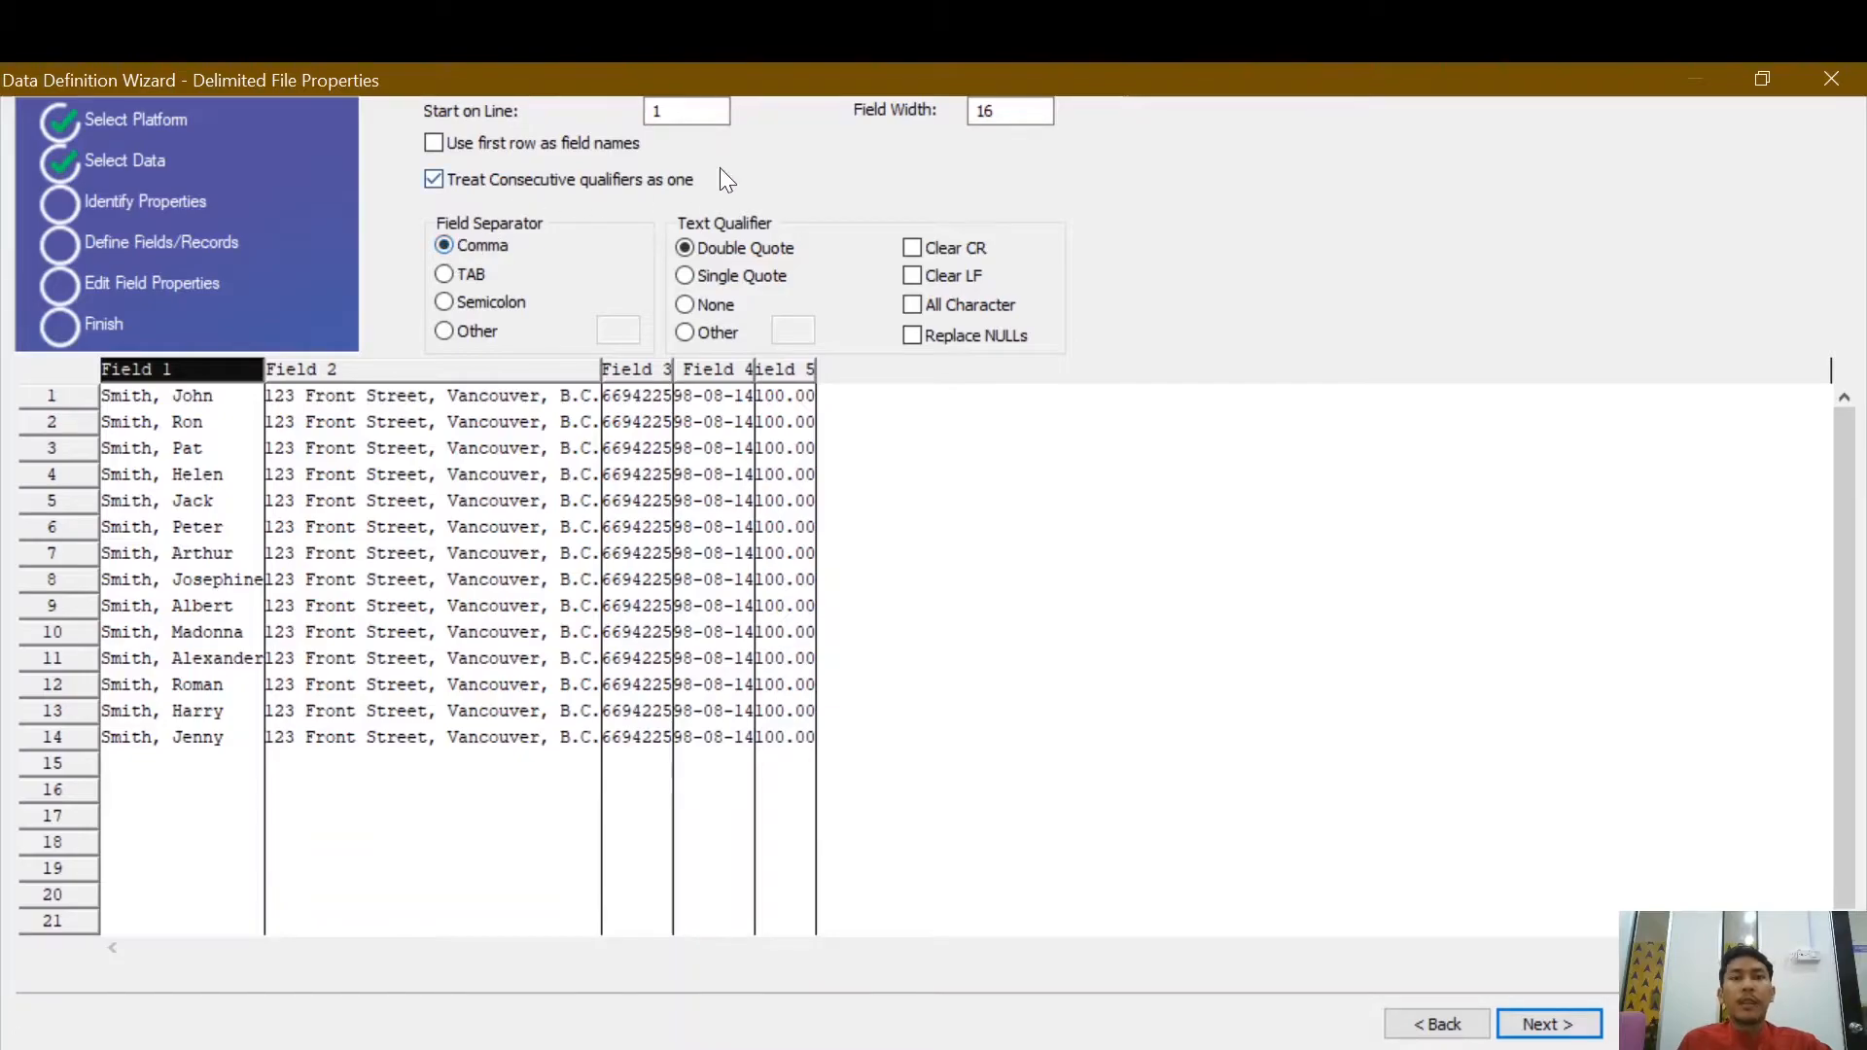
{"action": "left_click", "coordinate": [684, 247]}
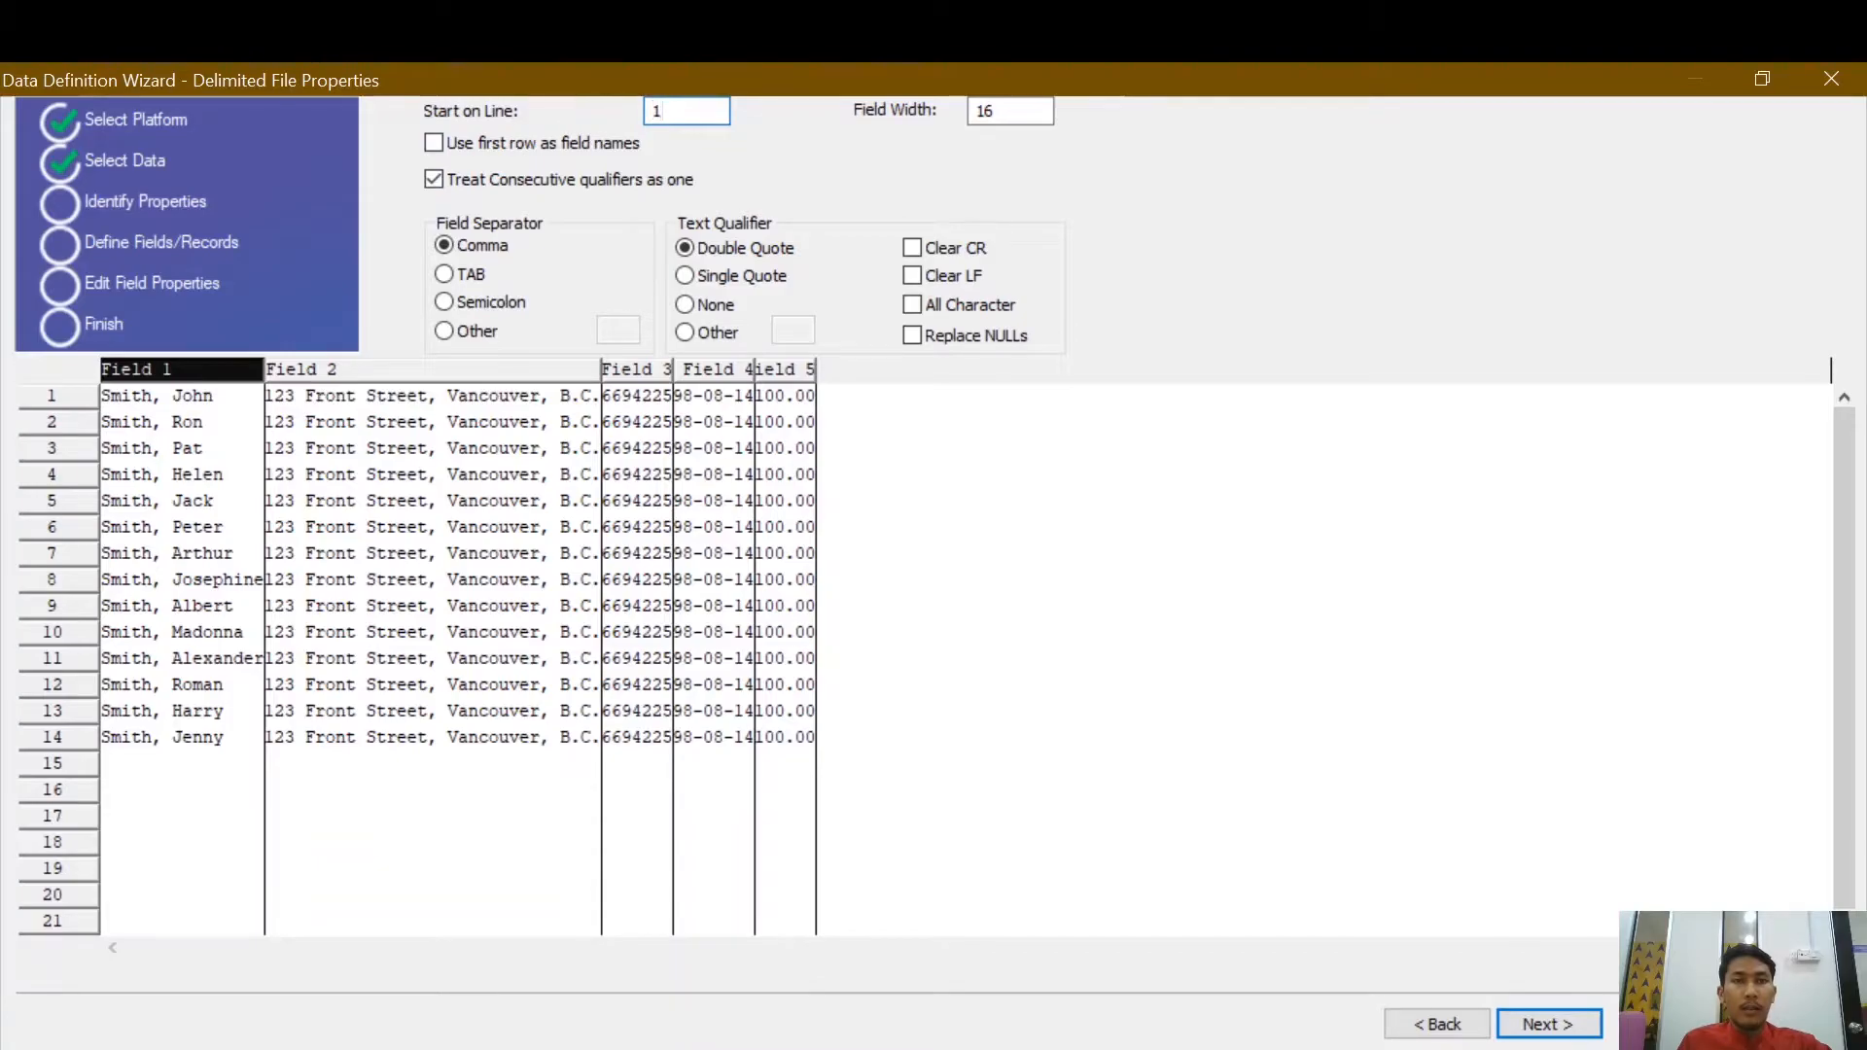
{"action": "left_click", "coordinate": [687, 108]}
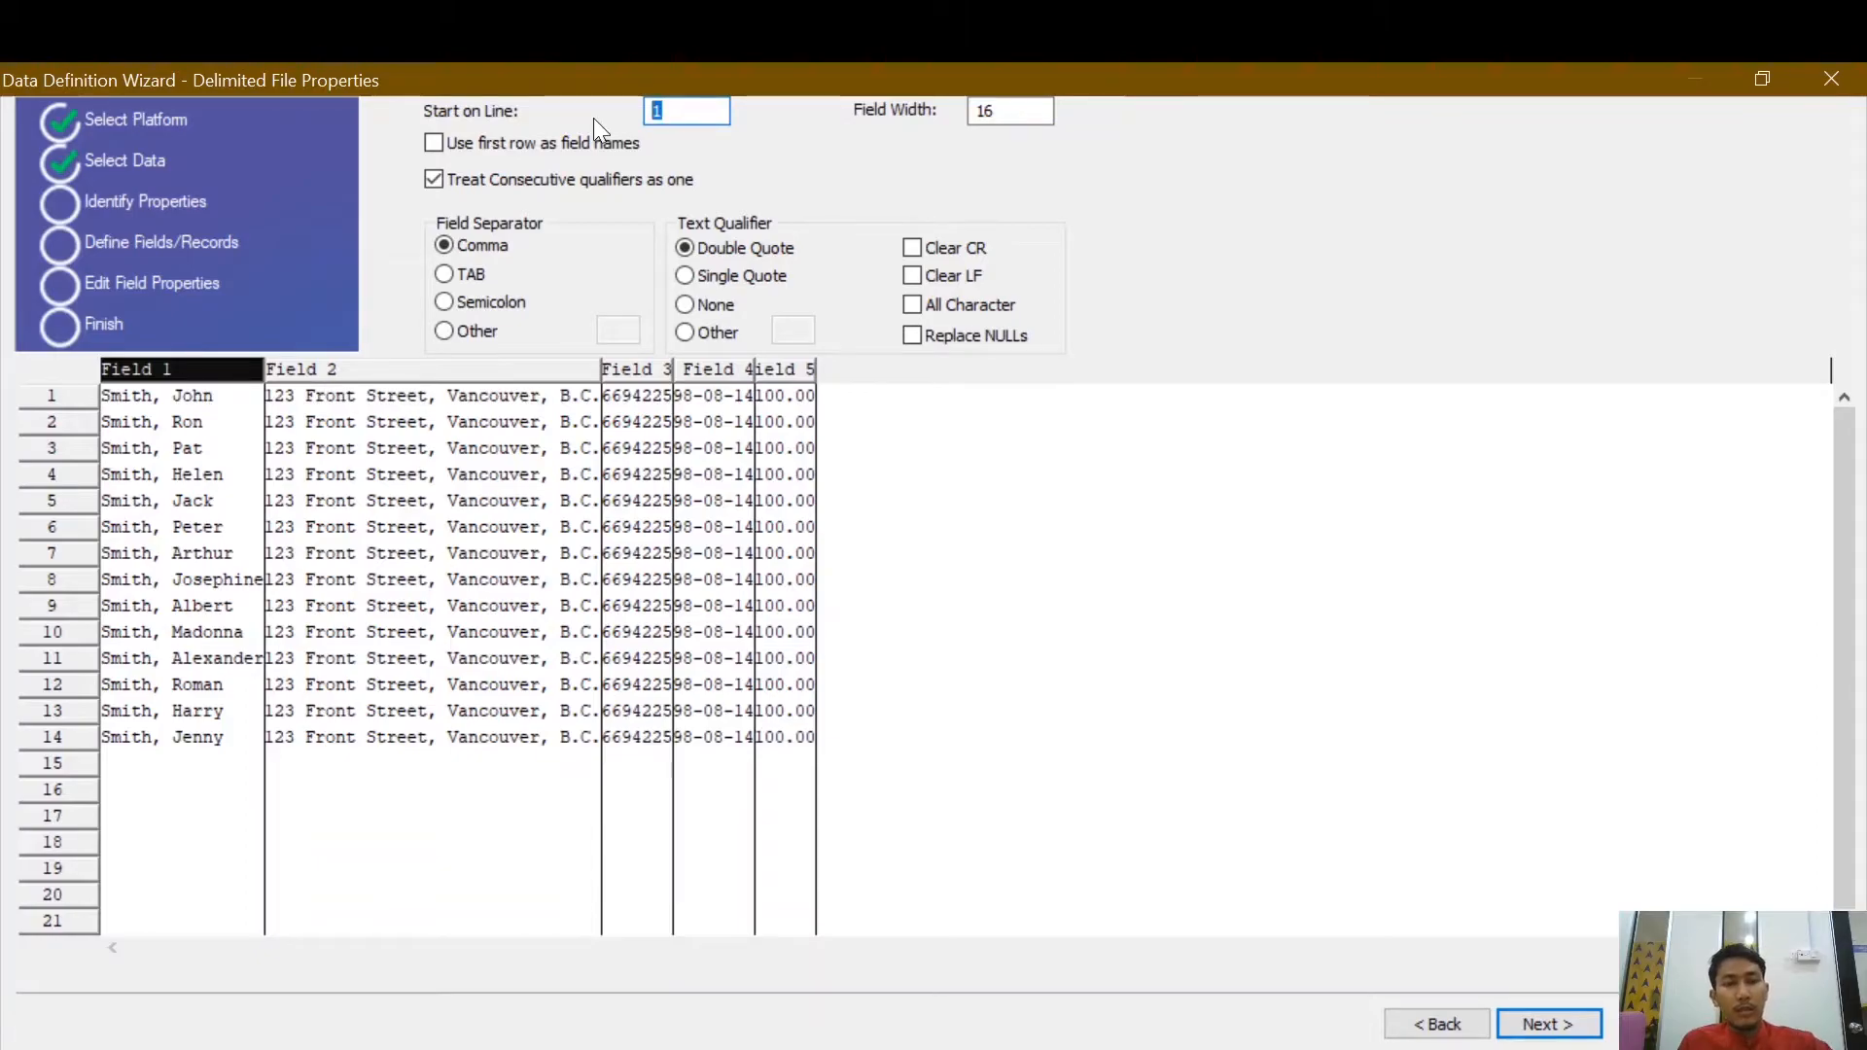
{"action": "type", "text": "2"}
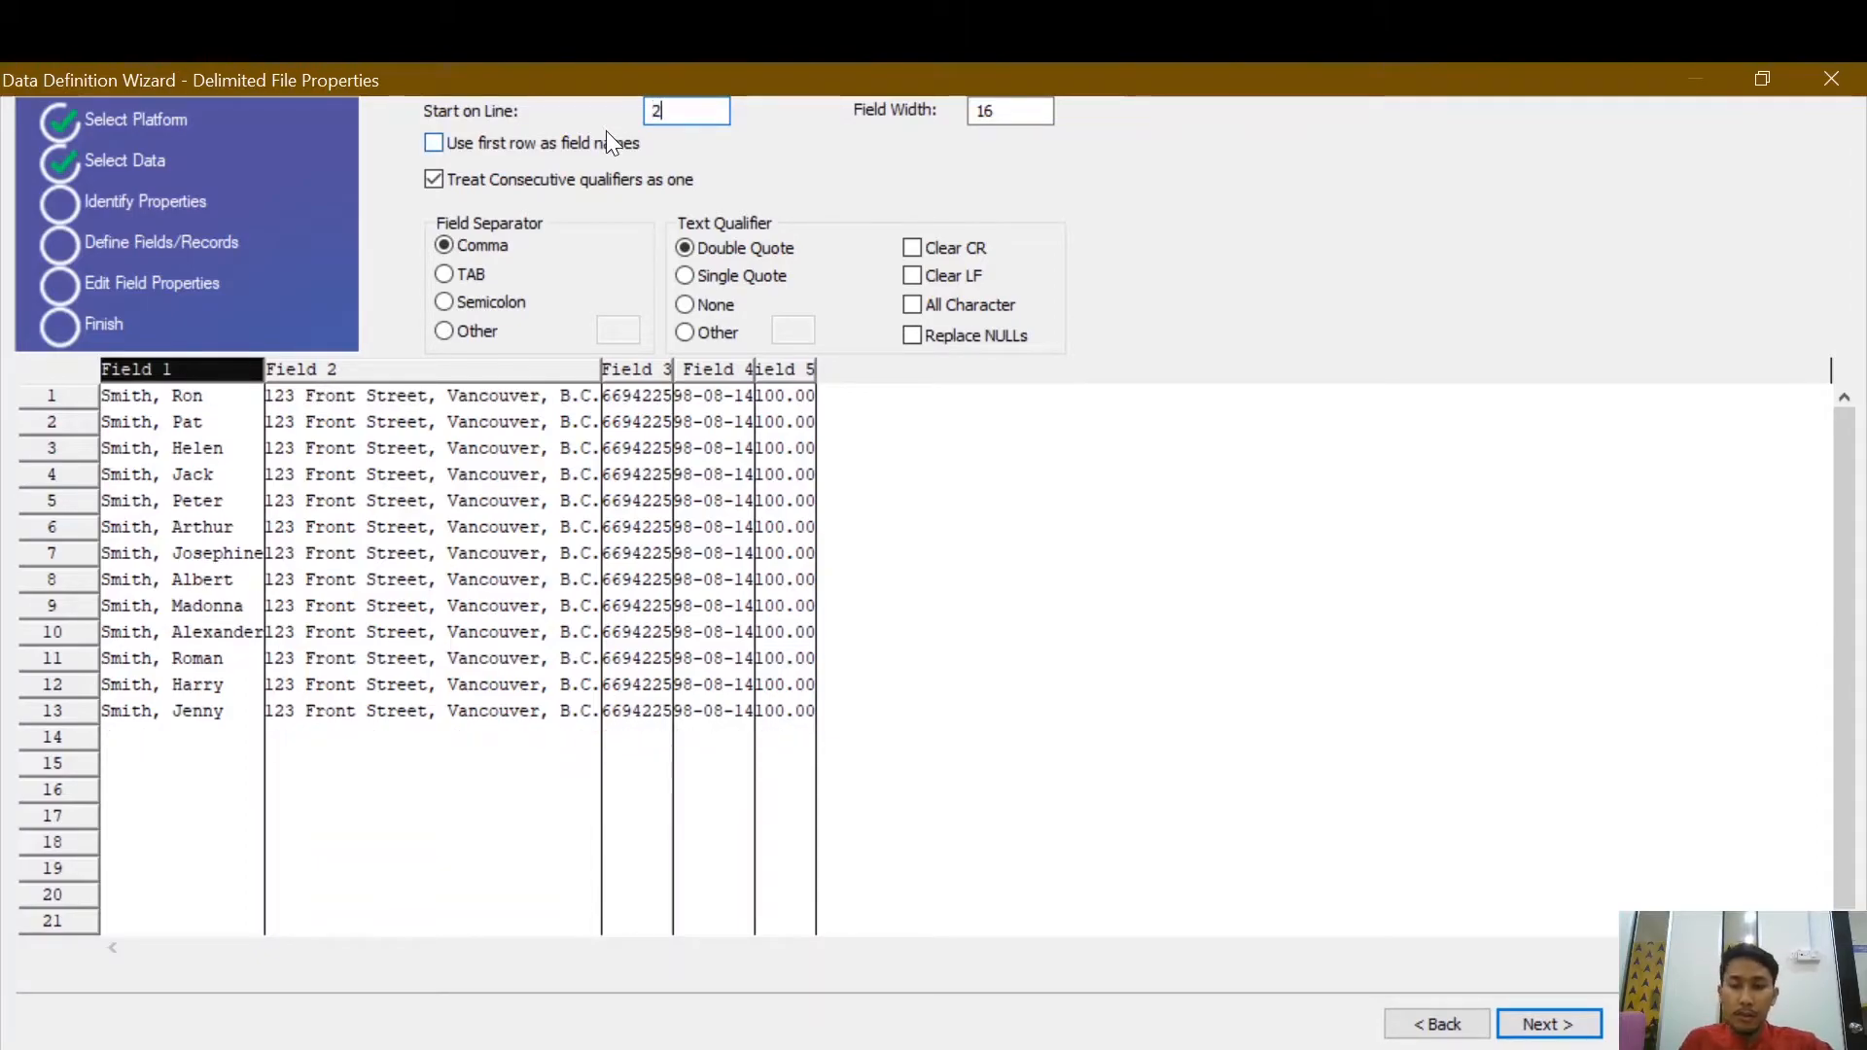
{"action": "type", "text": "1"}
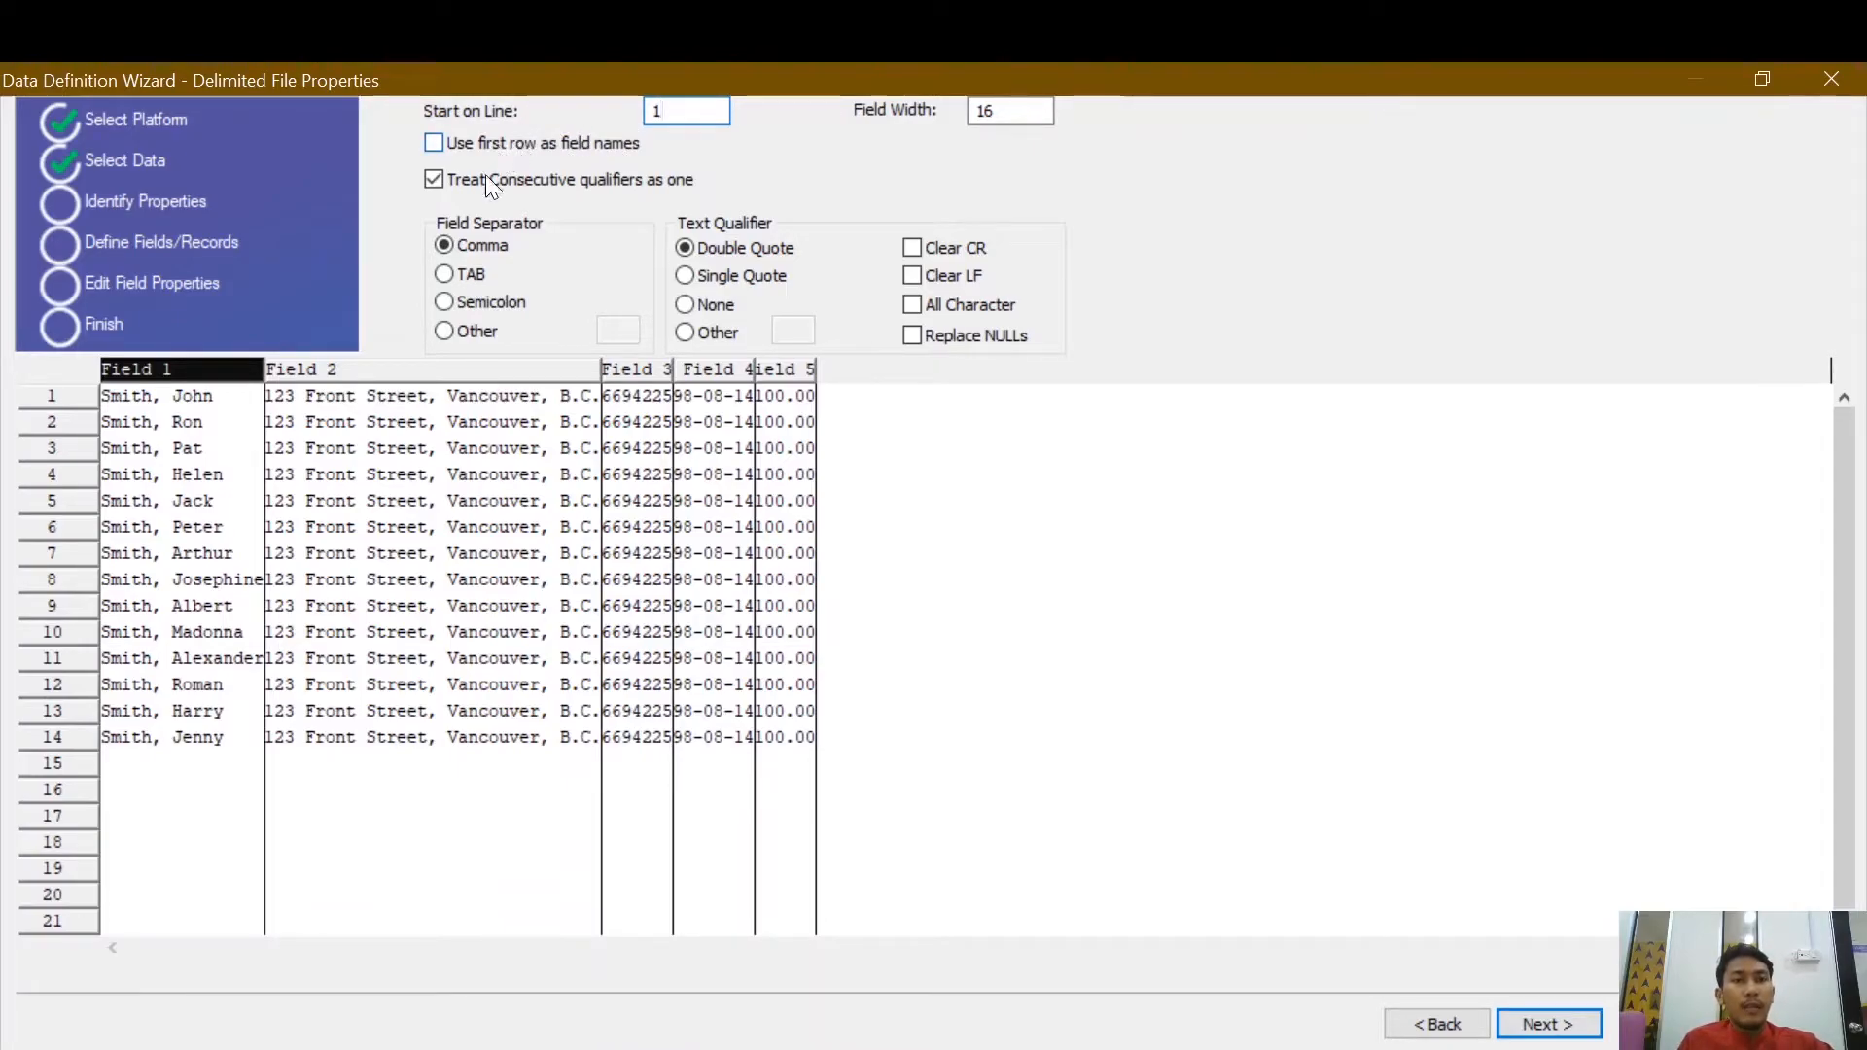
{"action": "left_click", "coordinate": [686, 111]}
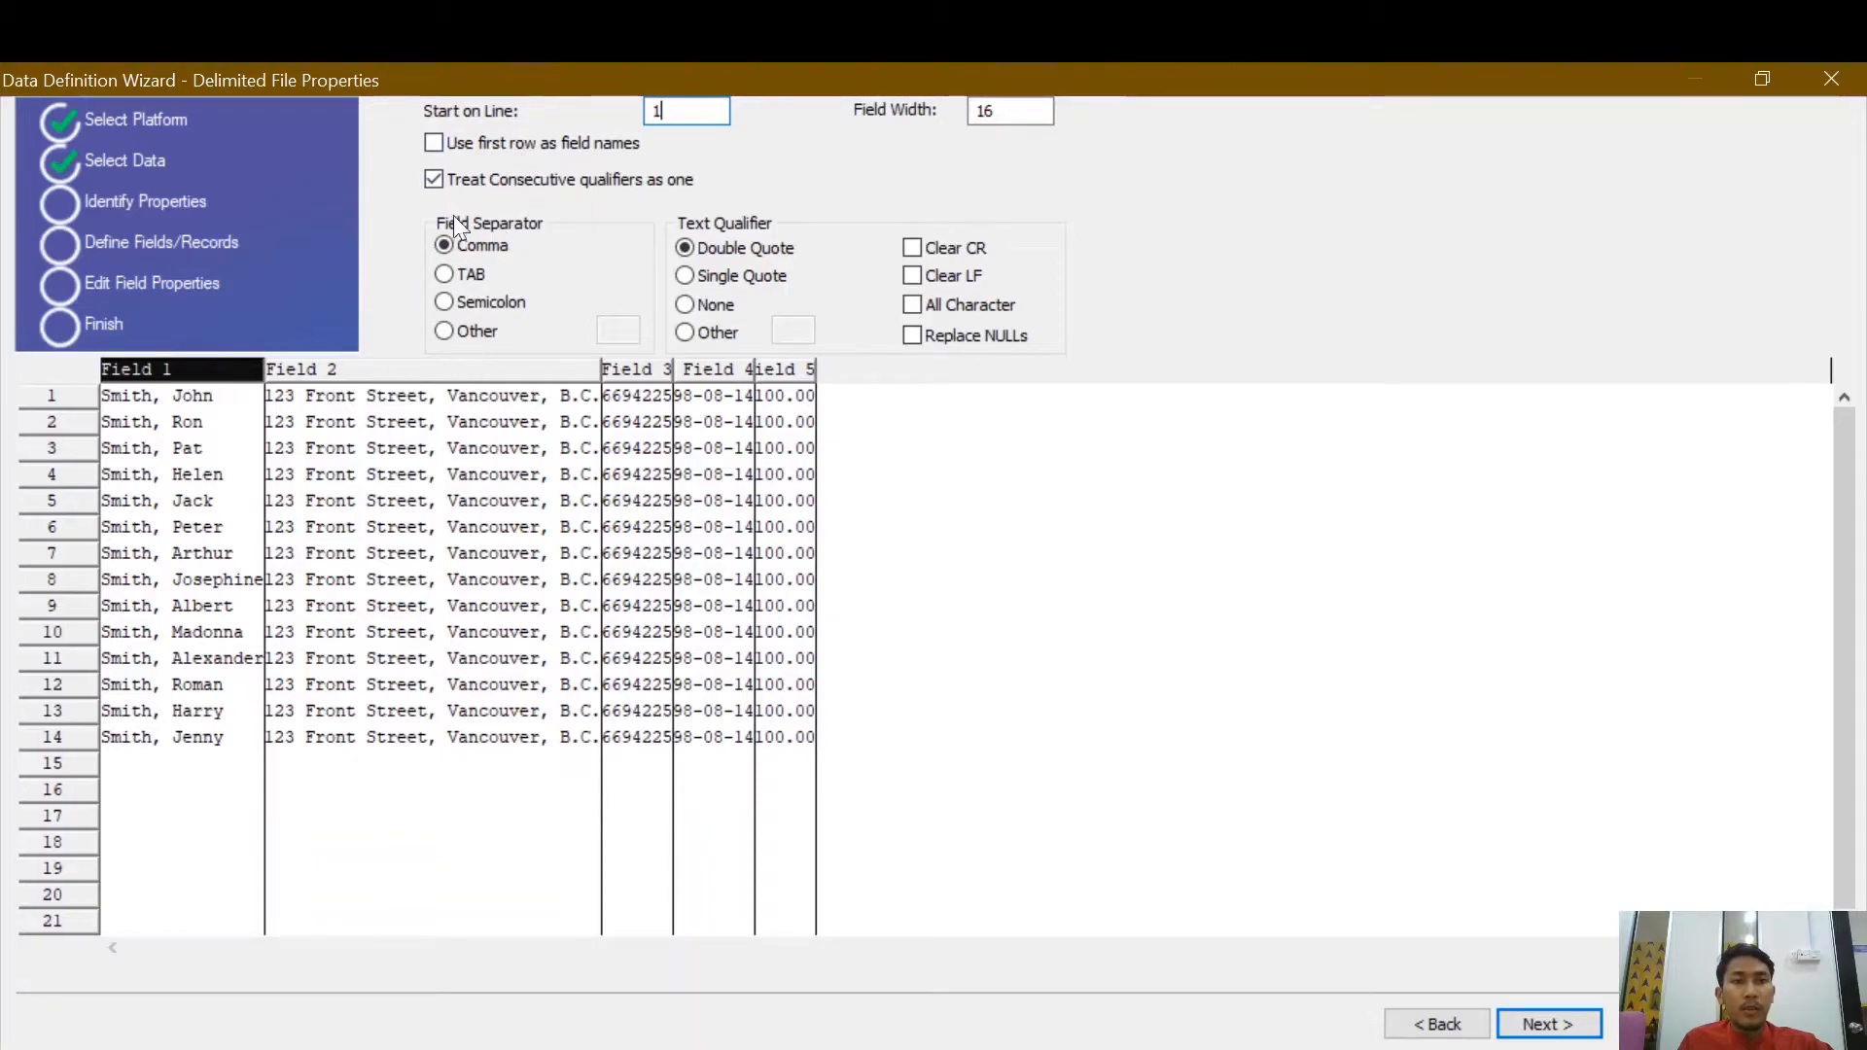
{"action": "left_click", "coordinate": [434, 142]}
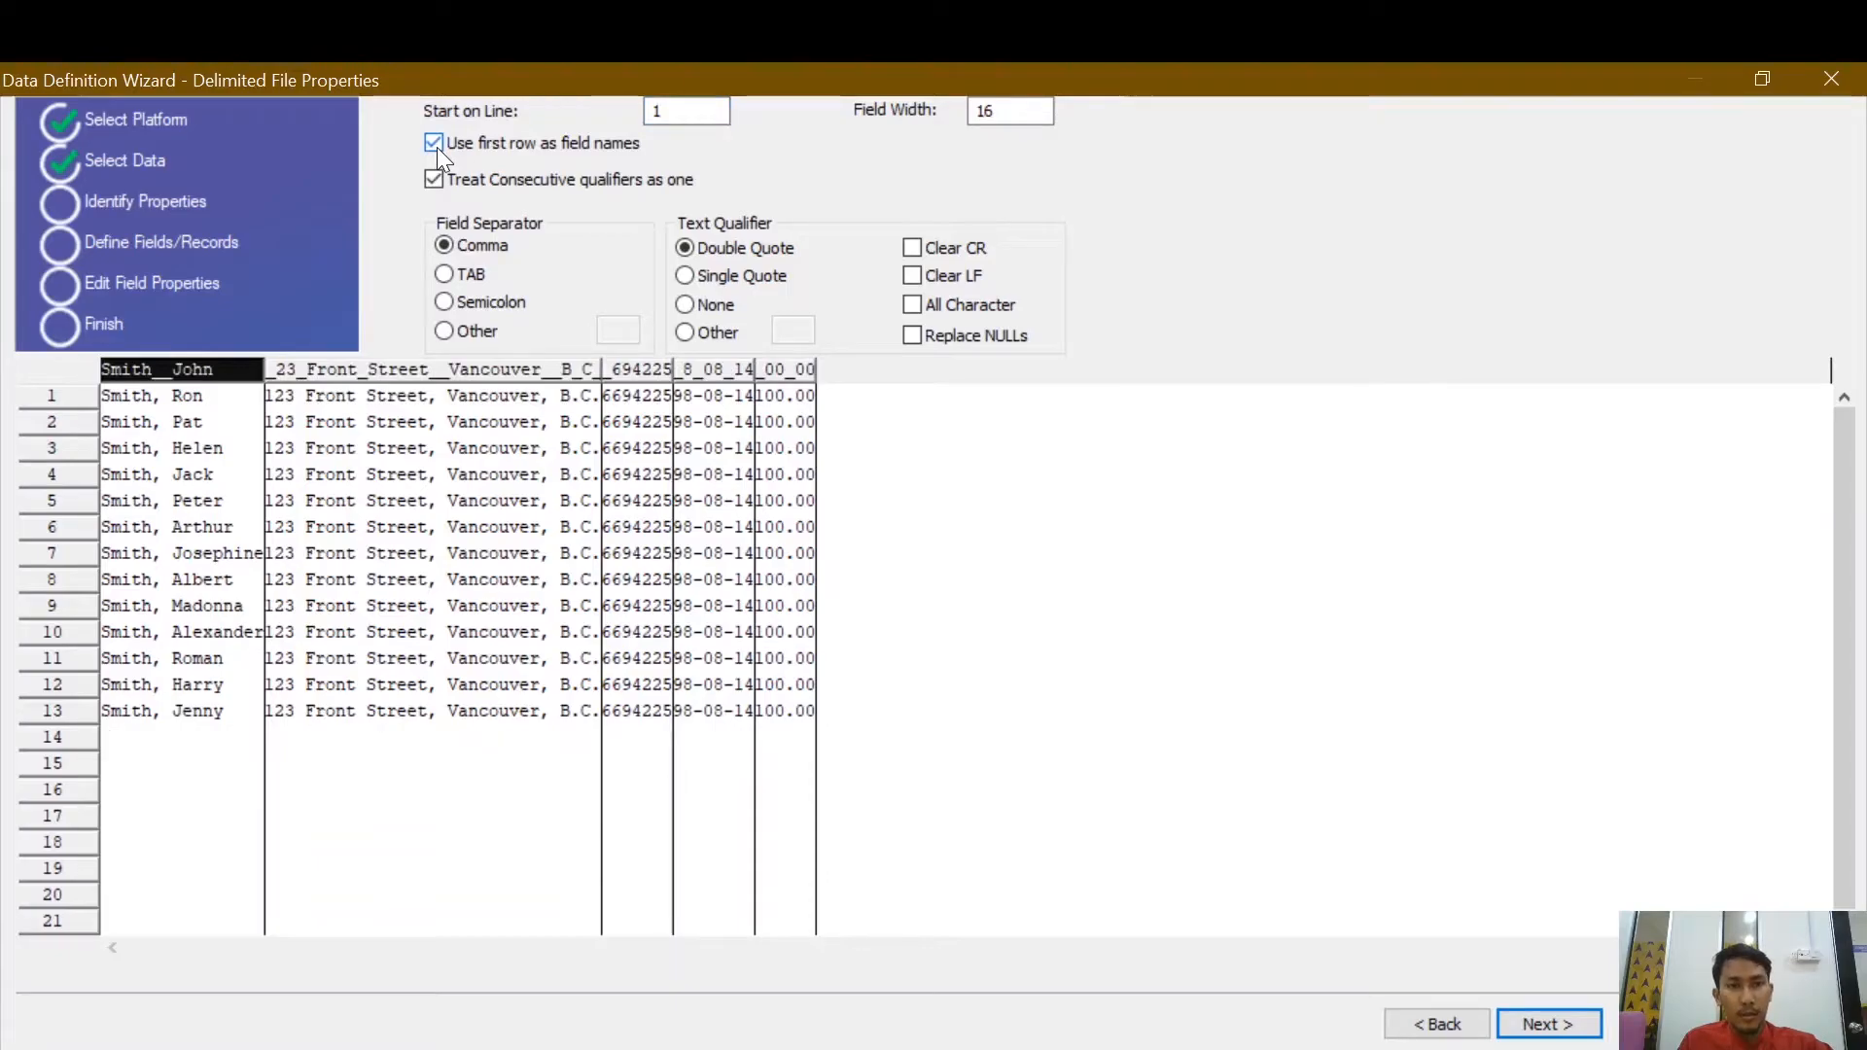
{"action": "left_click", "coordinate": [433, 142]}
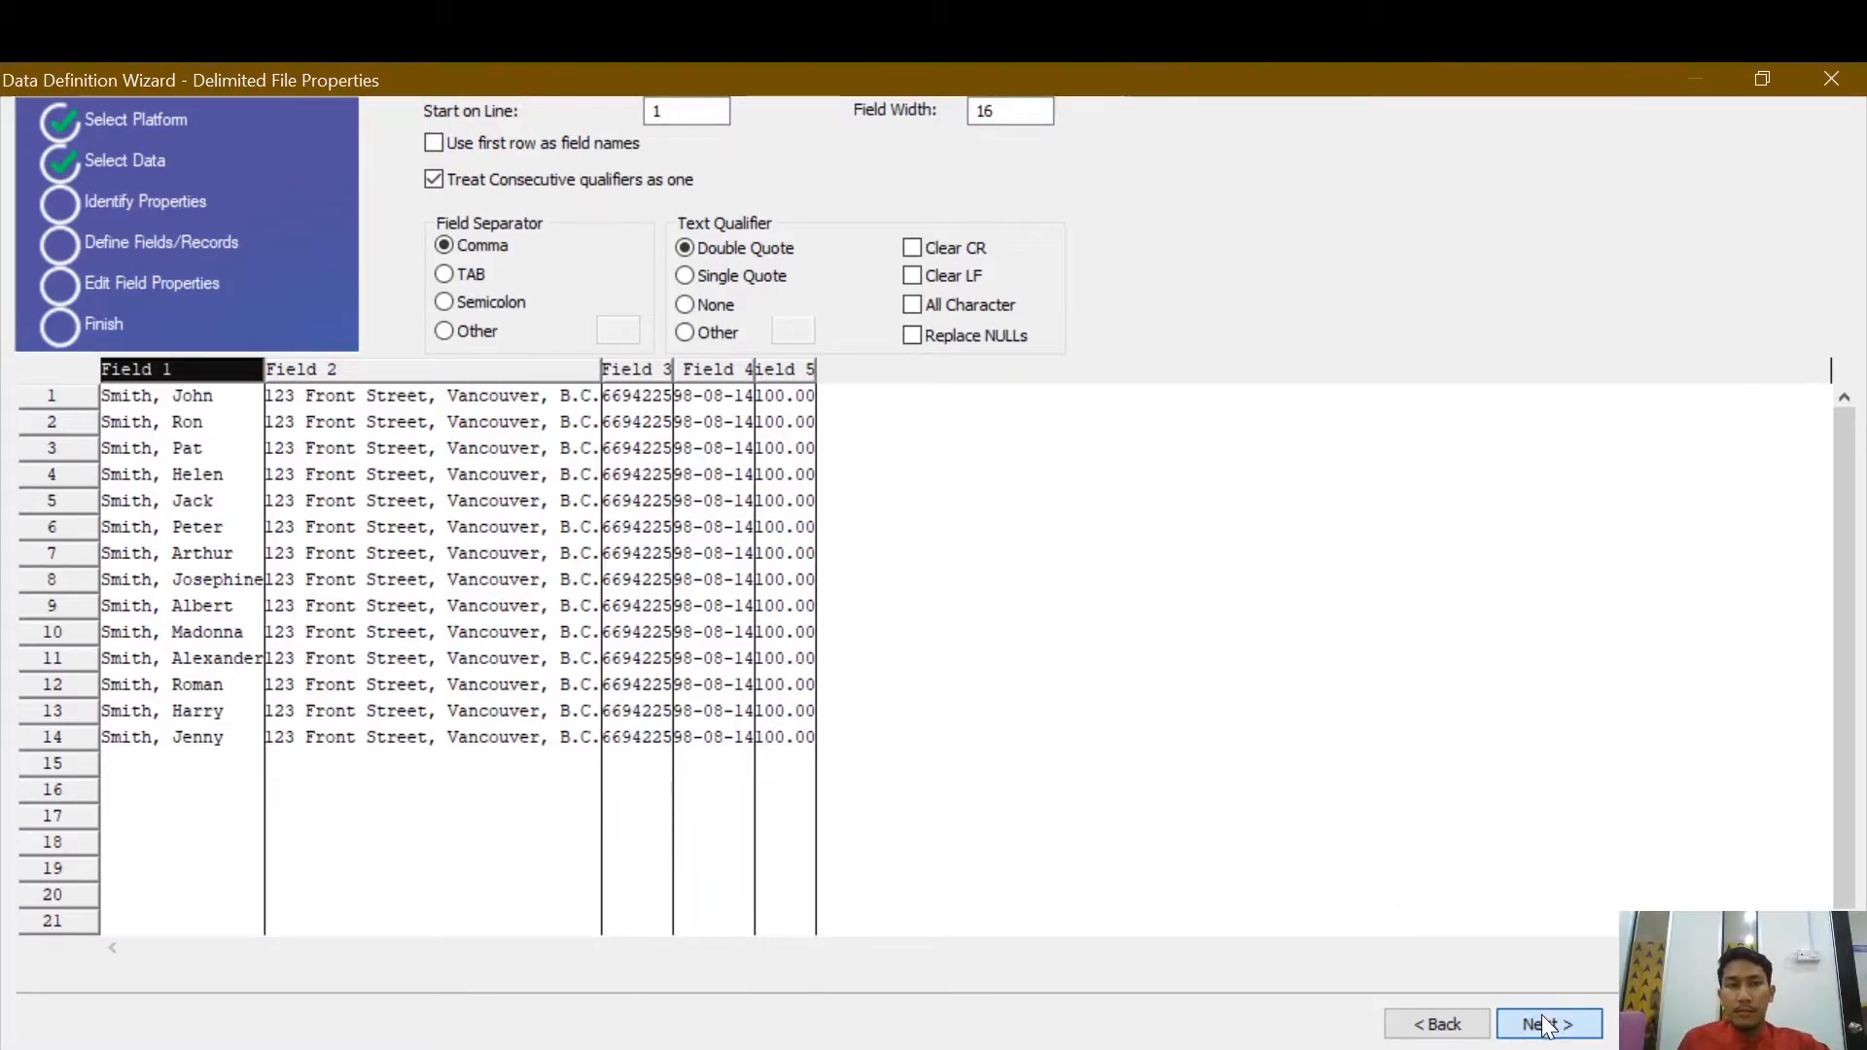
Save the imported data file as 'Delimit' and continue to field editing.
{"action": "left_click", "coordinate": [1548, 1025]}
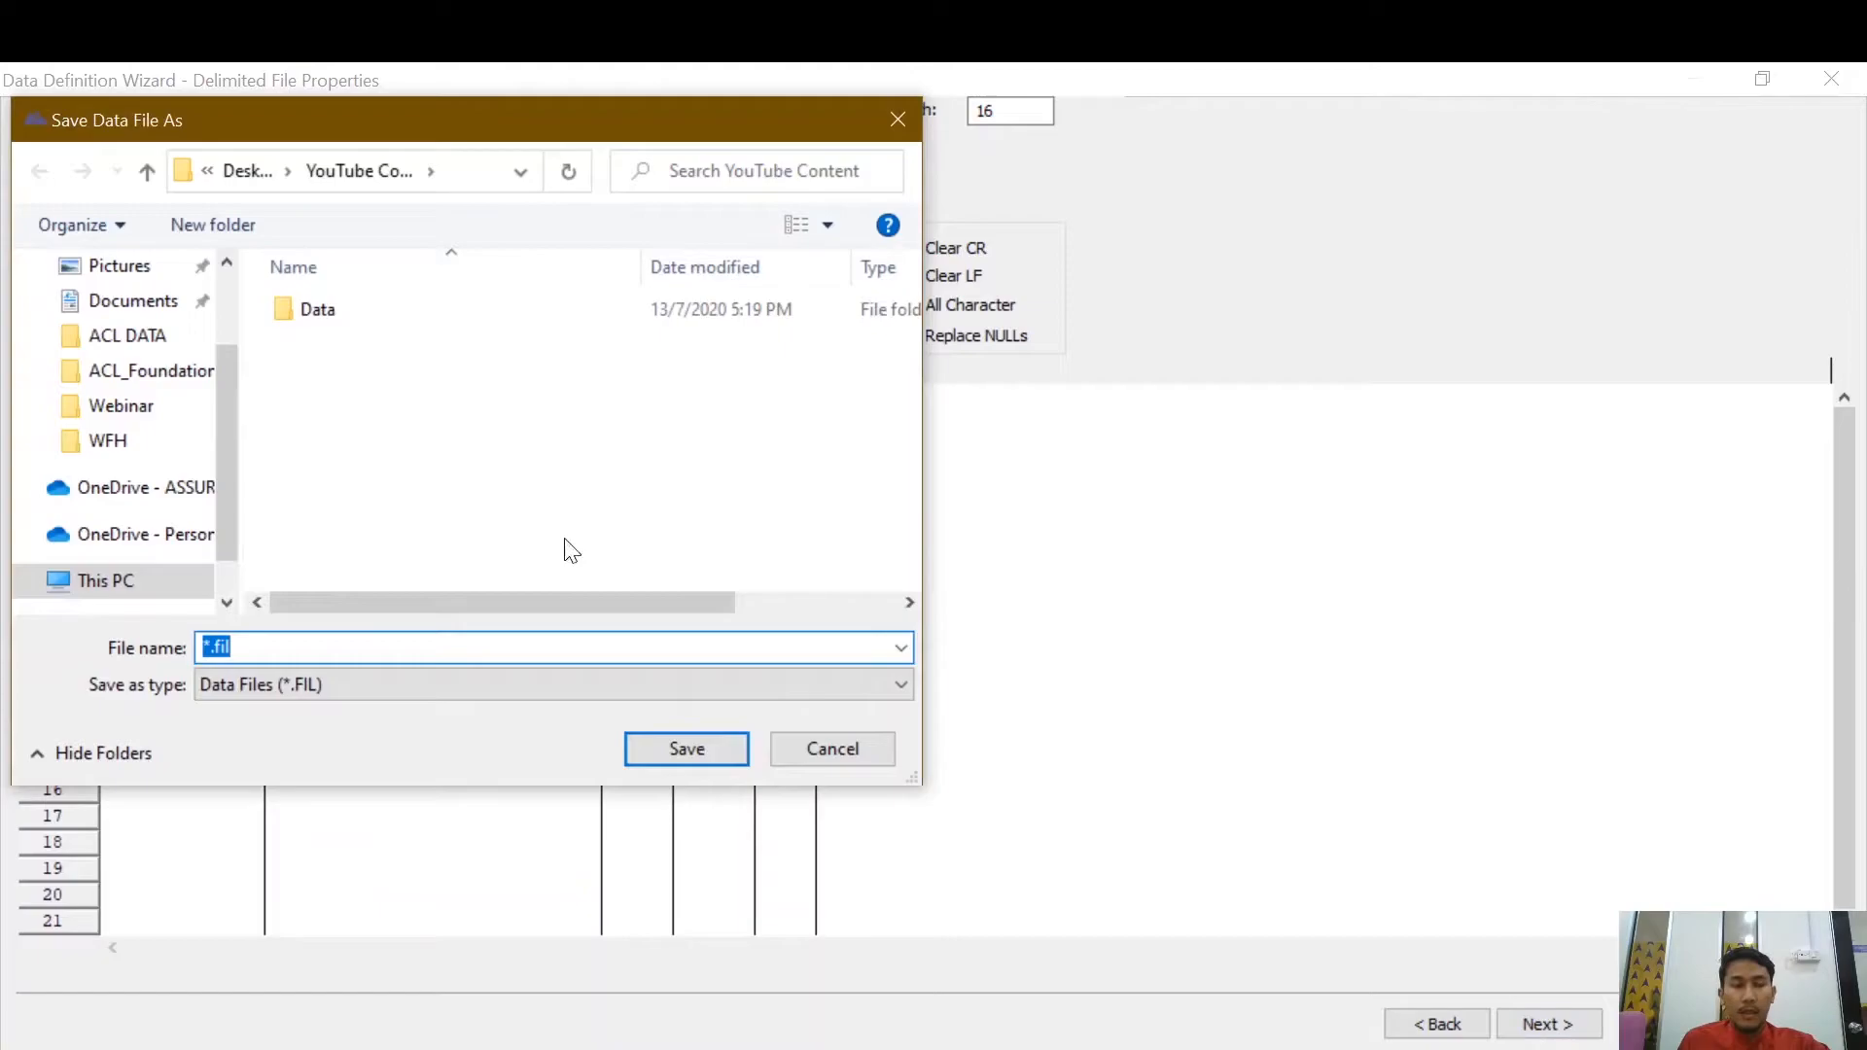
{"action": "mouse_move", "coordinate": [475, 527]}
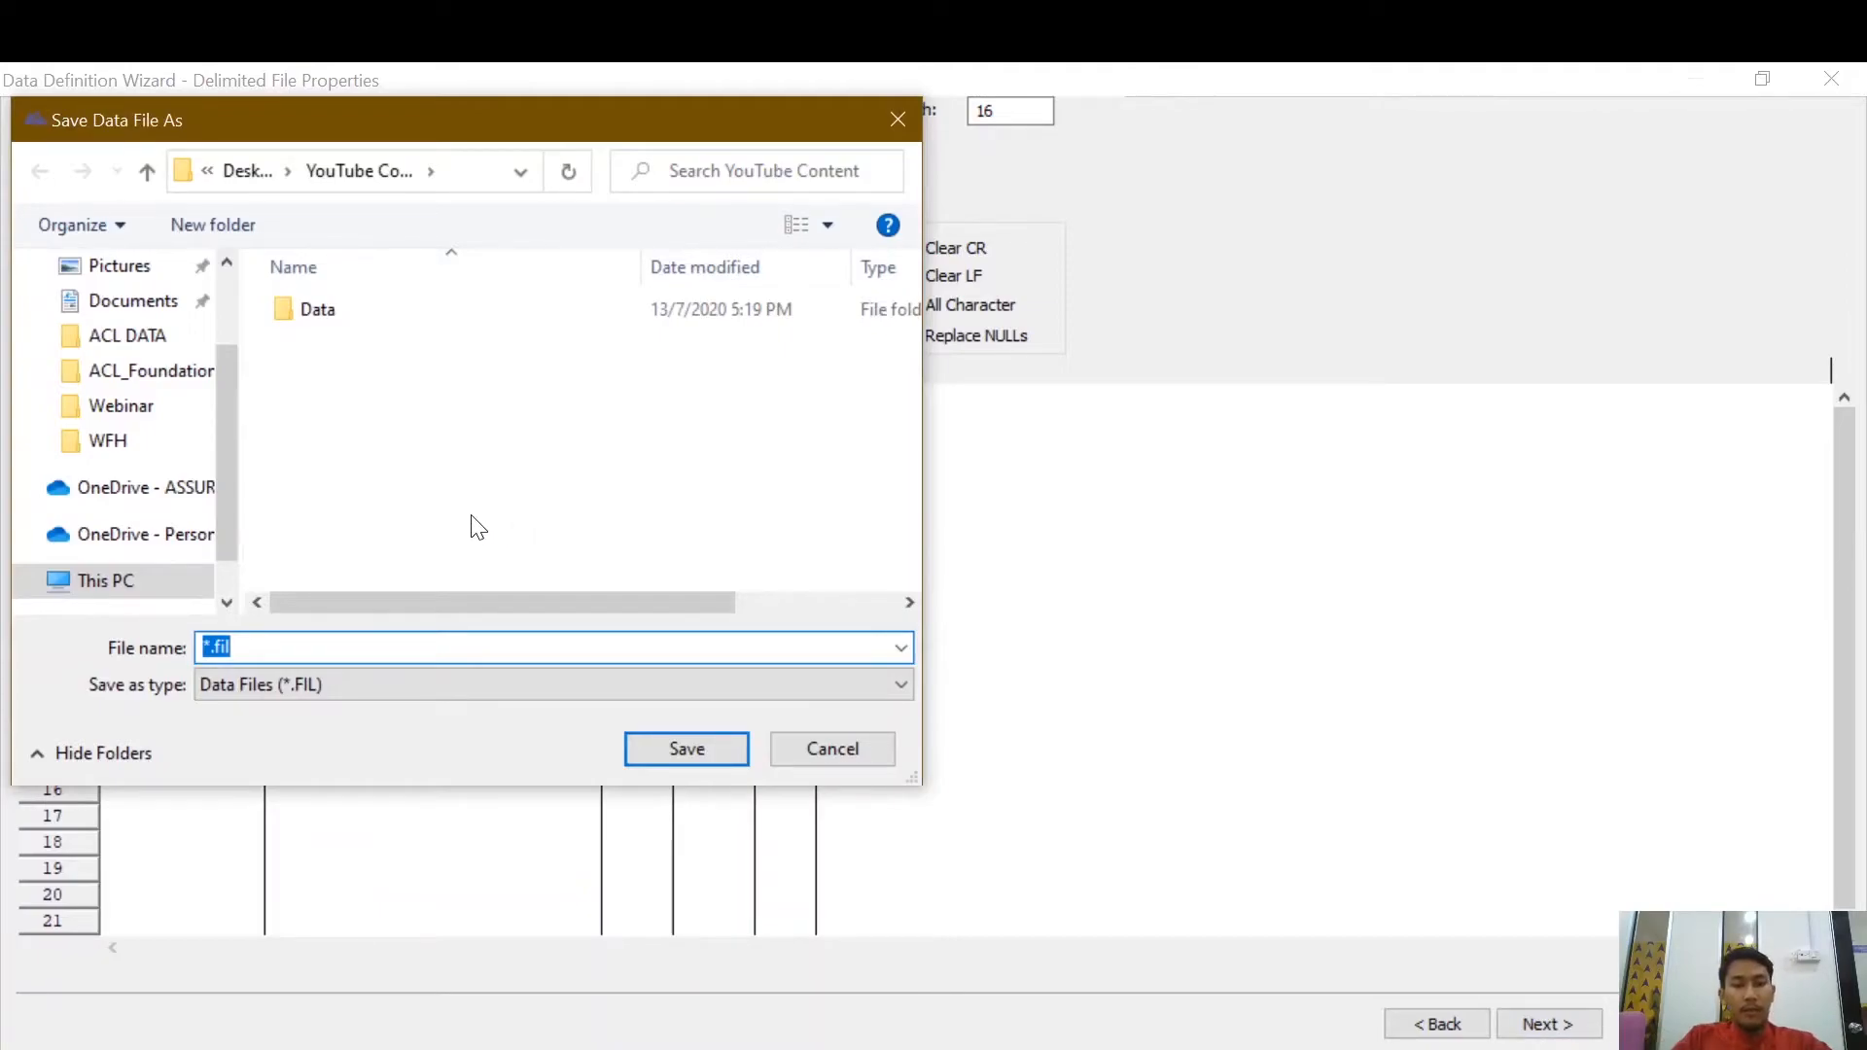
{"action": "type", "text": "Delimit"}
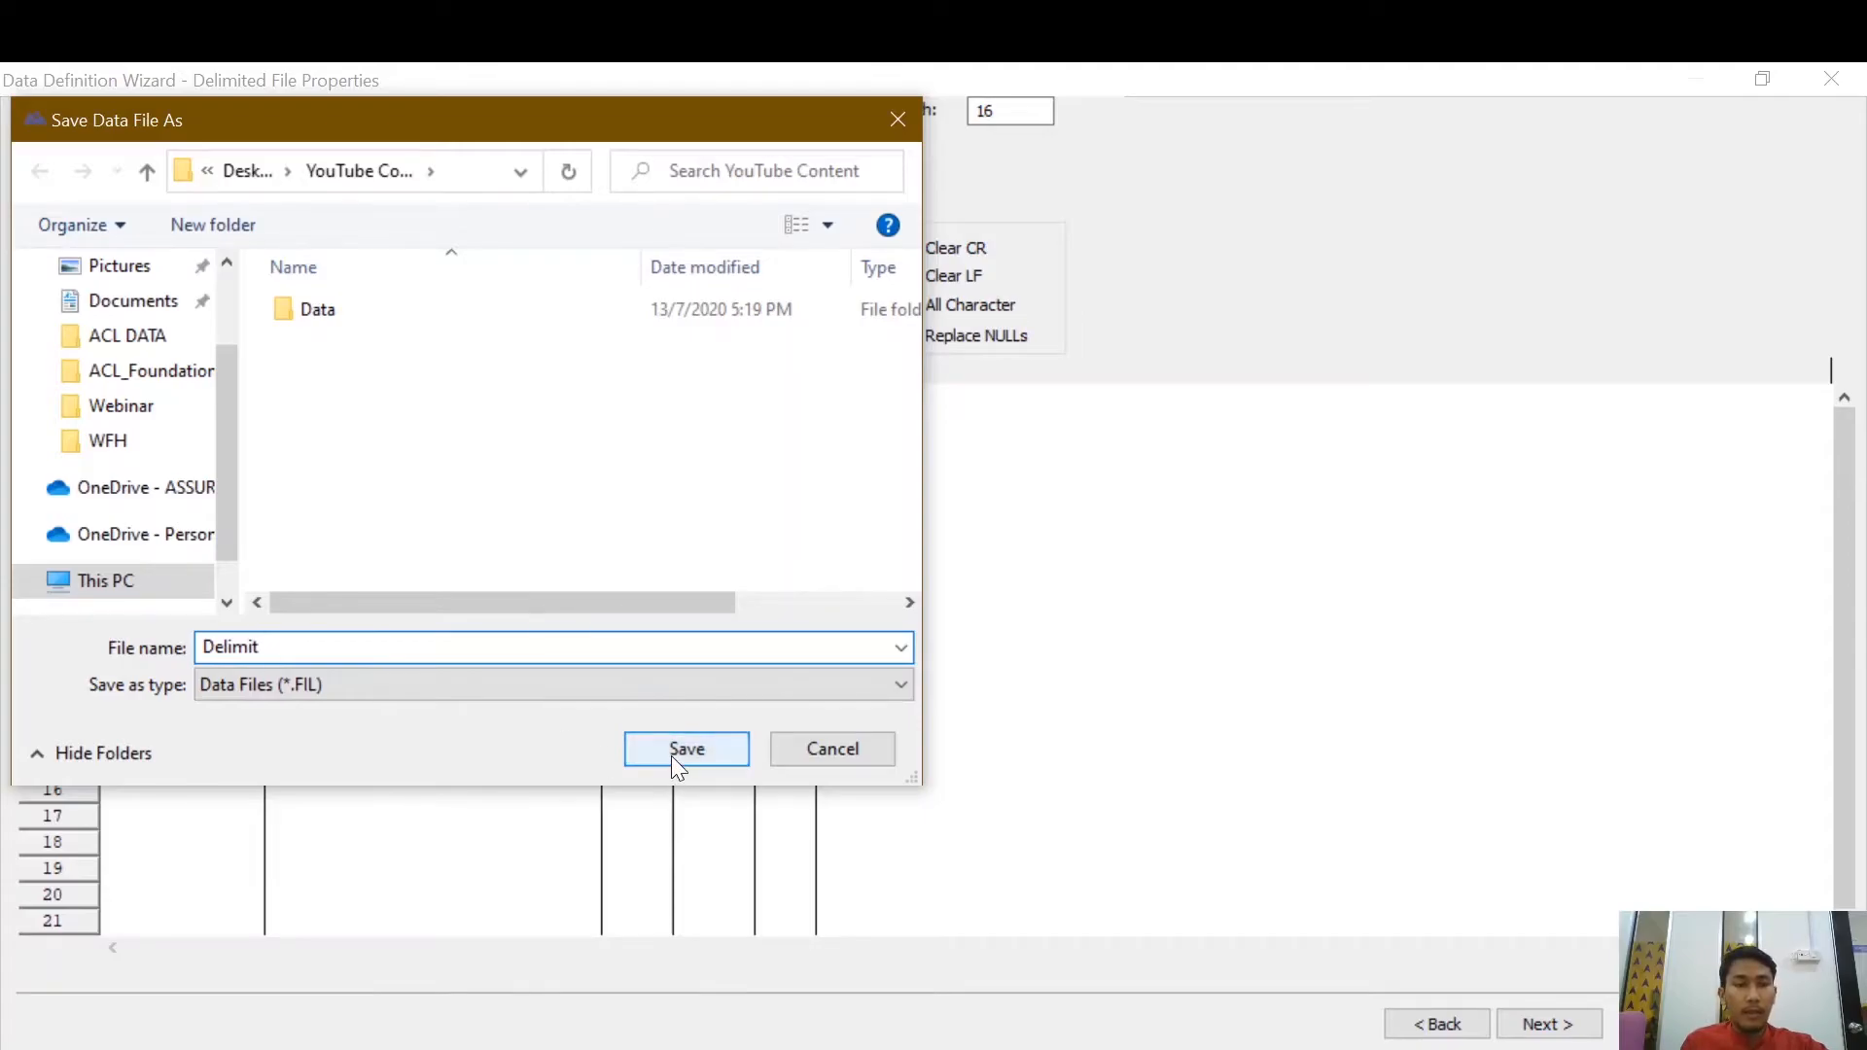
{"action": "left_click", "coordinate": [687, 746]}
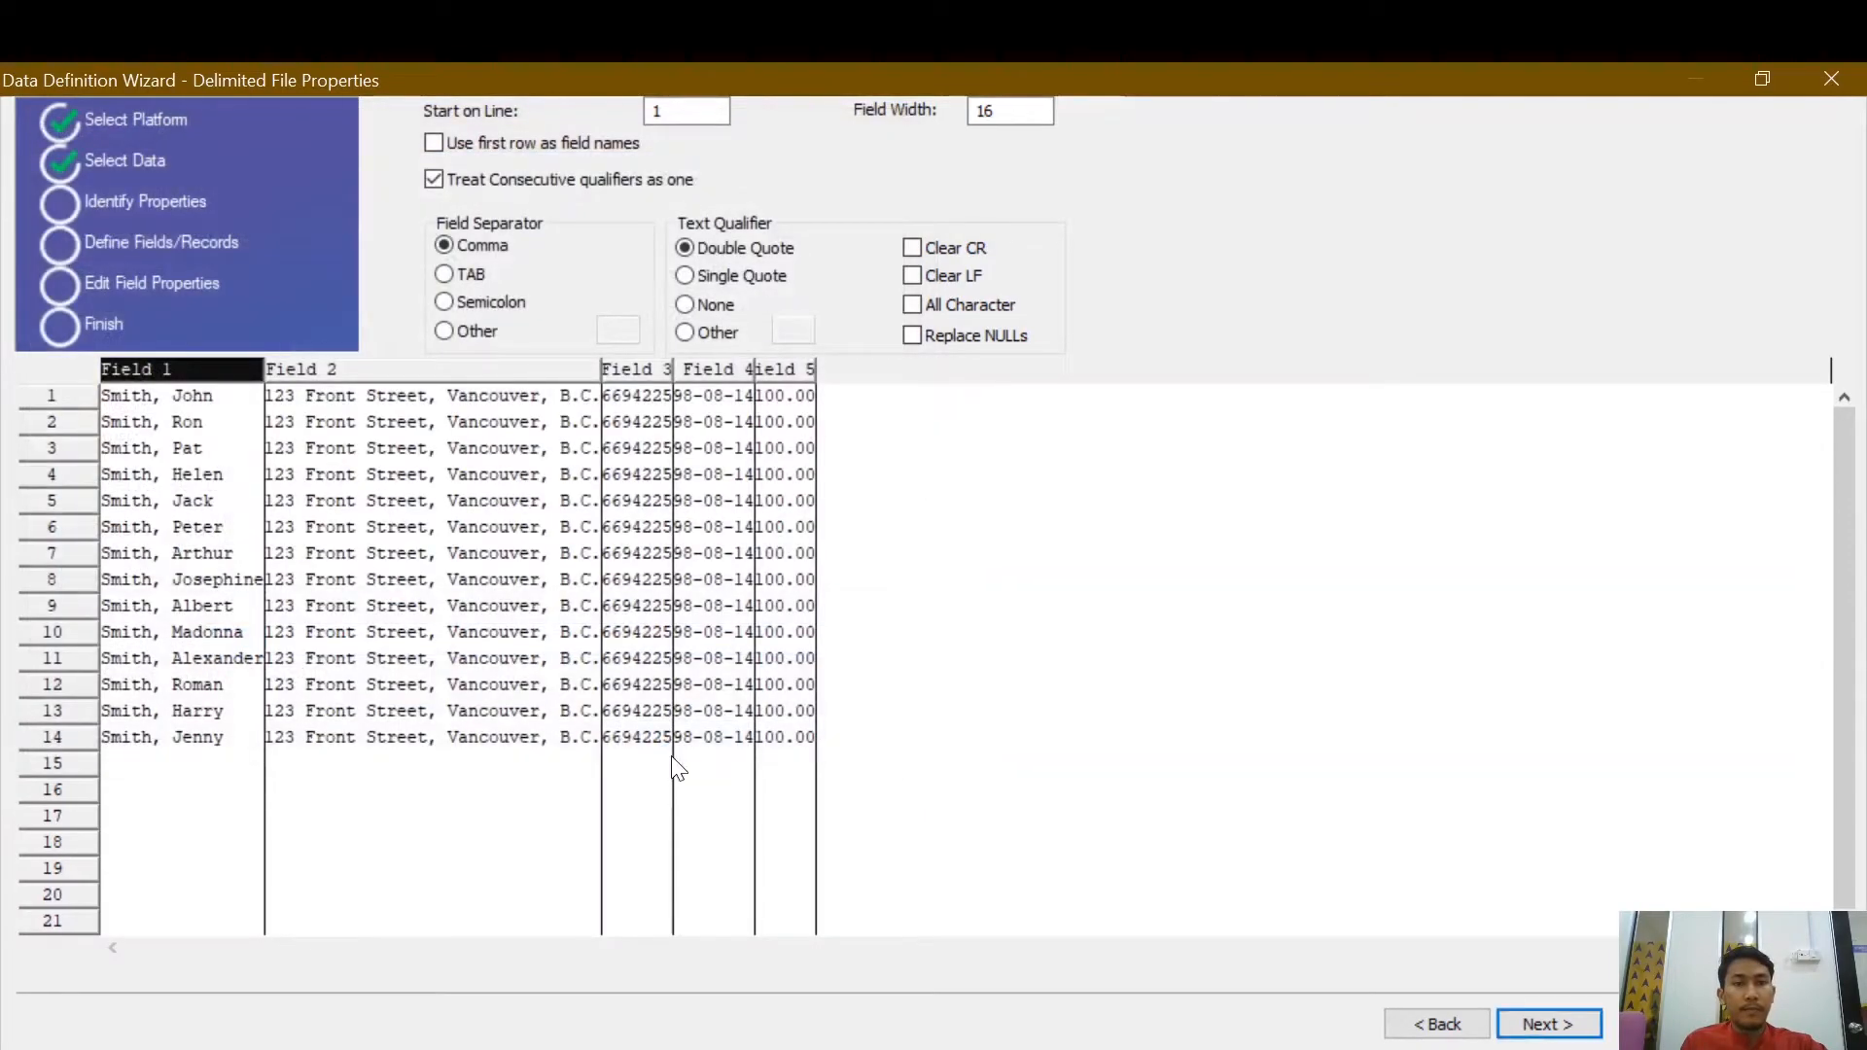
{"action": "left_click", "coordinate": [1548, 1025]}
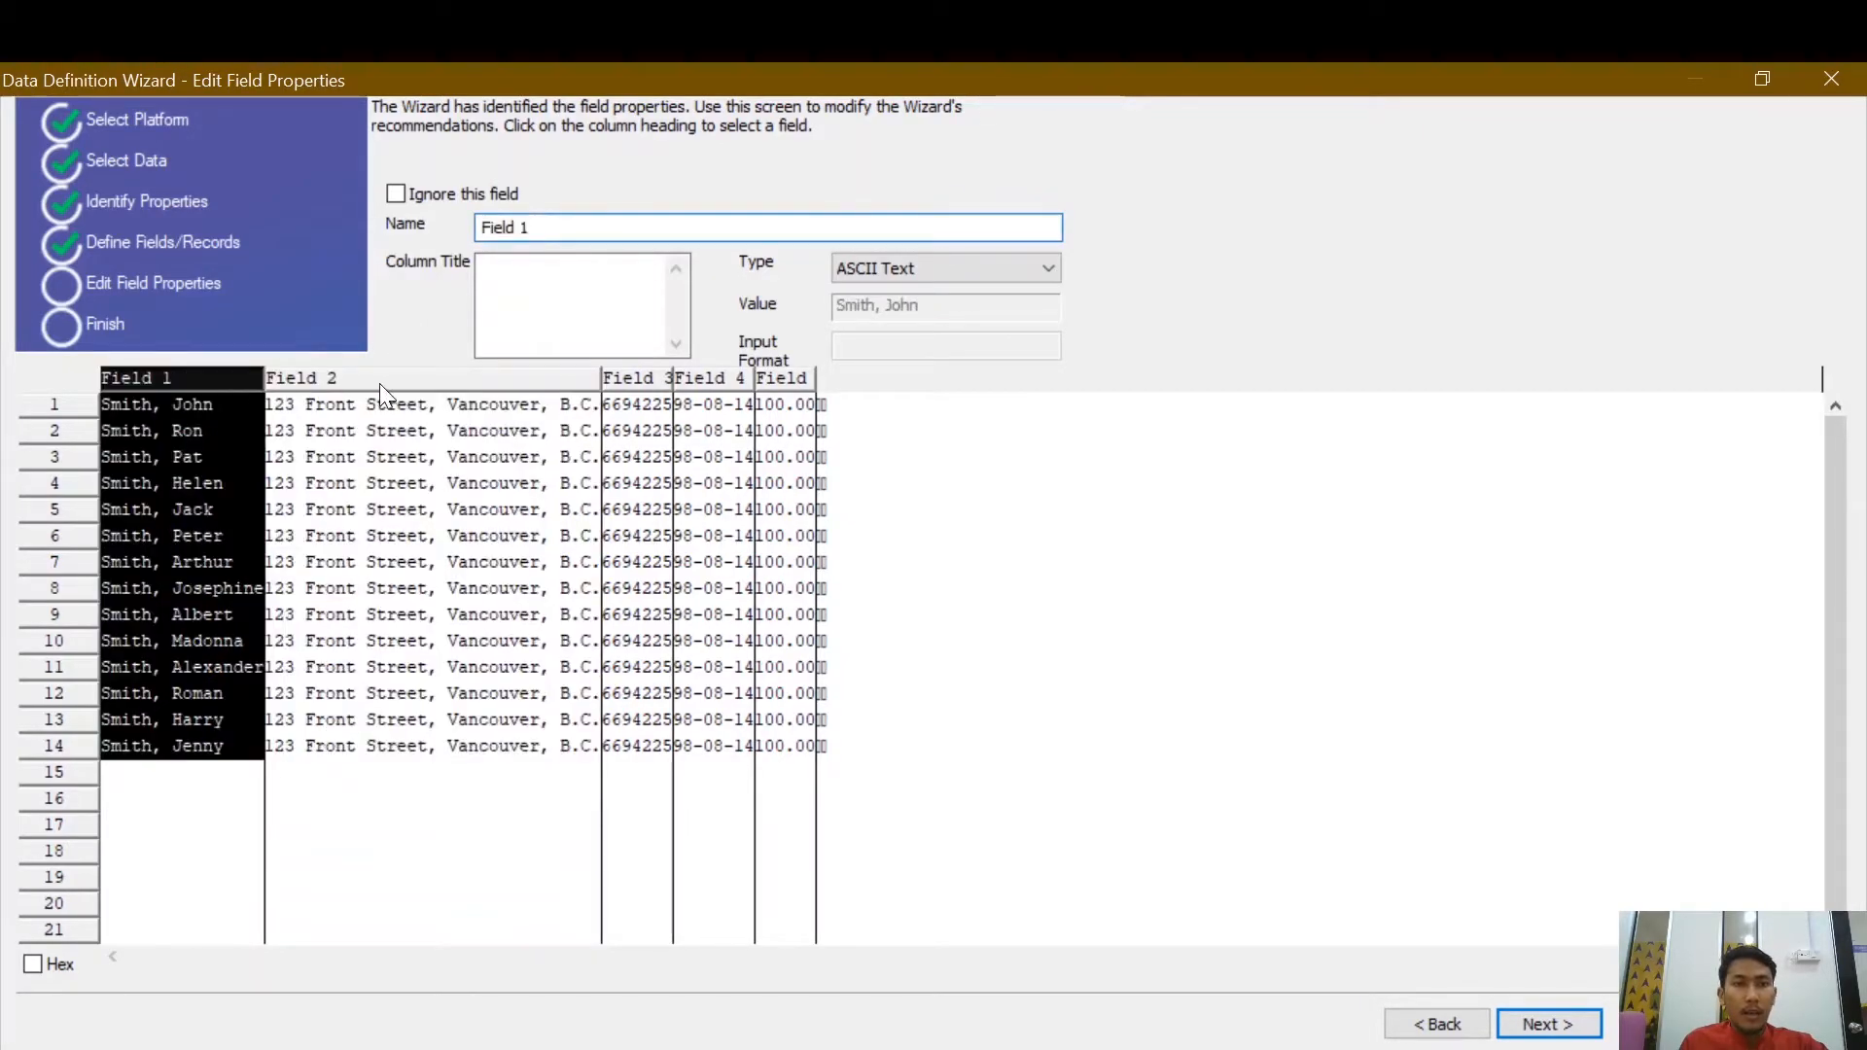
Rename the first three fields to Name, Address and Poscode.
{"action": "left_click", "coordinate": [302, 378]}
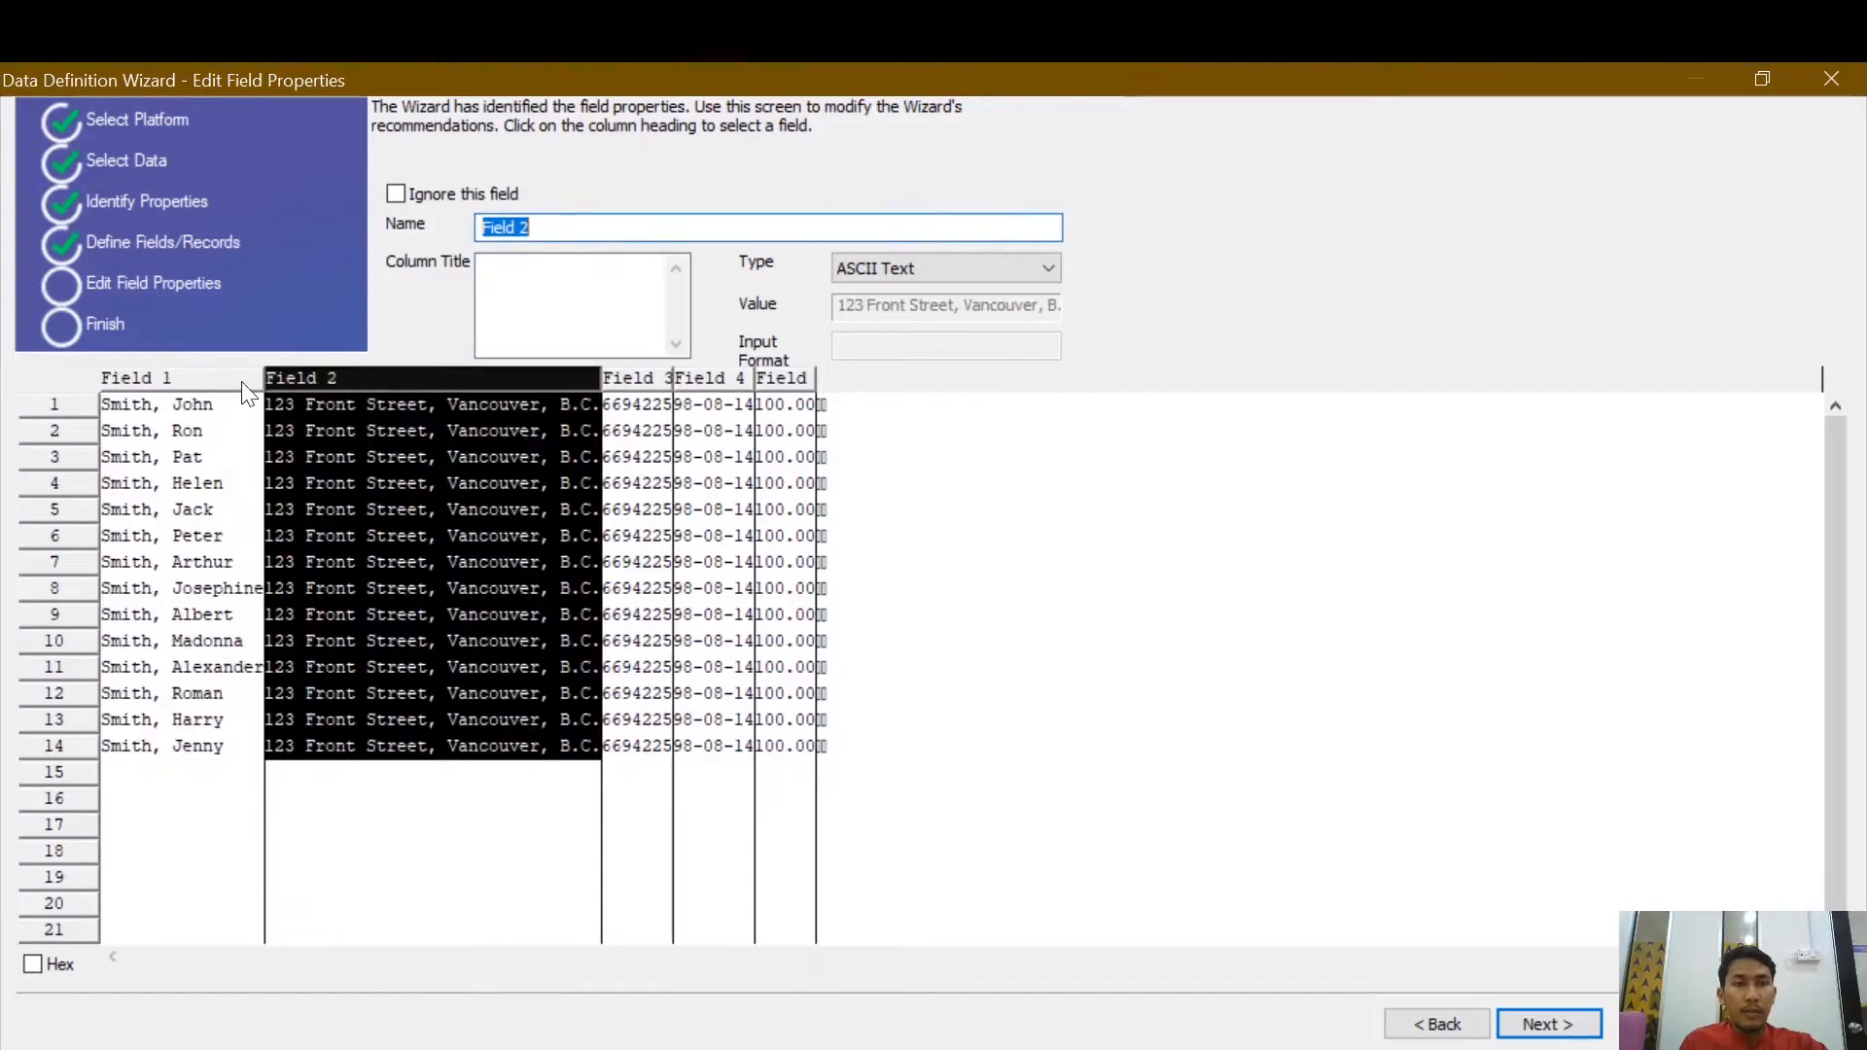
{"action": "left_click", "coordinate": [136, 377]}
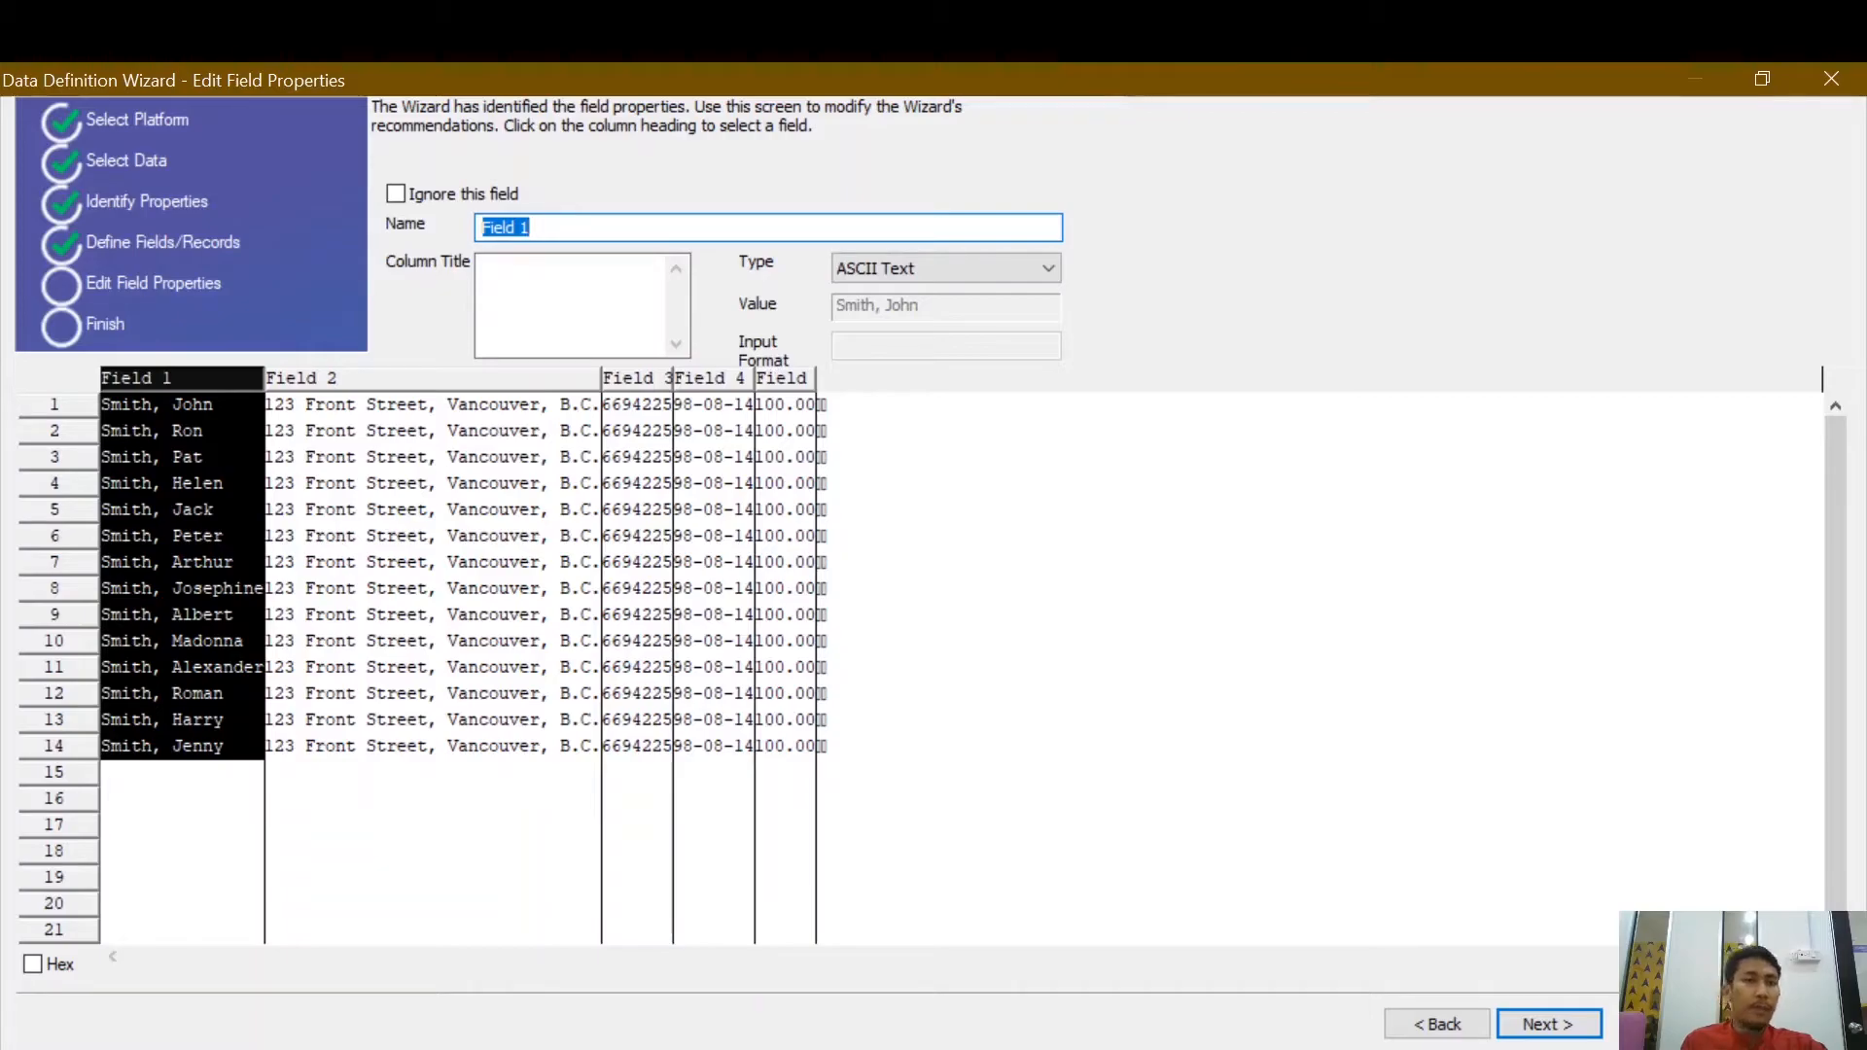
{"action": "type", "text": "Nam"}
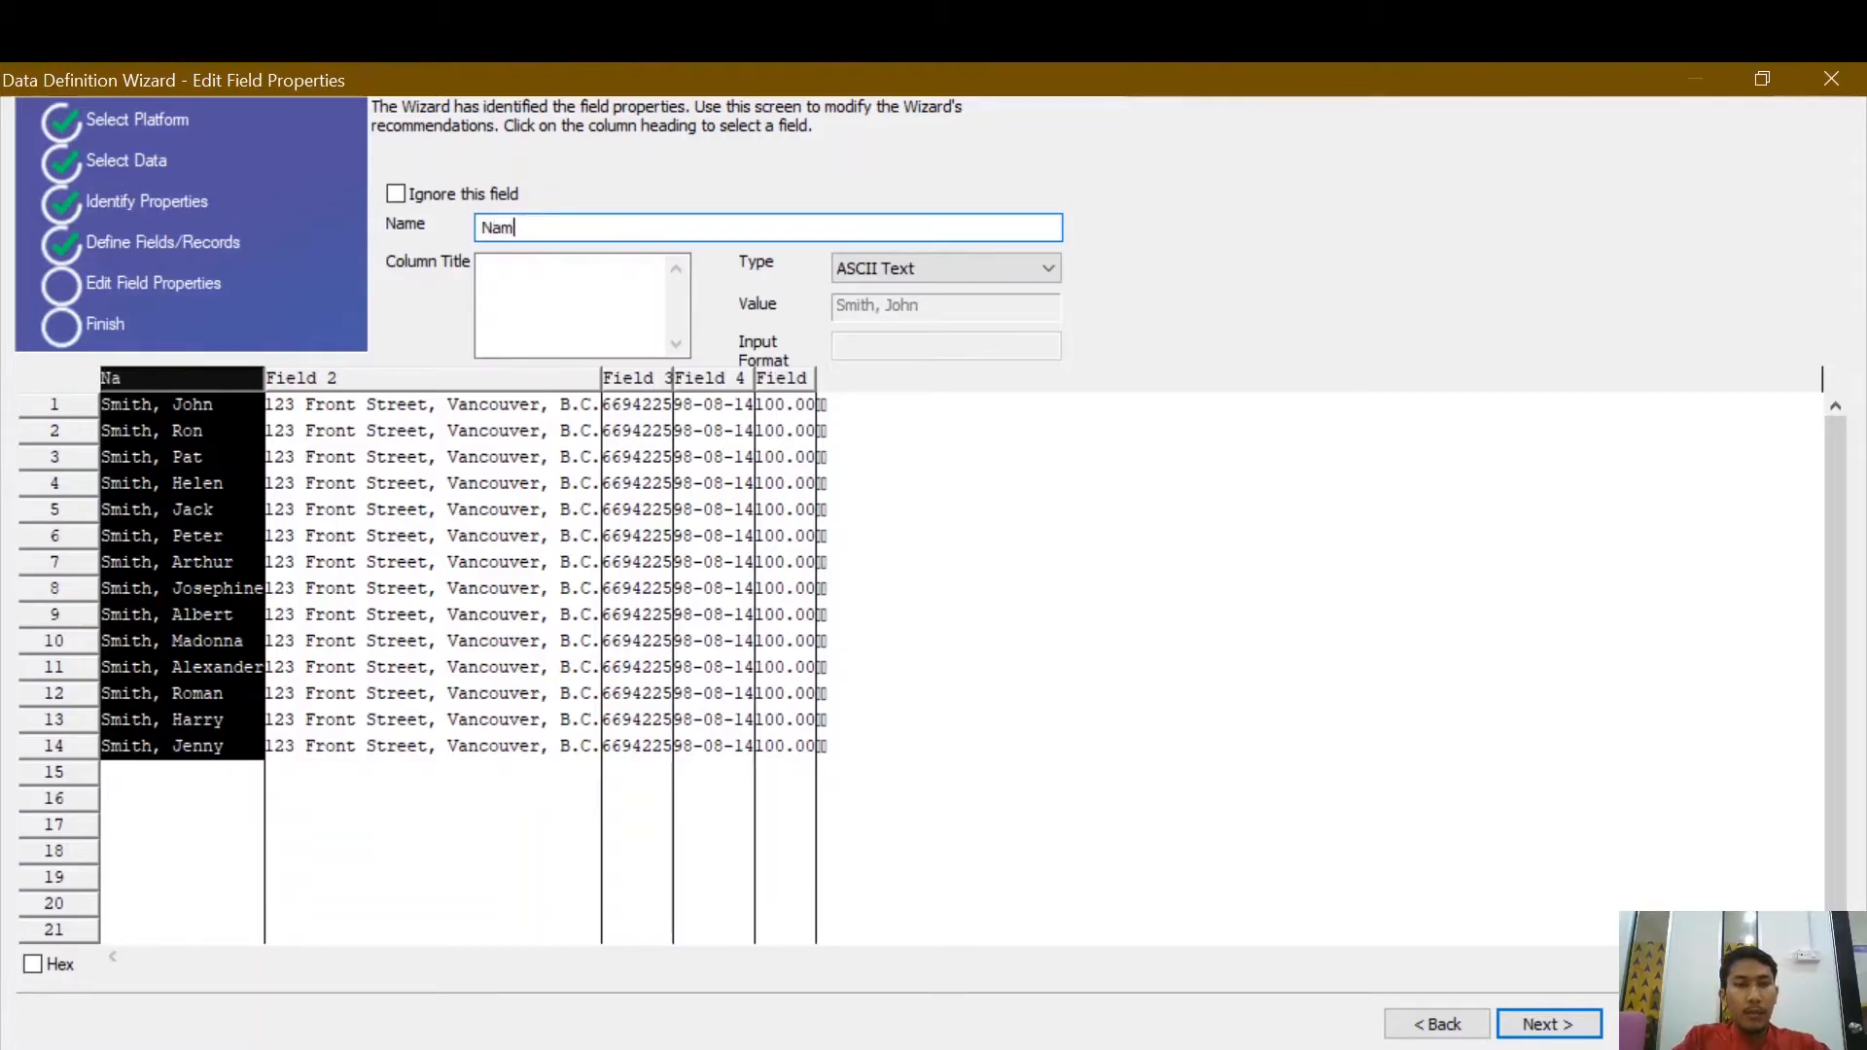
{"action": "type", "text": "e"}
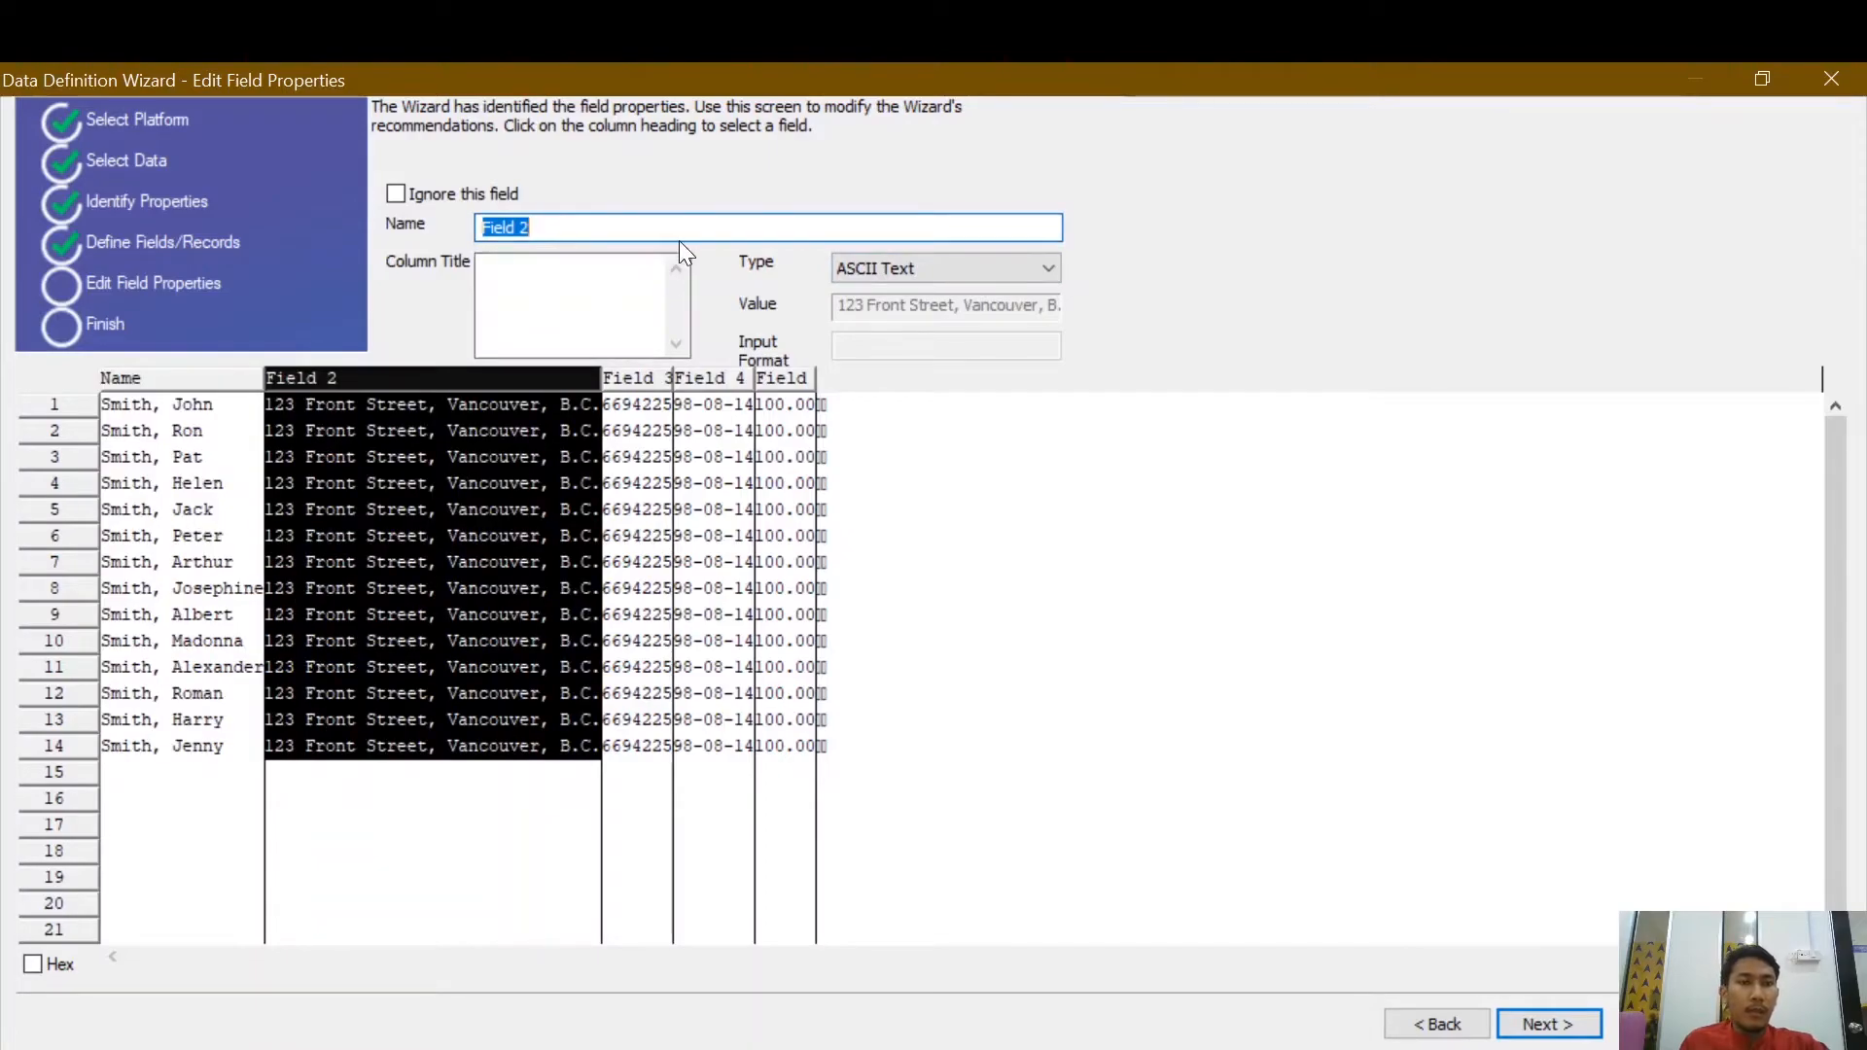
{"action": "type", "text": "Addre"}
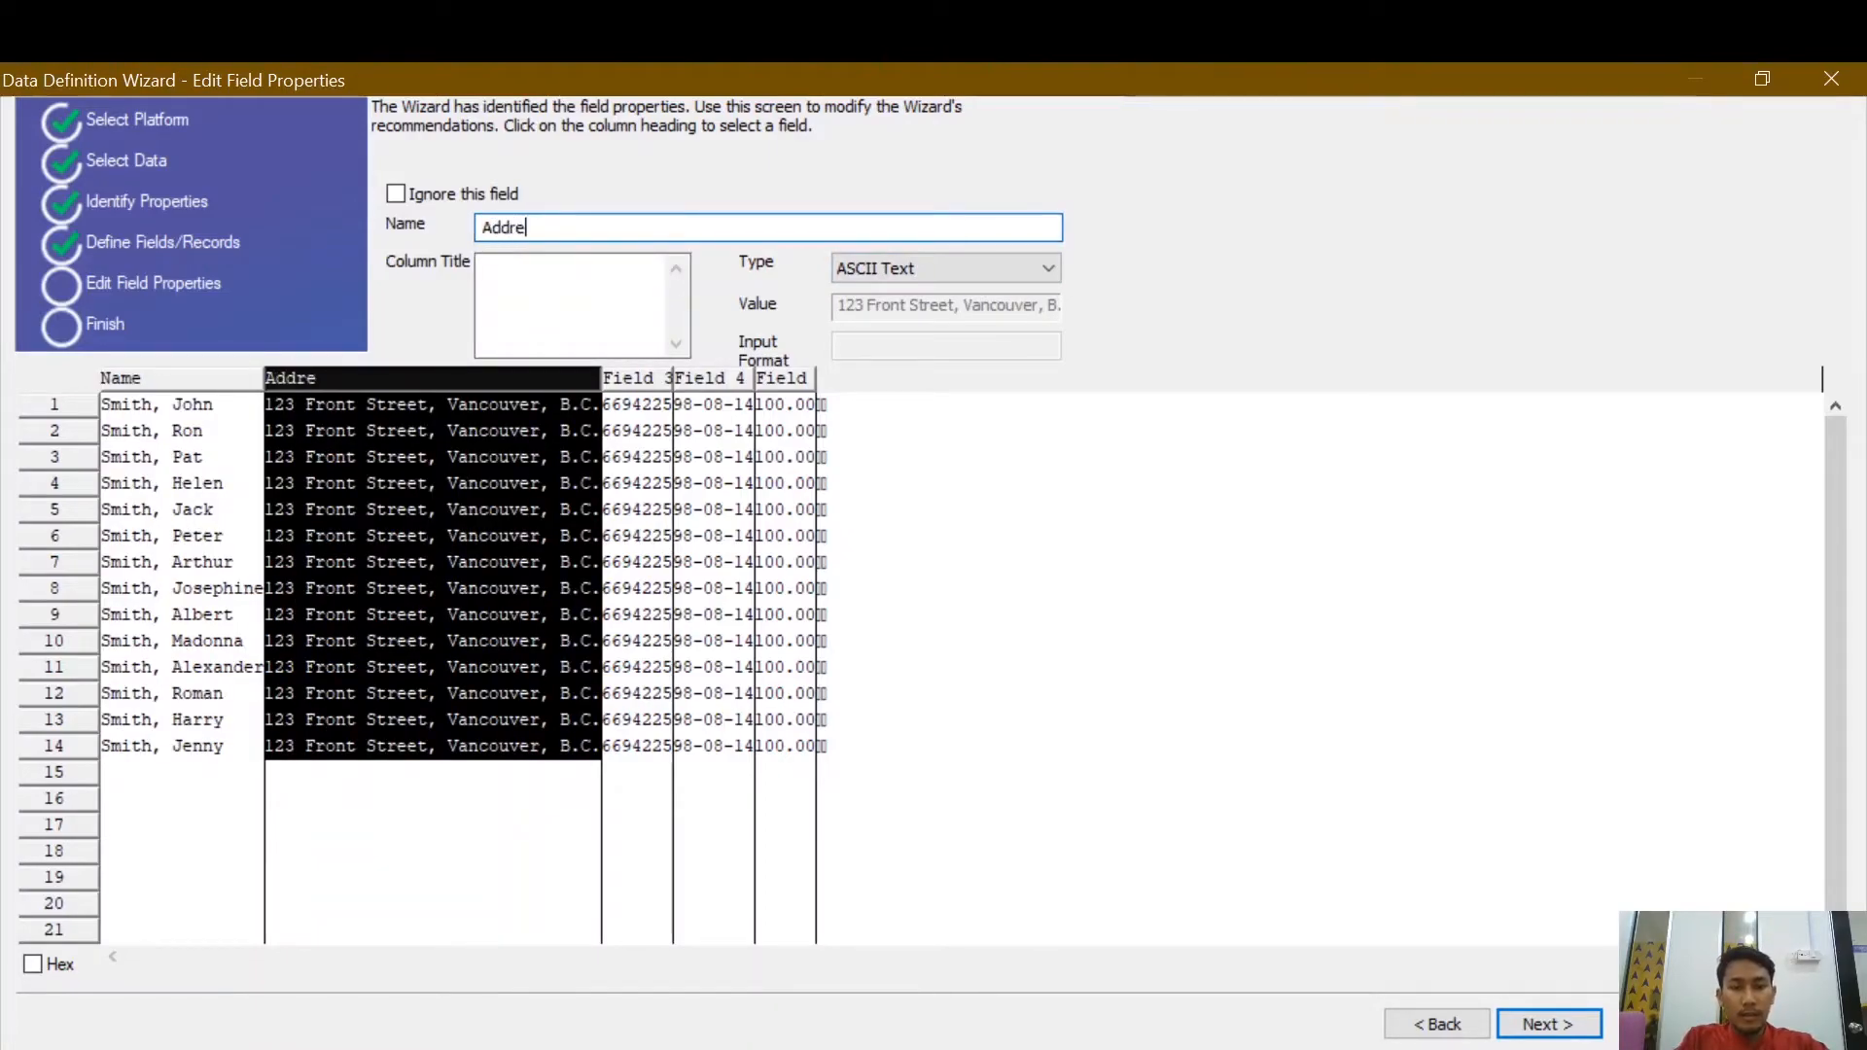
{"action": "type", "text": "ss"}
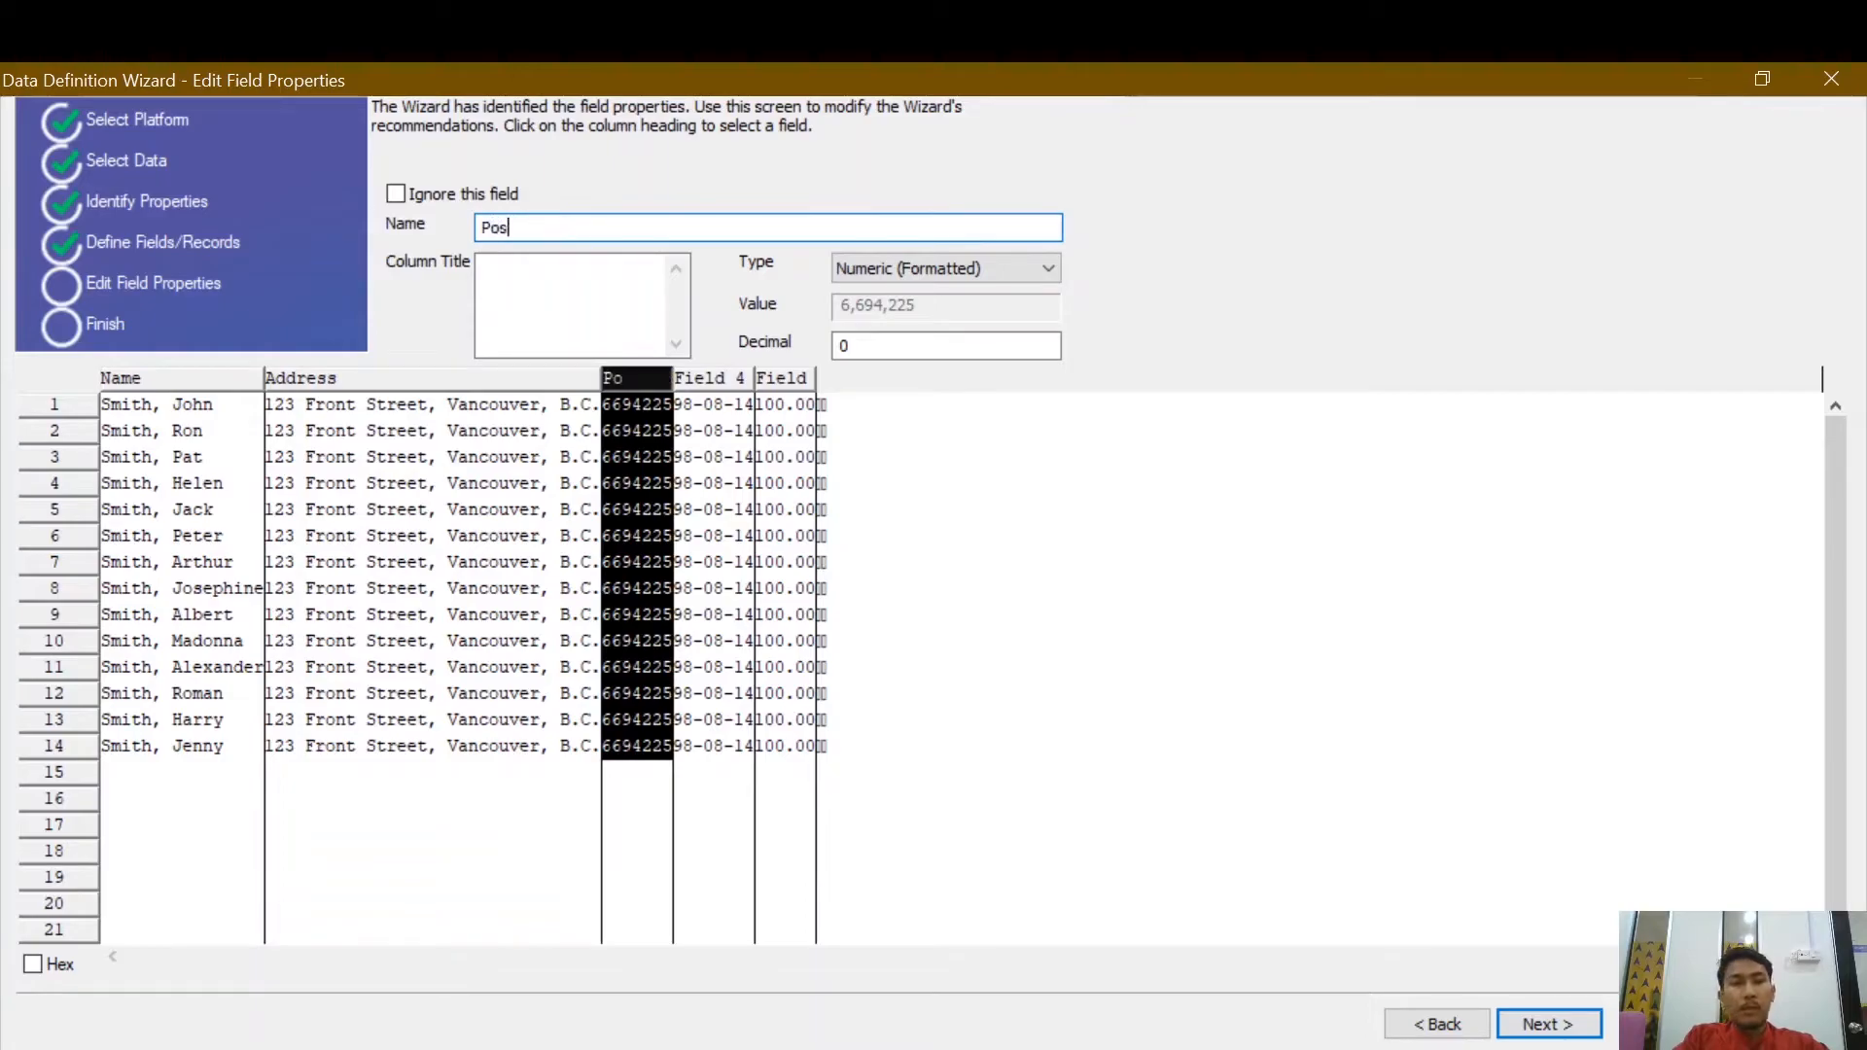
{"action": "type", "text": "code"}
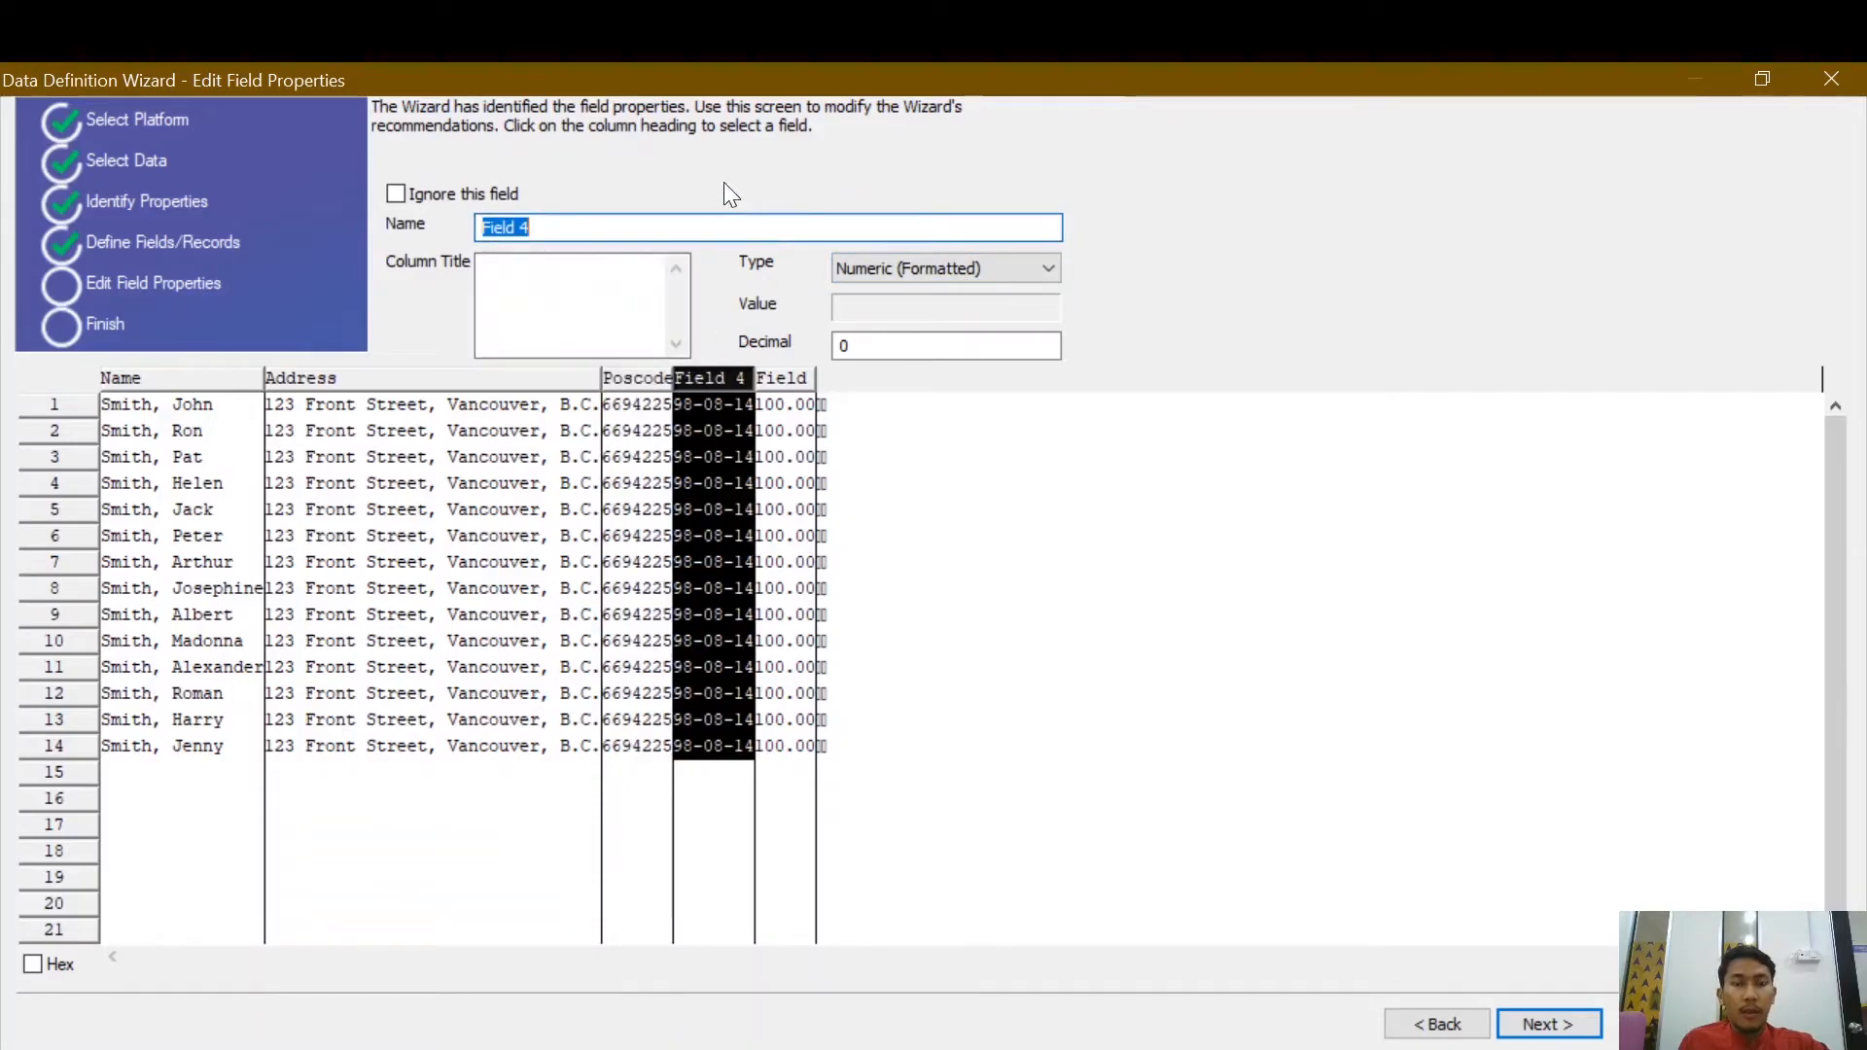
{"action": "mouse_move", "coordinate": [711, 195]}
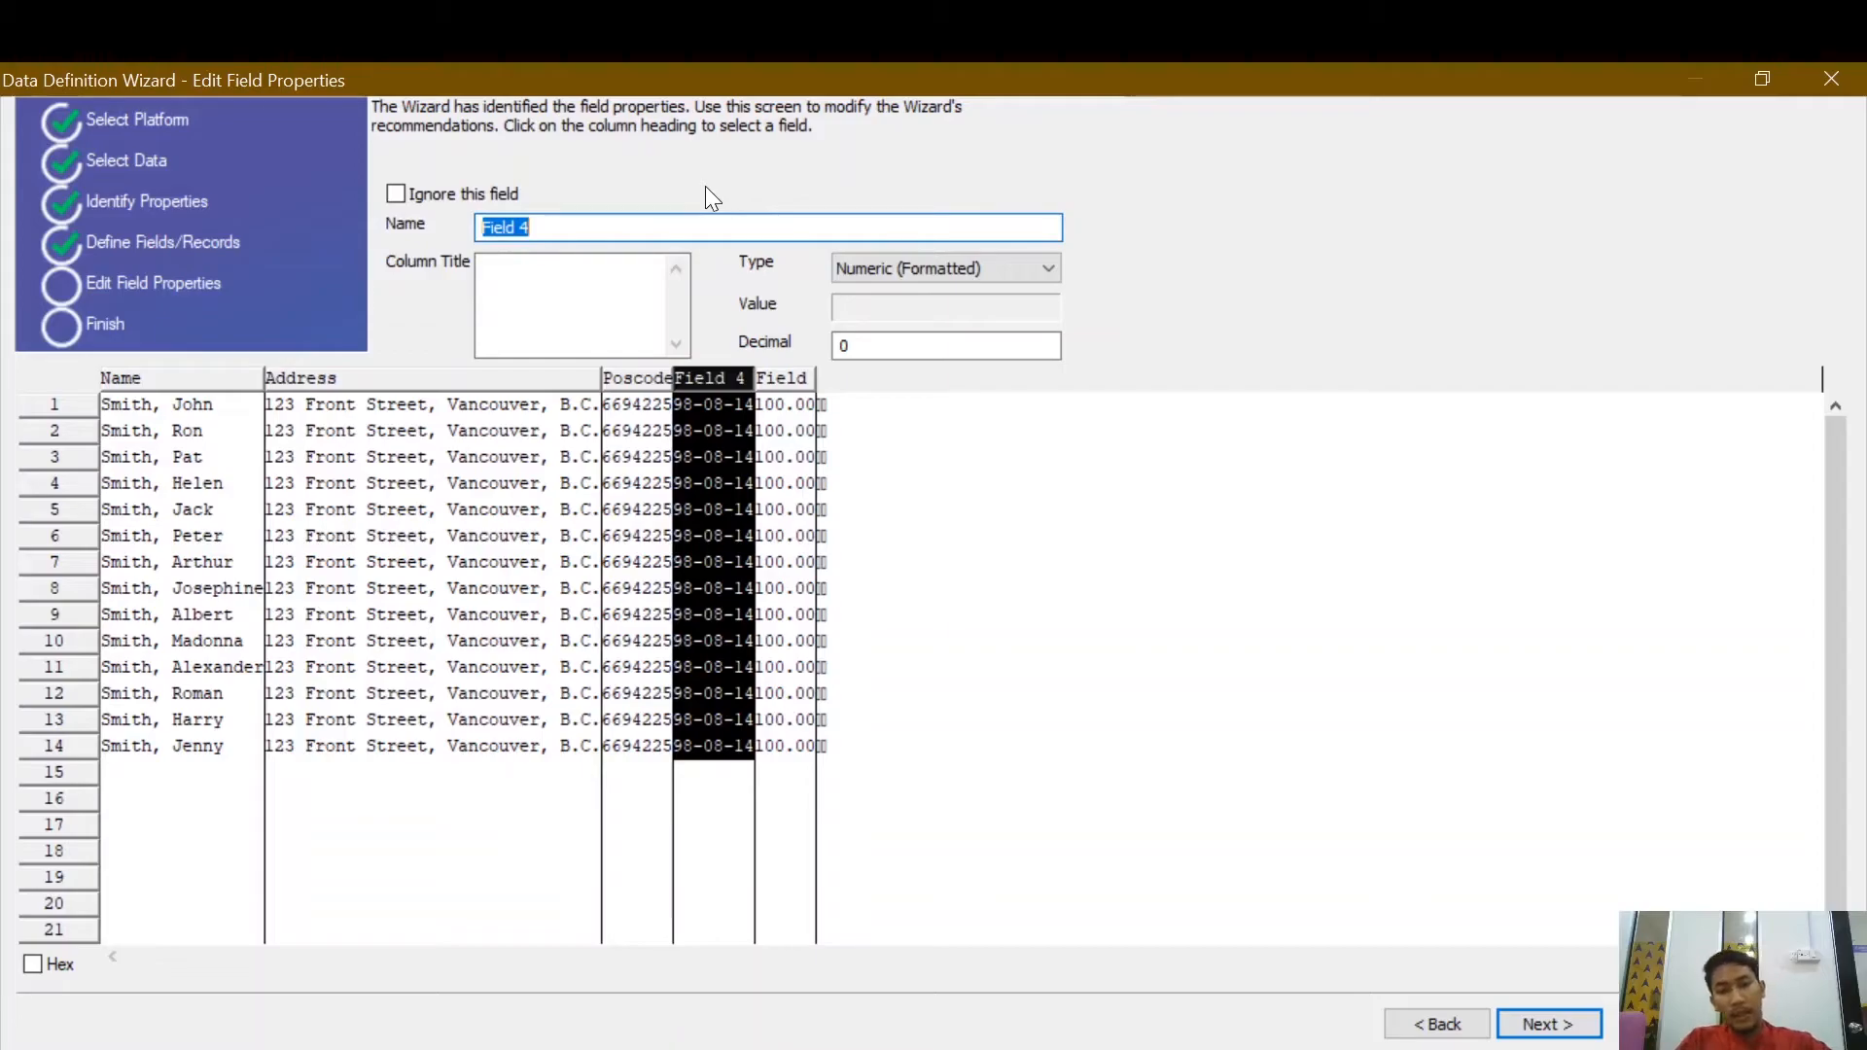
Name the fourth field Date, set it to Datetime with input format YY-MM-DD.
{"action": "type", "text": "Date"}
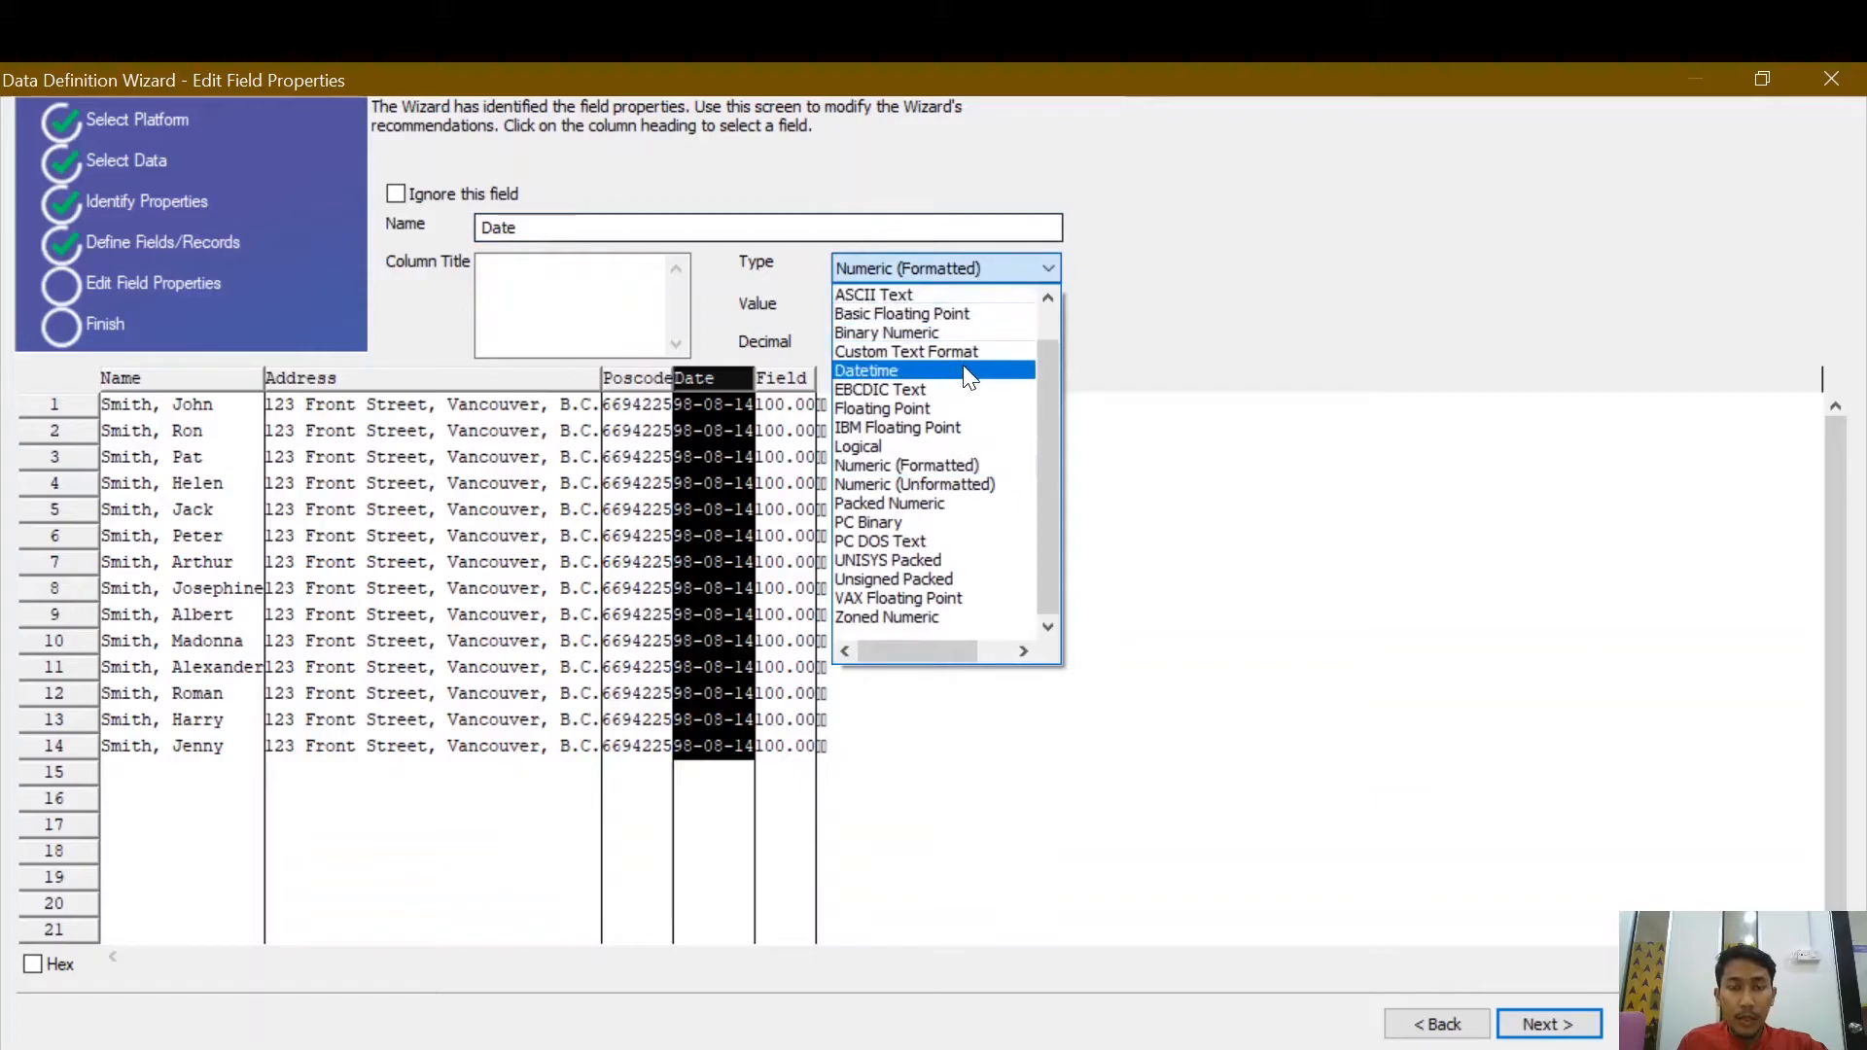
{"action": "left_click", "coordinate": [866, 369]}
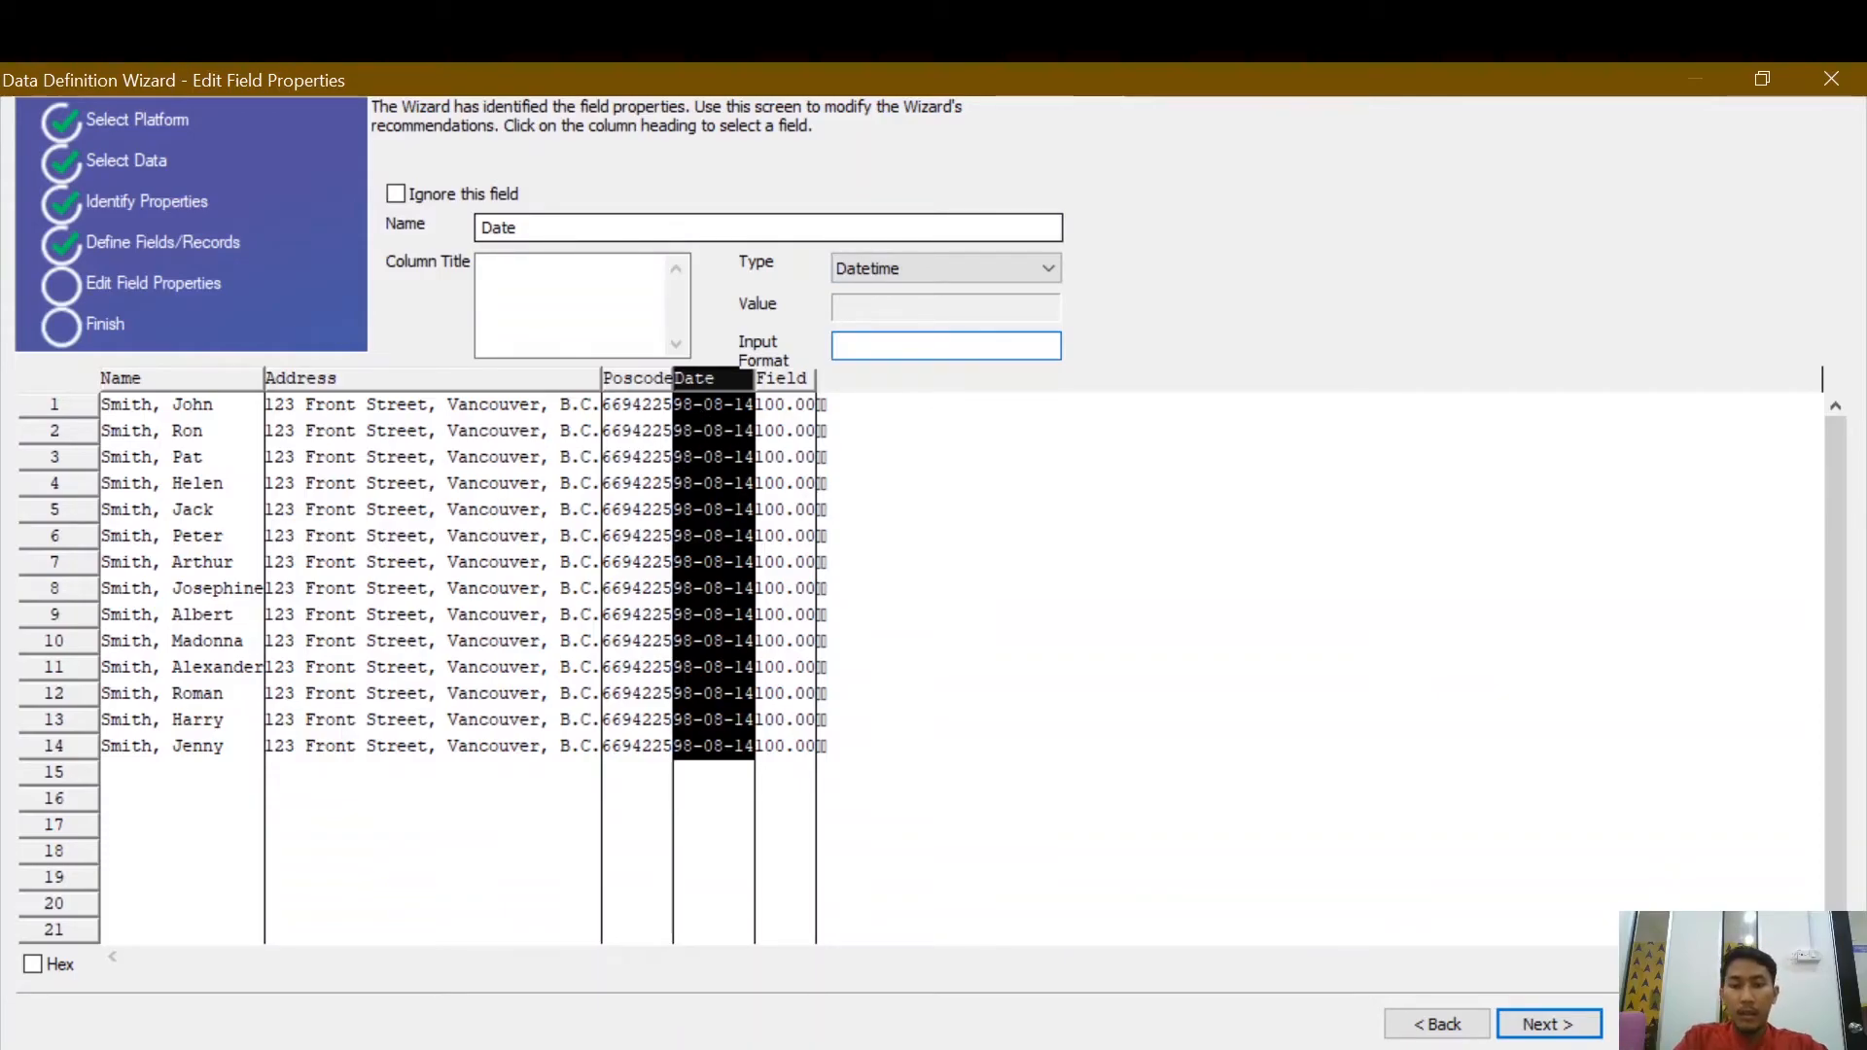
{"action": "left_click", "coordinate": [945, 344]}
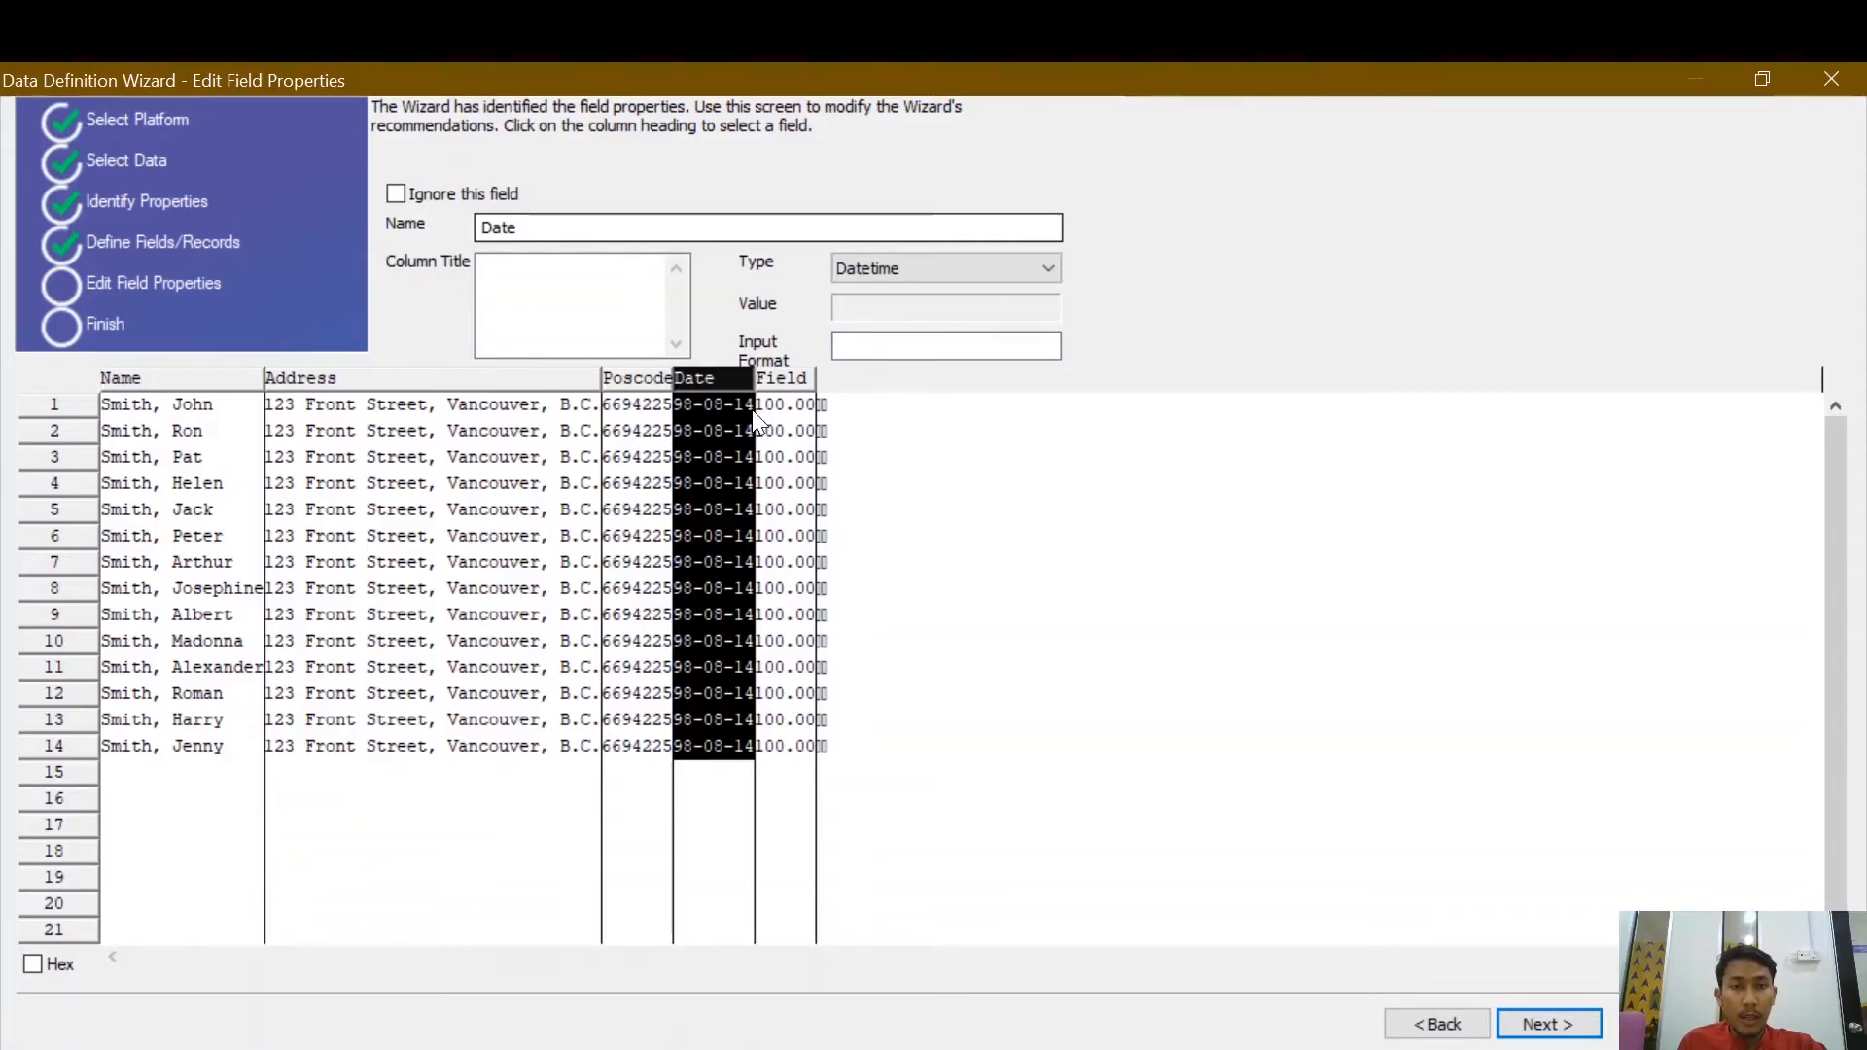
{"action": "left_click", "coordinate": [945, 344]}
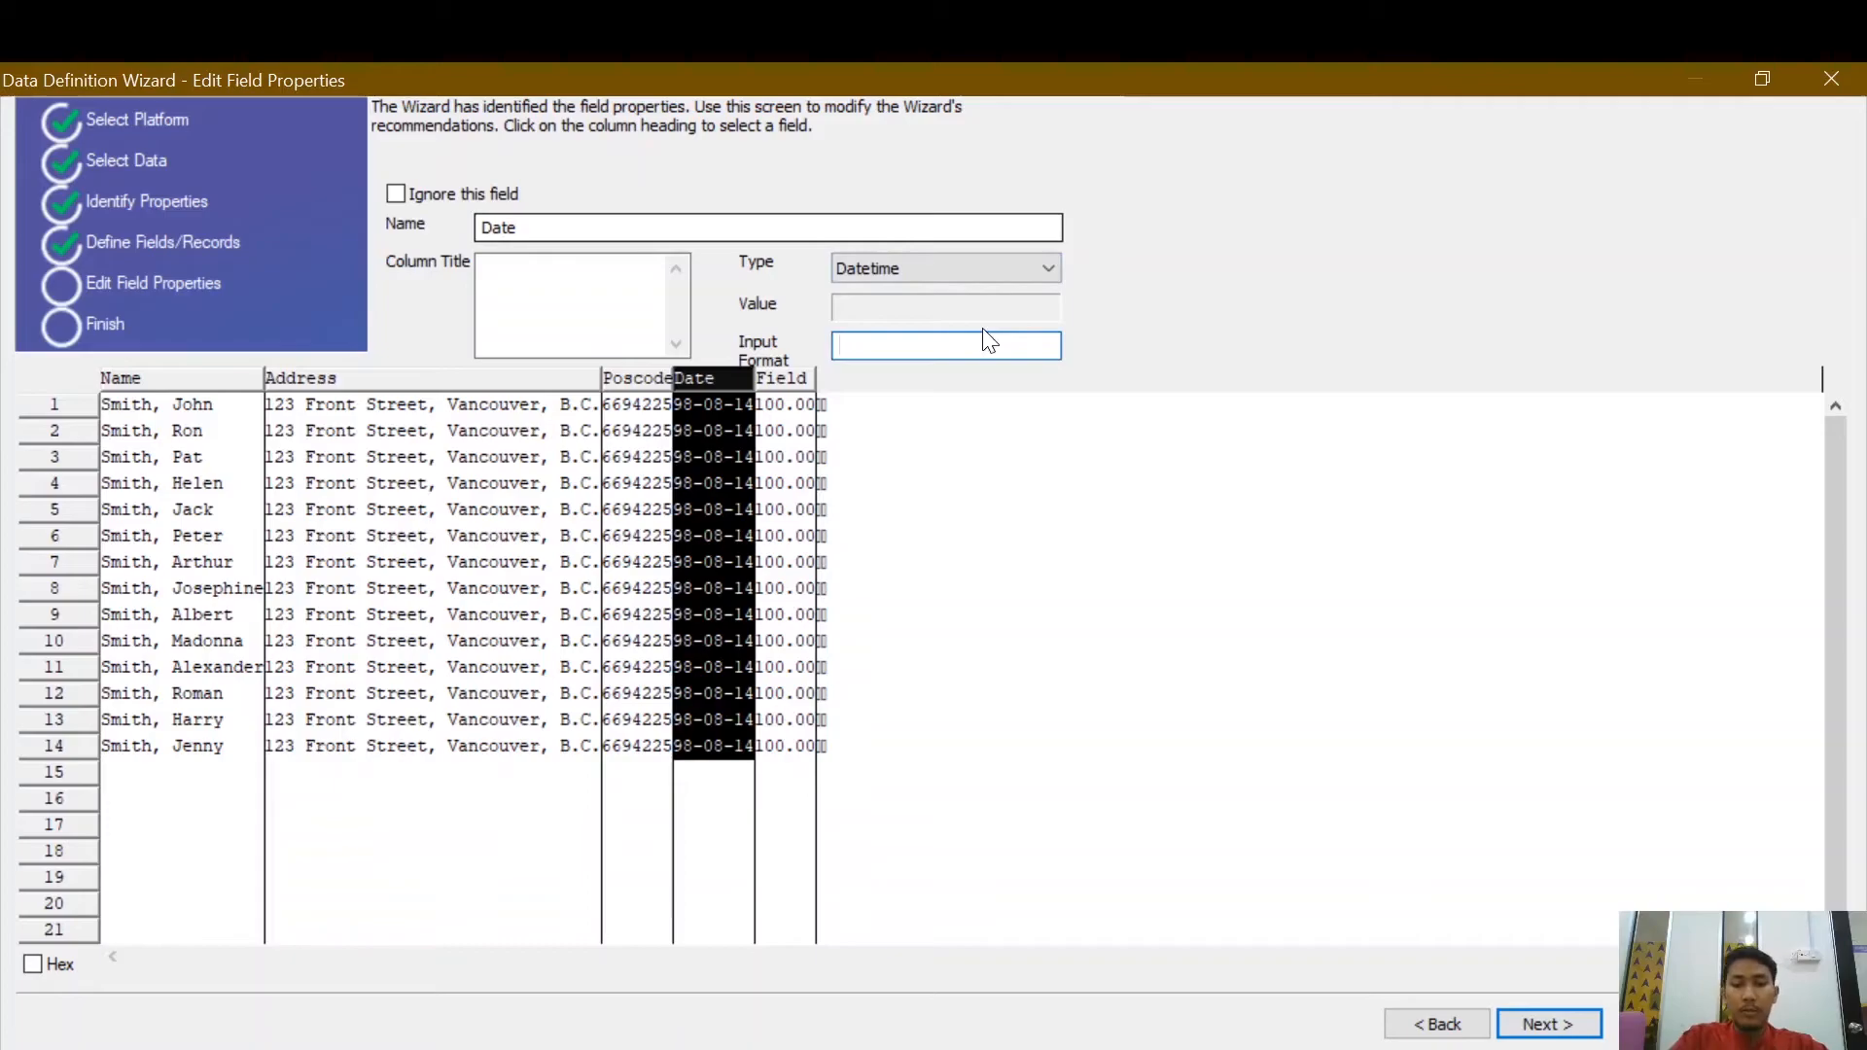
{"action": "type", "text": "YY"}
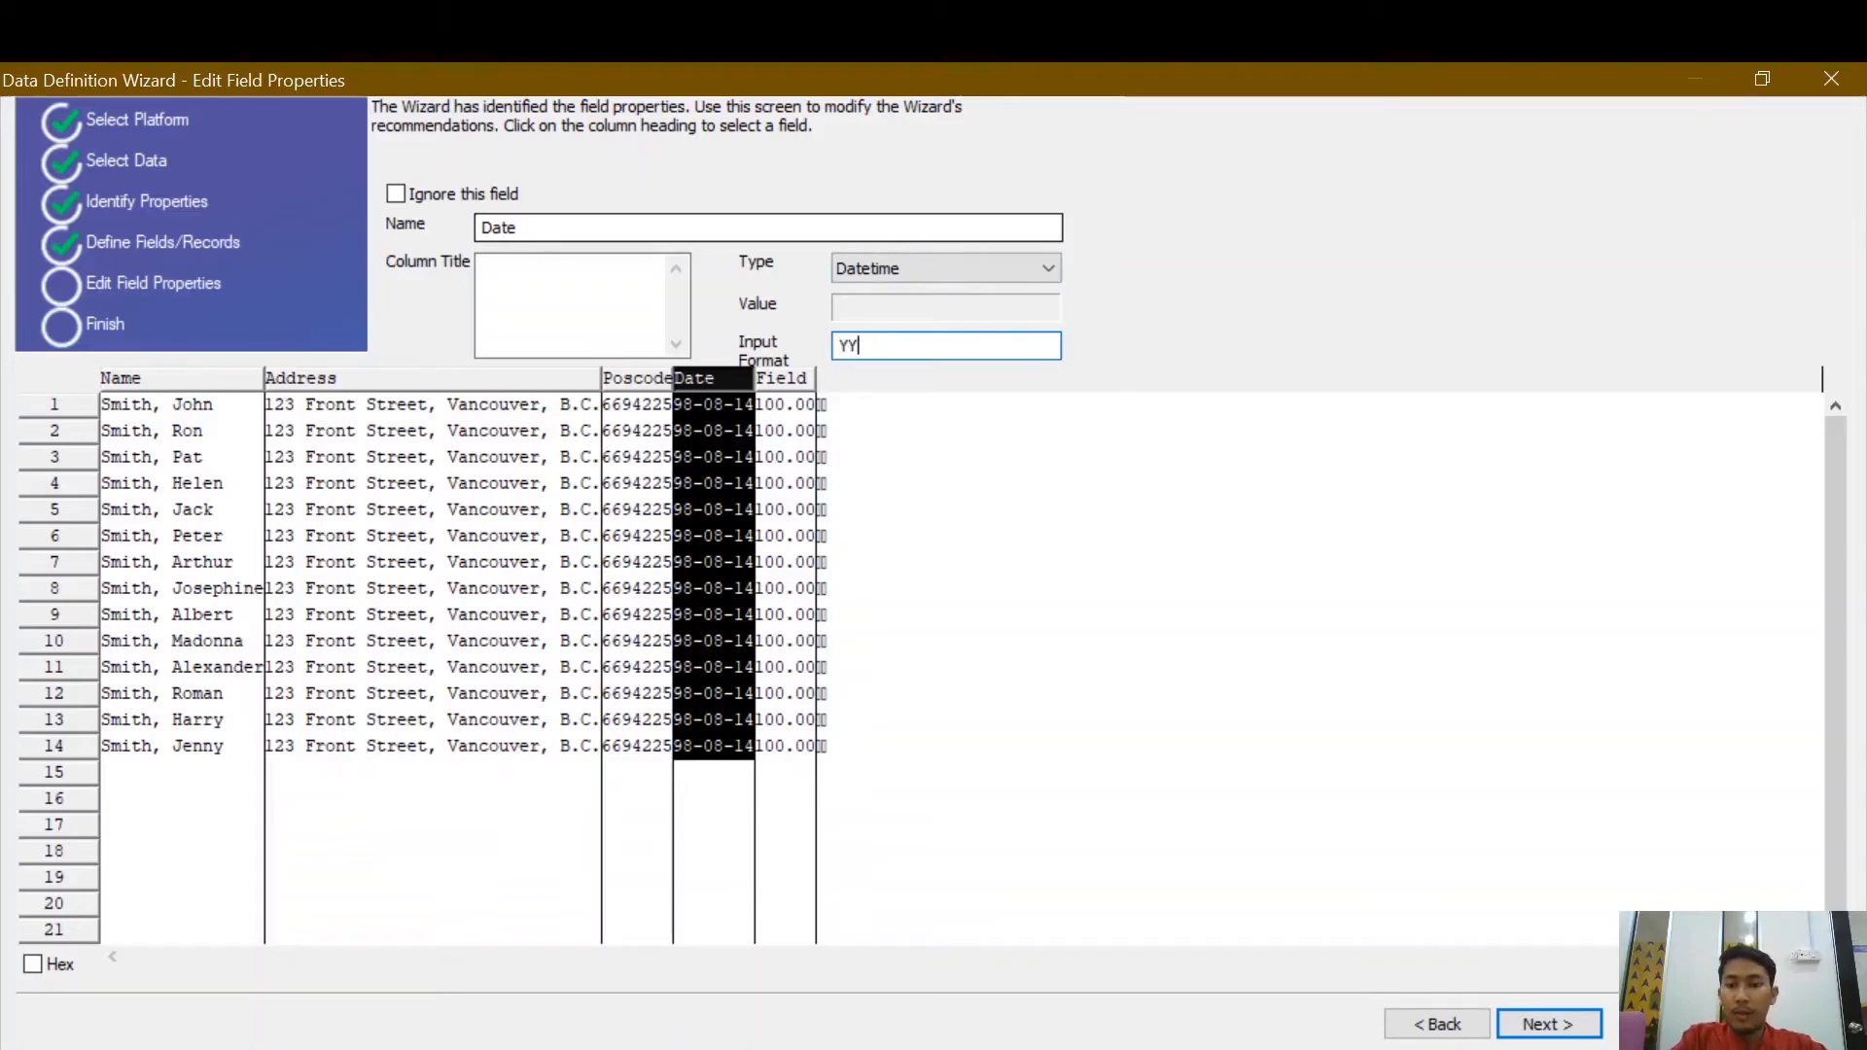
{"action": "type", "text": "-"}
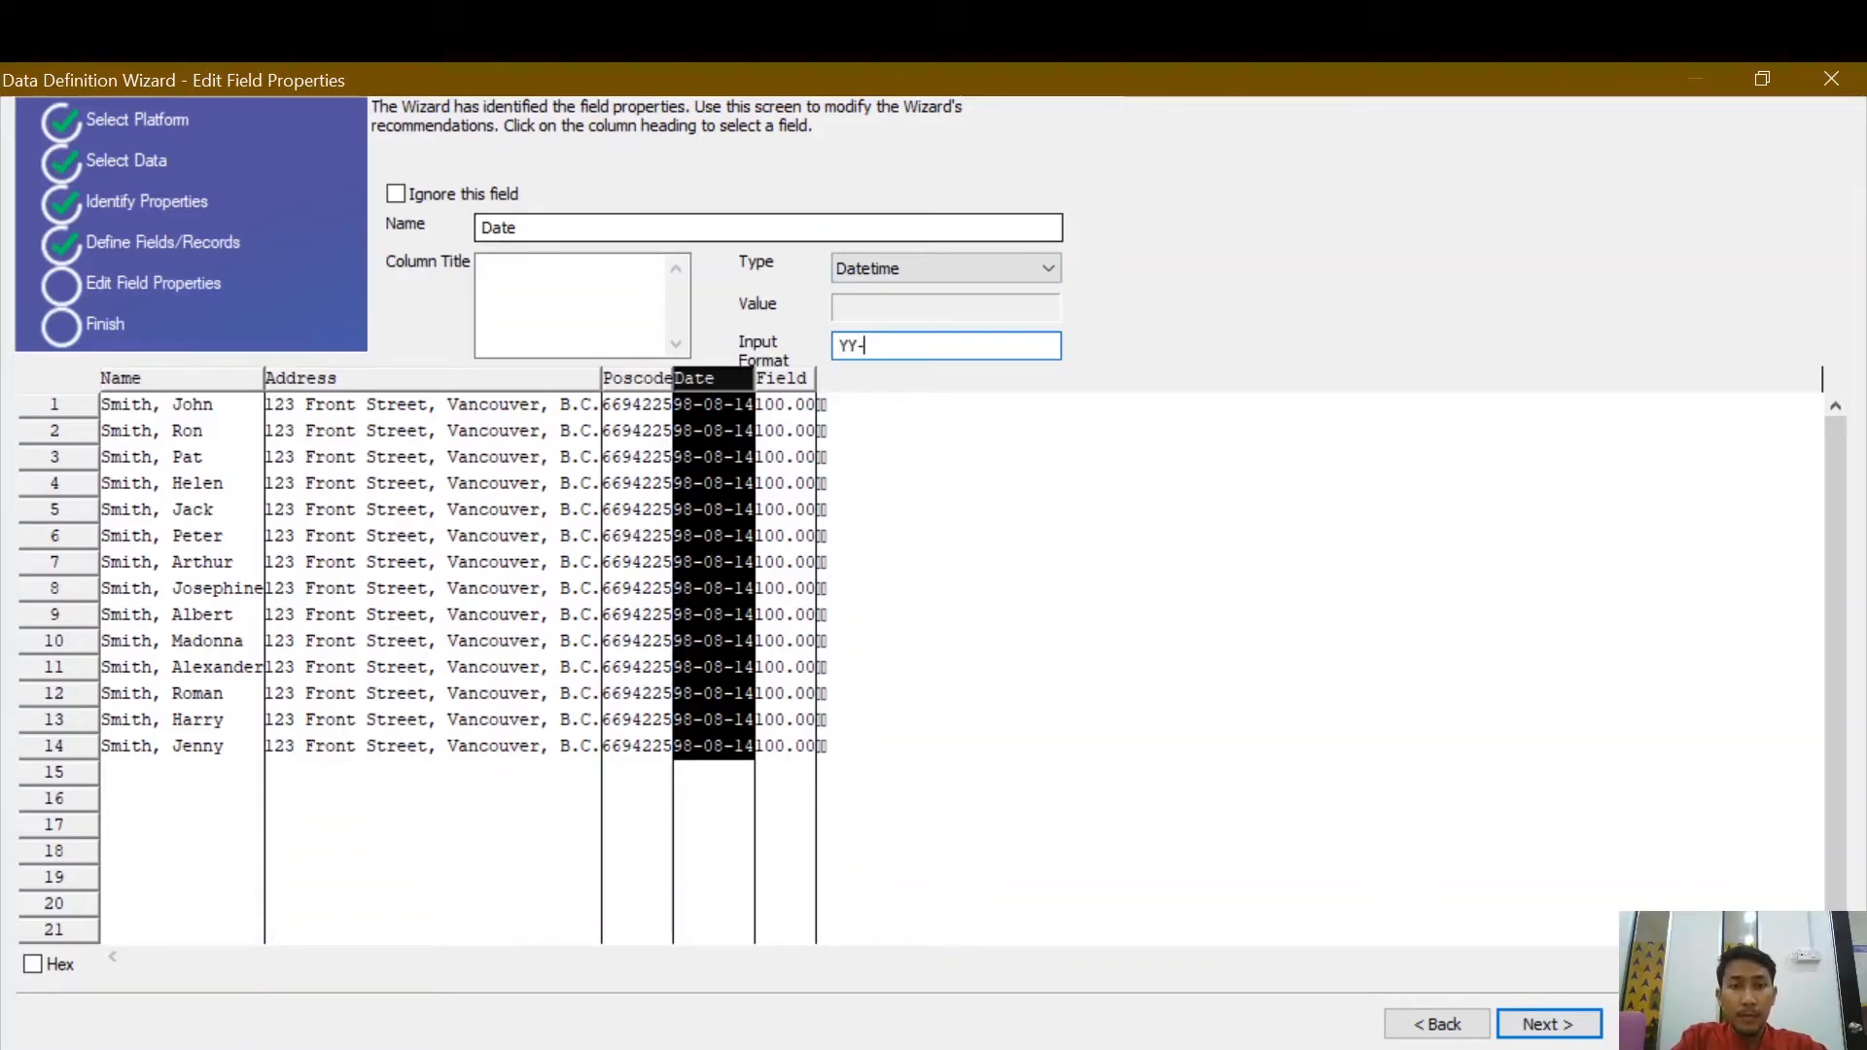
{"action": "type", "text": "MM-"}
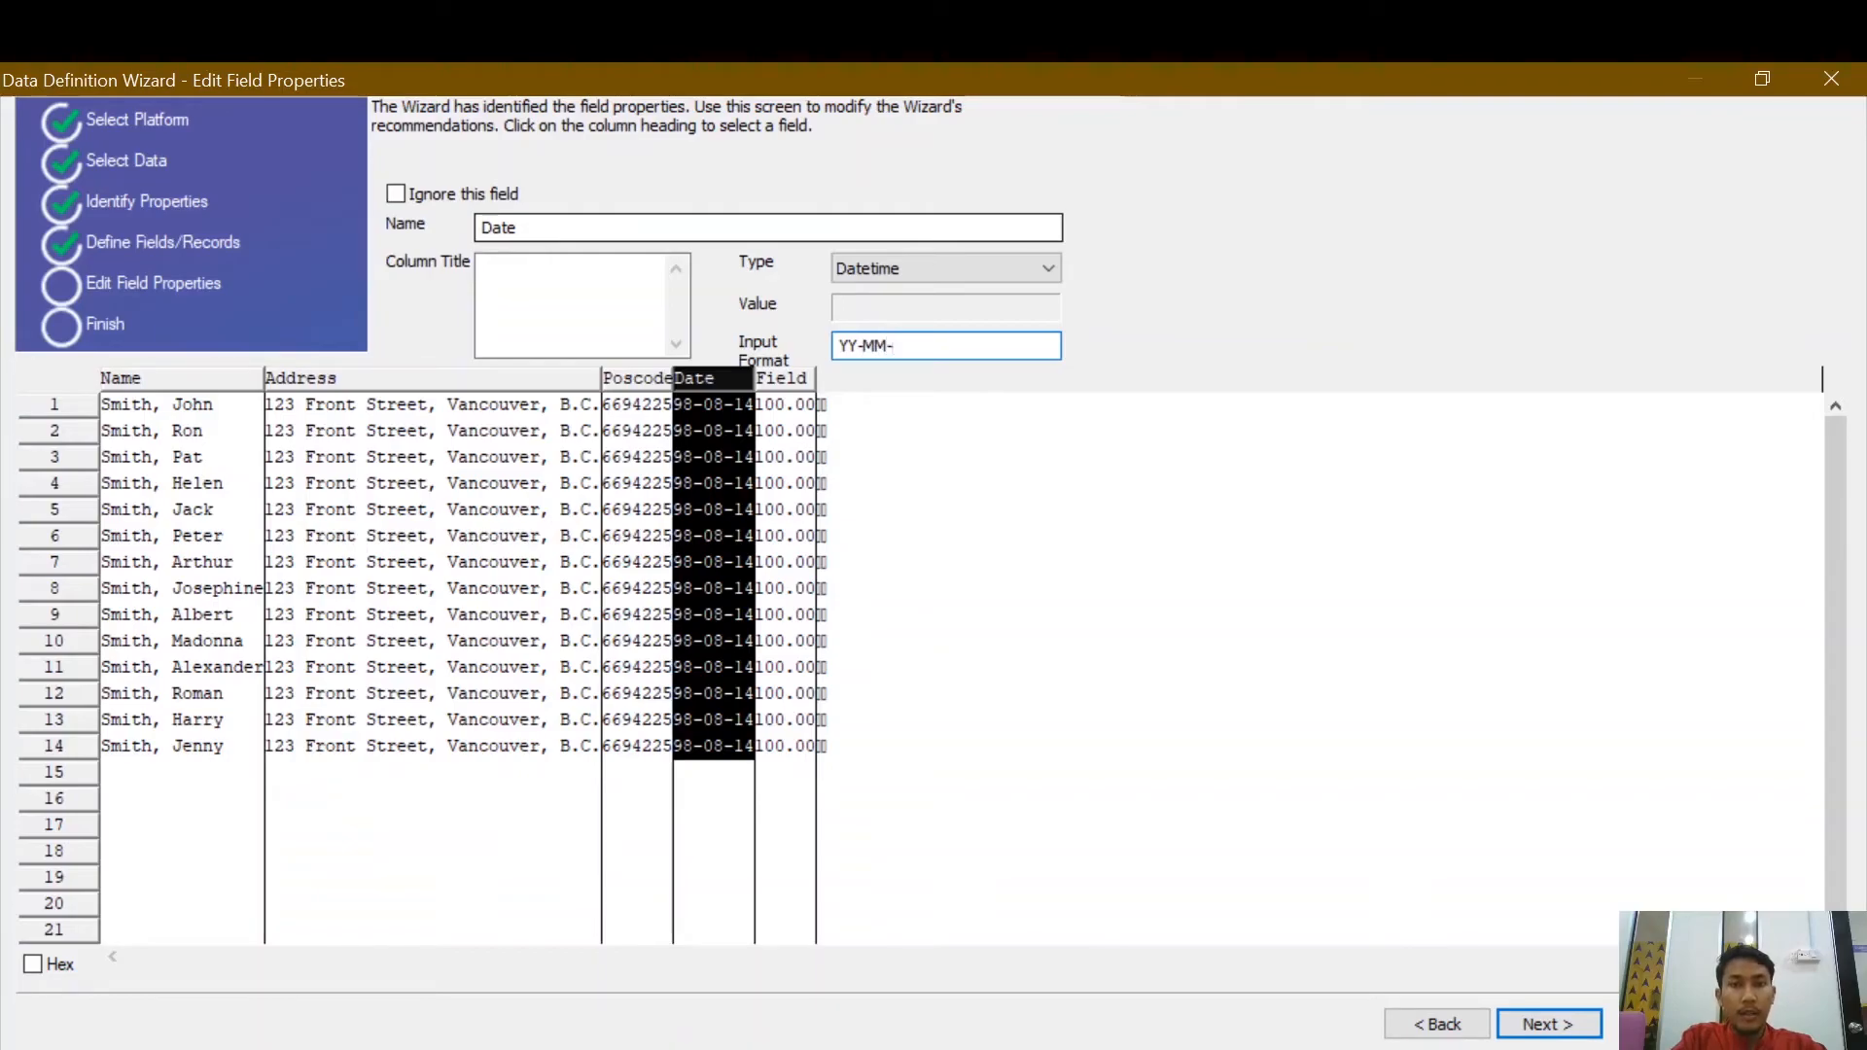
{"action": "type", "text": "DD"}
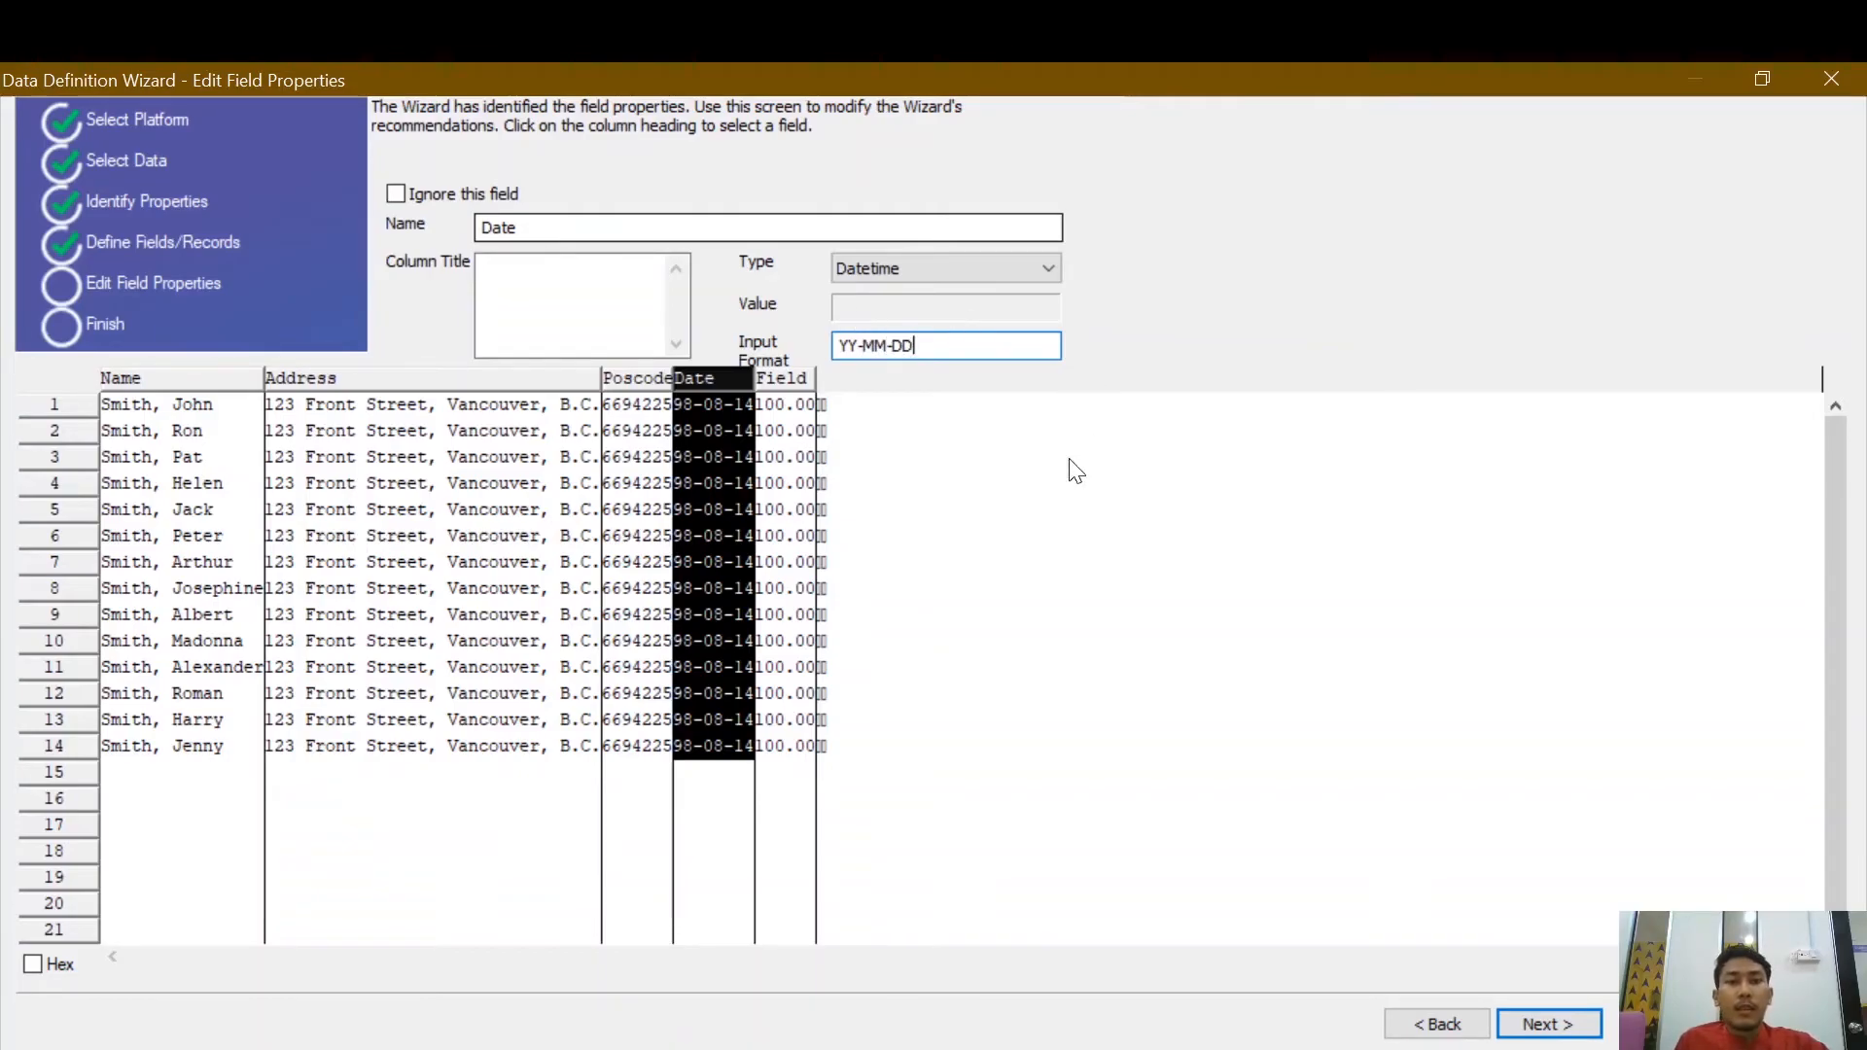
Name the fifth field Amount as Numeric (Formatted), then review the Address and Name fields.
{"action": "left_click", "coordinate": [782, 377]}
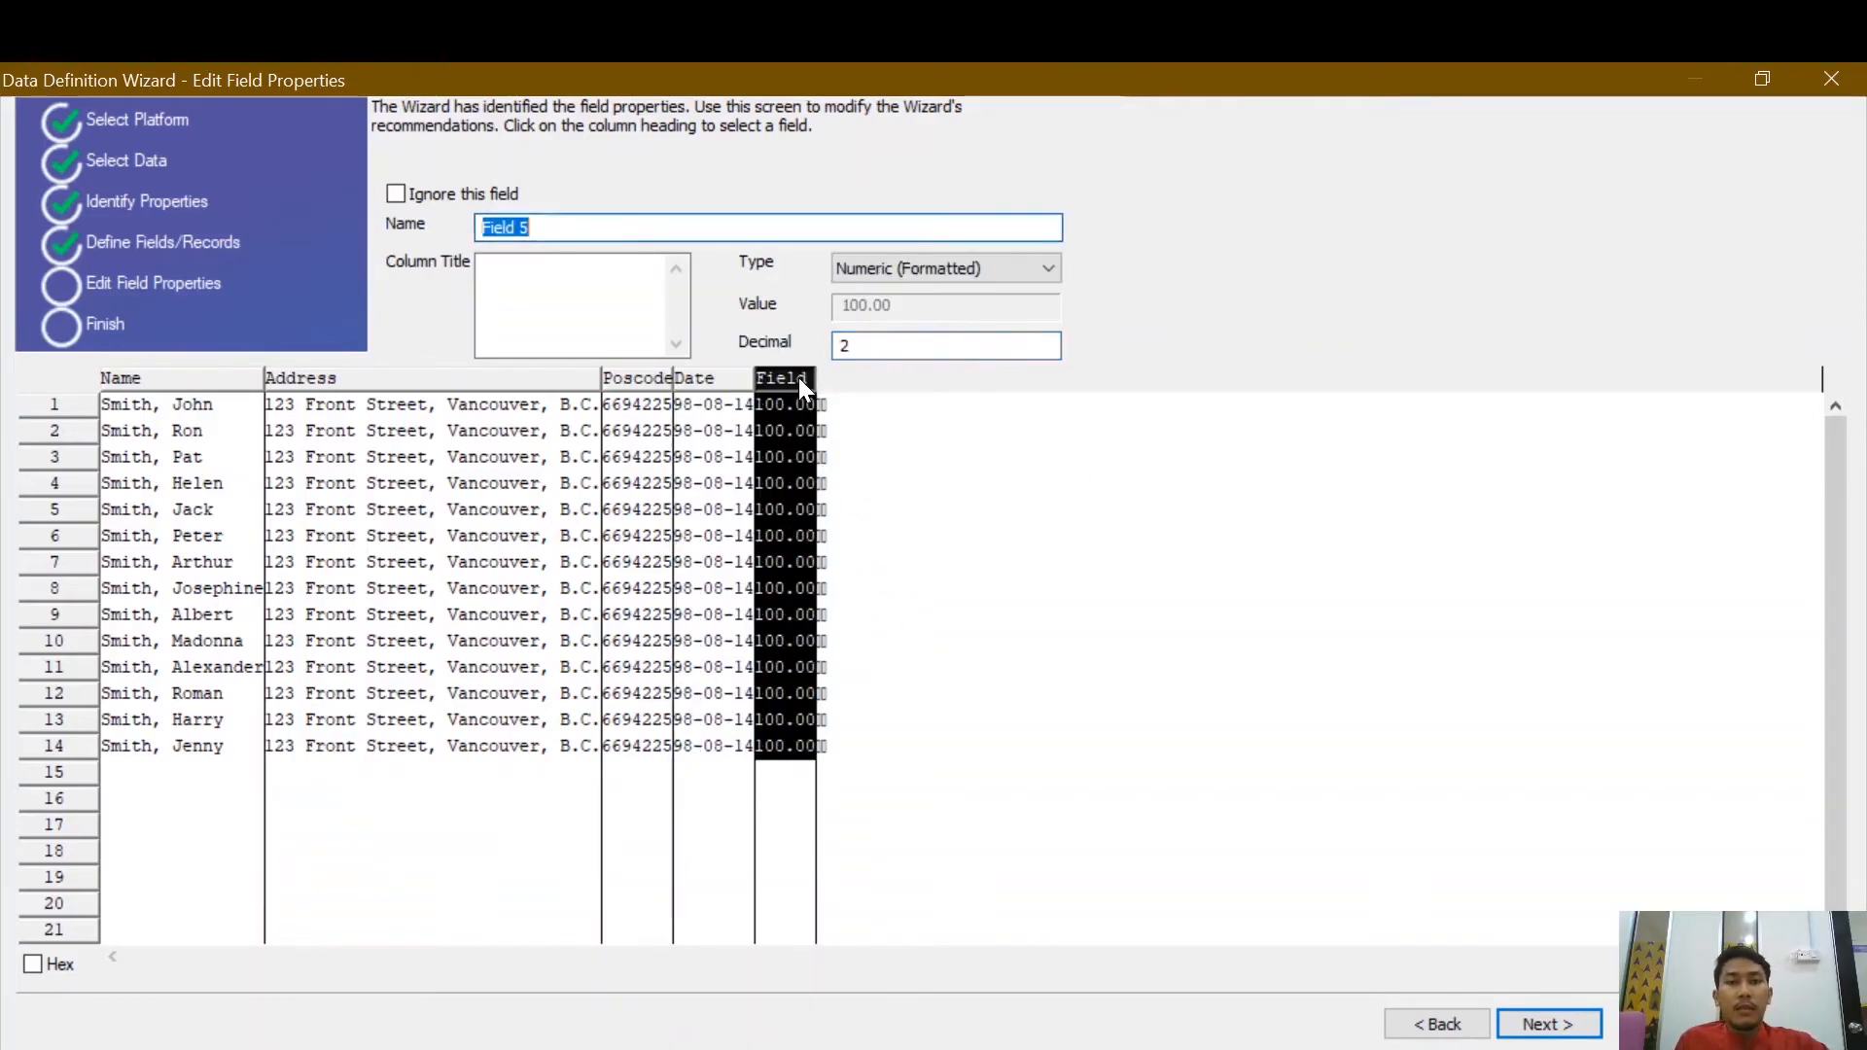
{"action": "type", "text": "A"}
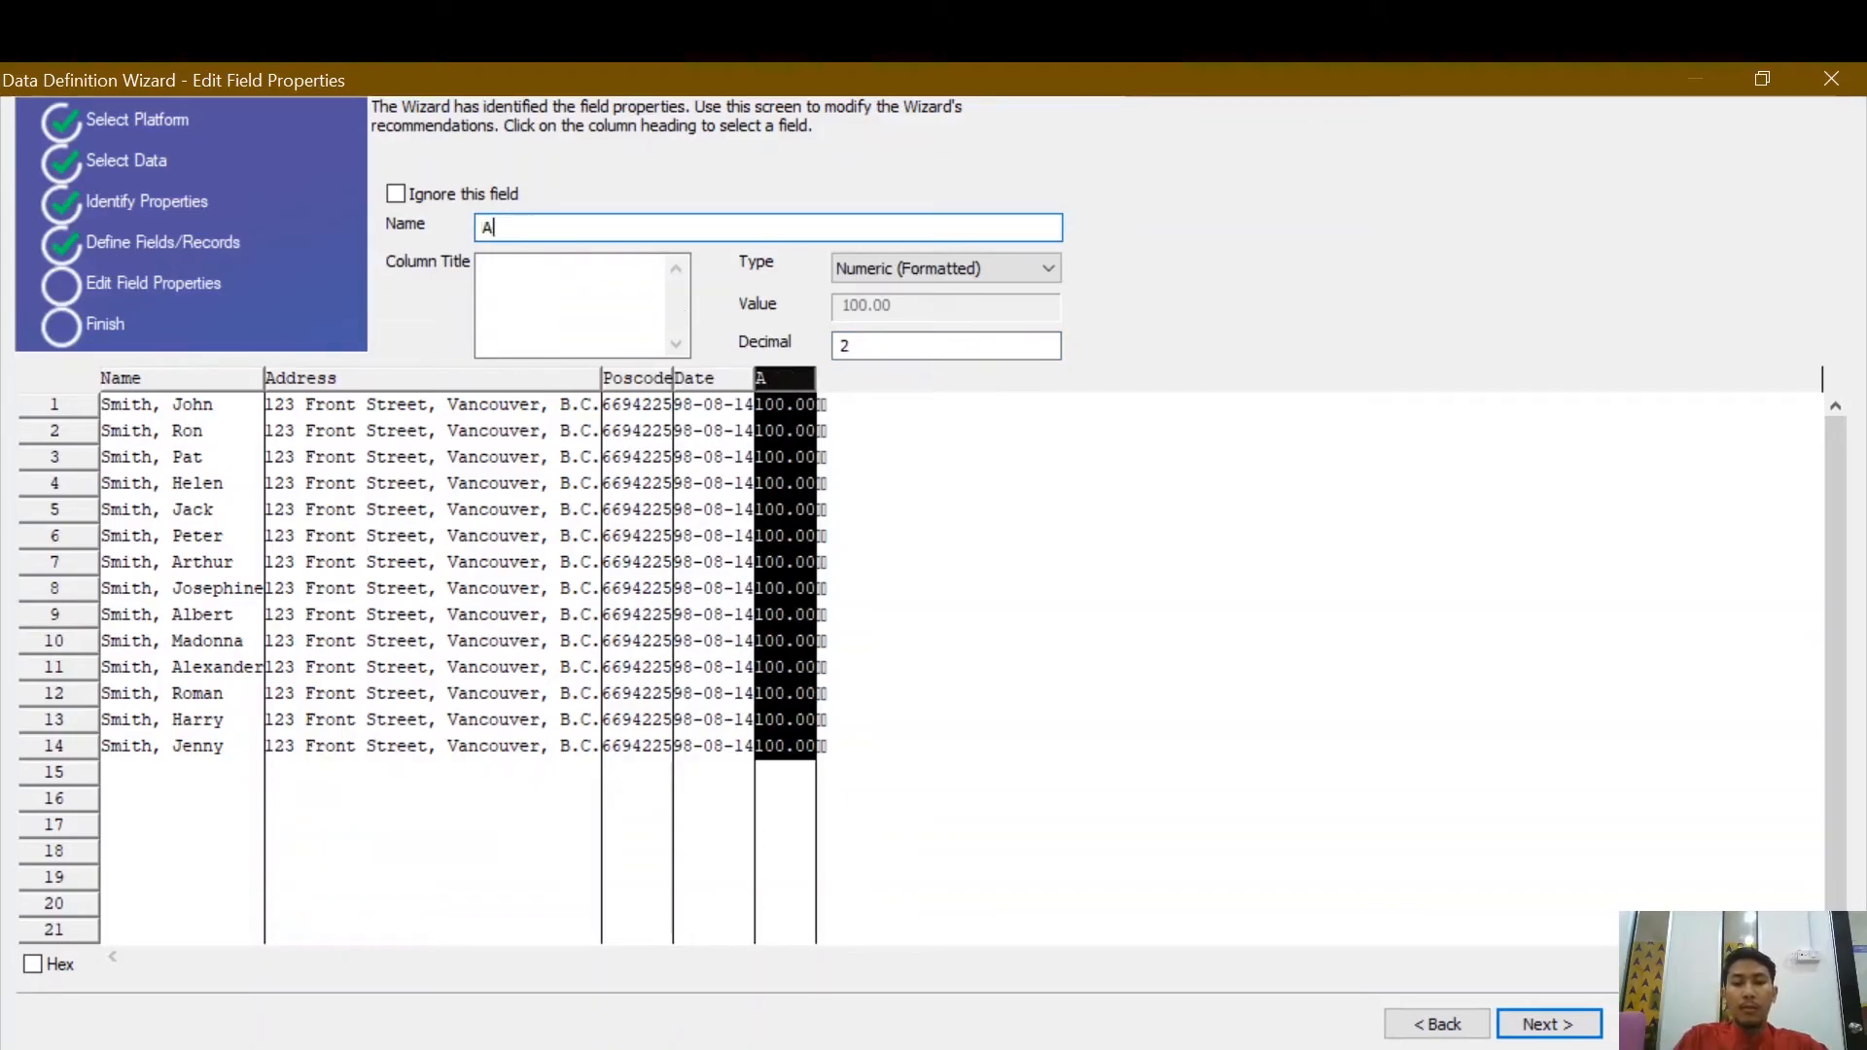
{"action": "type", "text": "mount"}
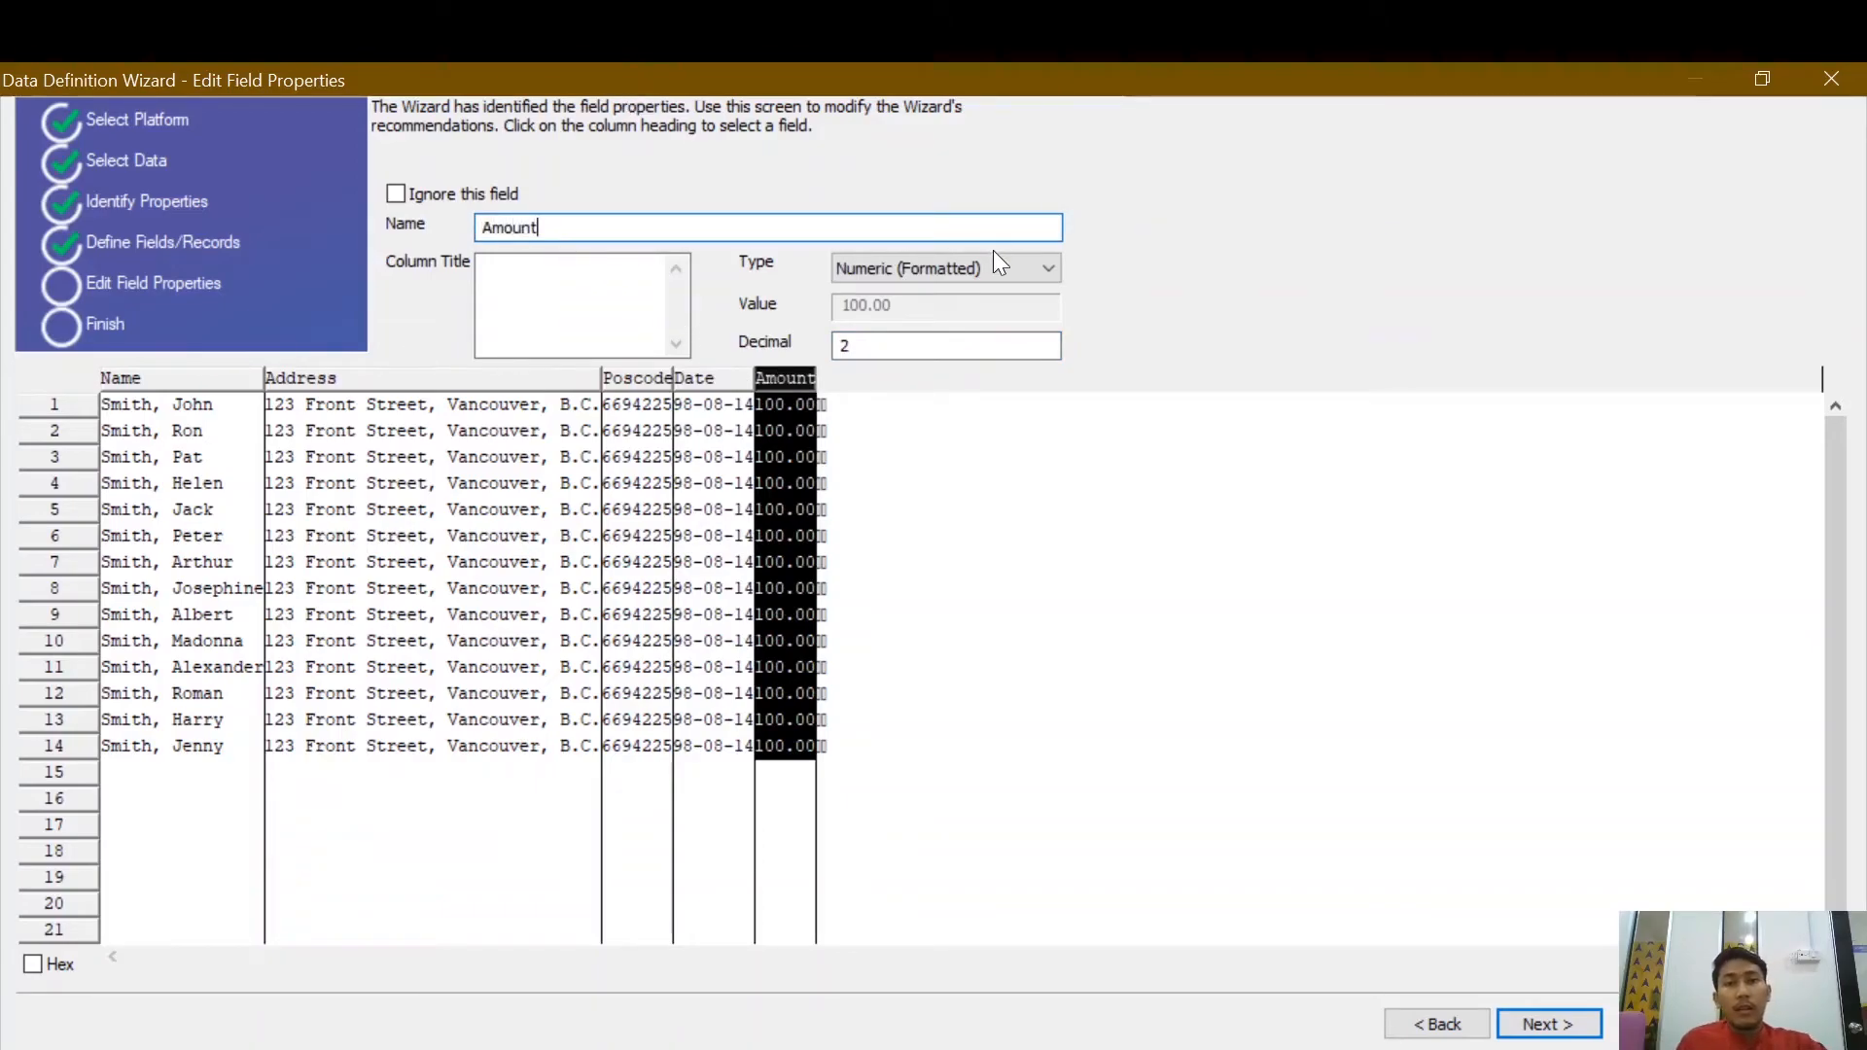
{"action": "left_click", "coordinate": [941, 268]}
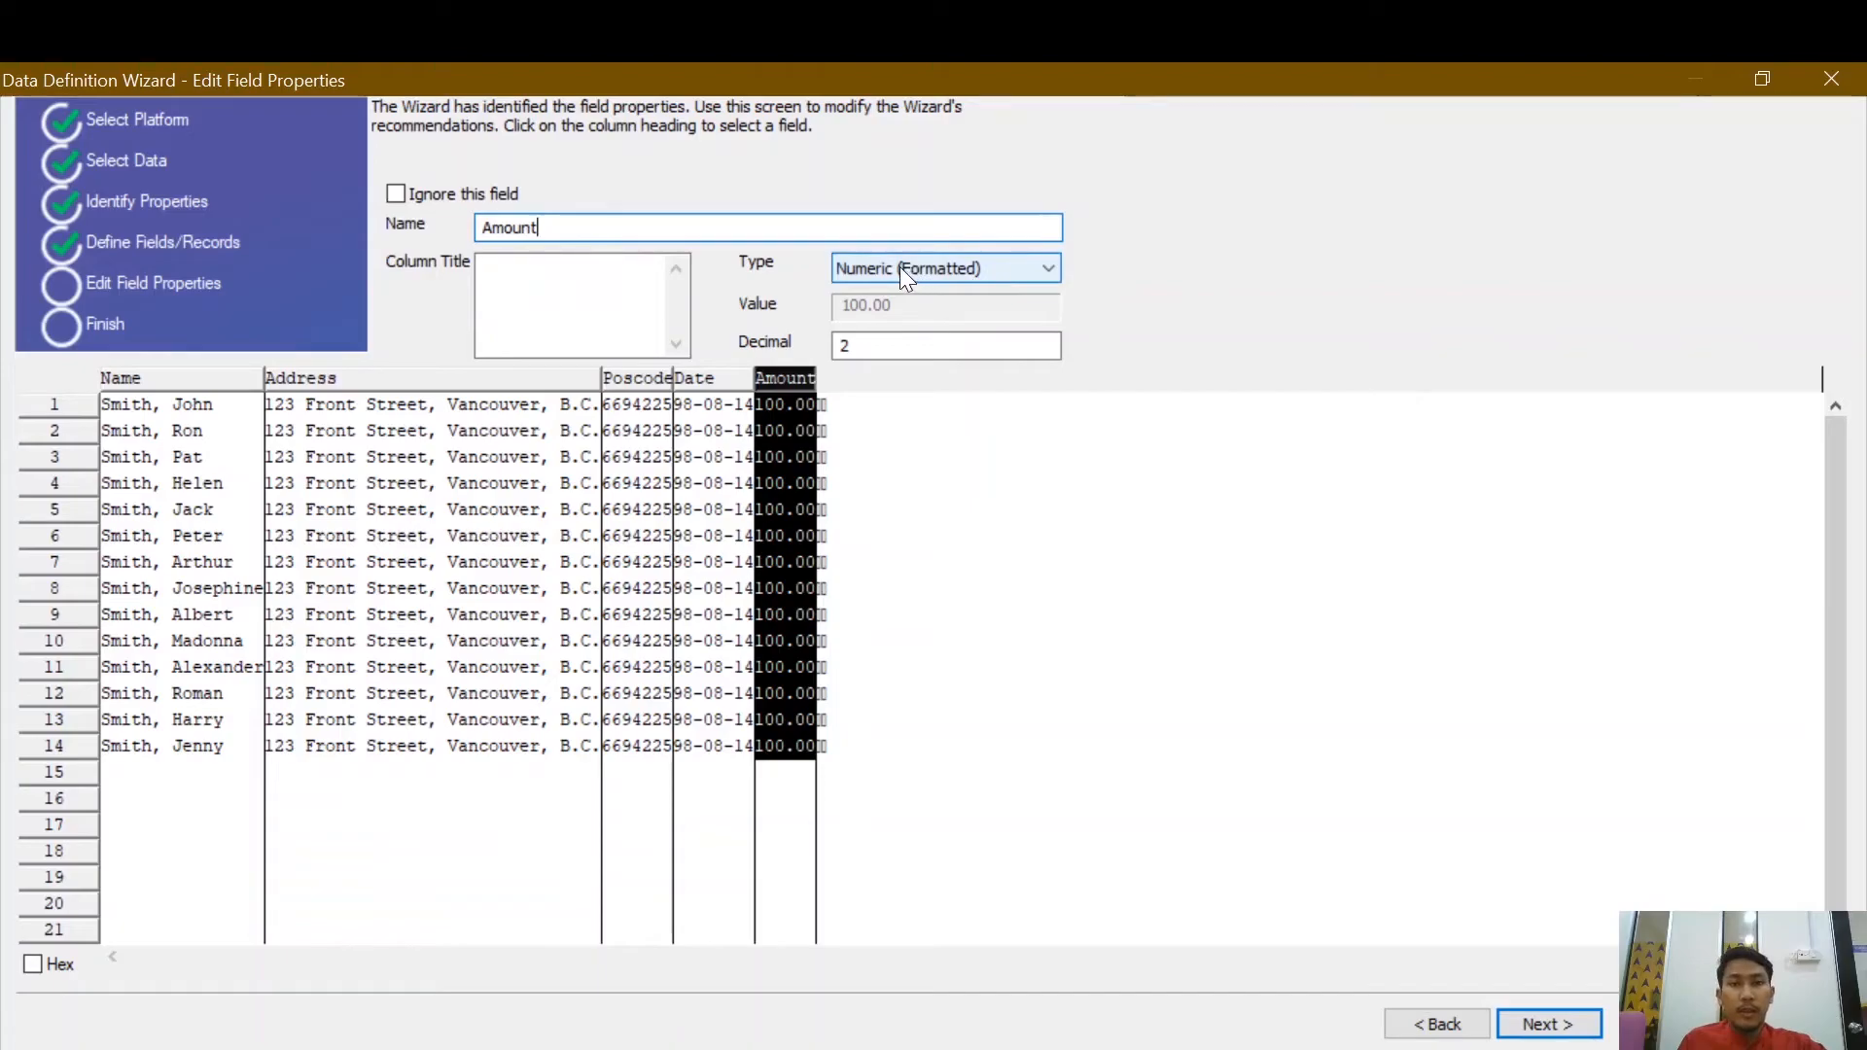
{"action": "left_click", "coordinate": [945, 344]}
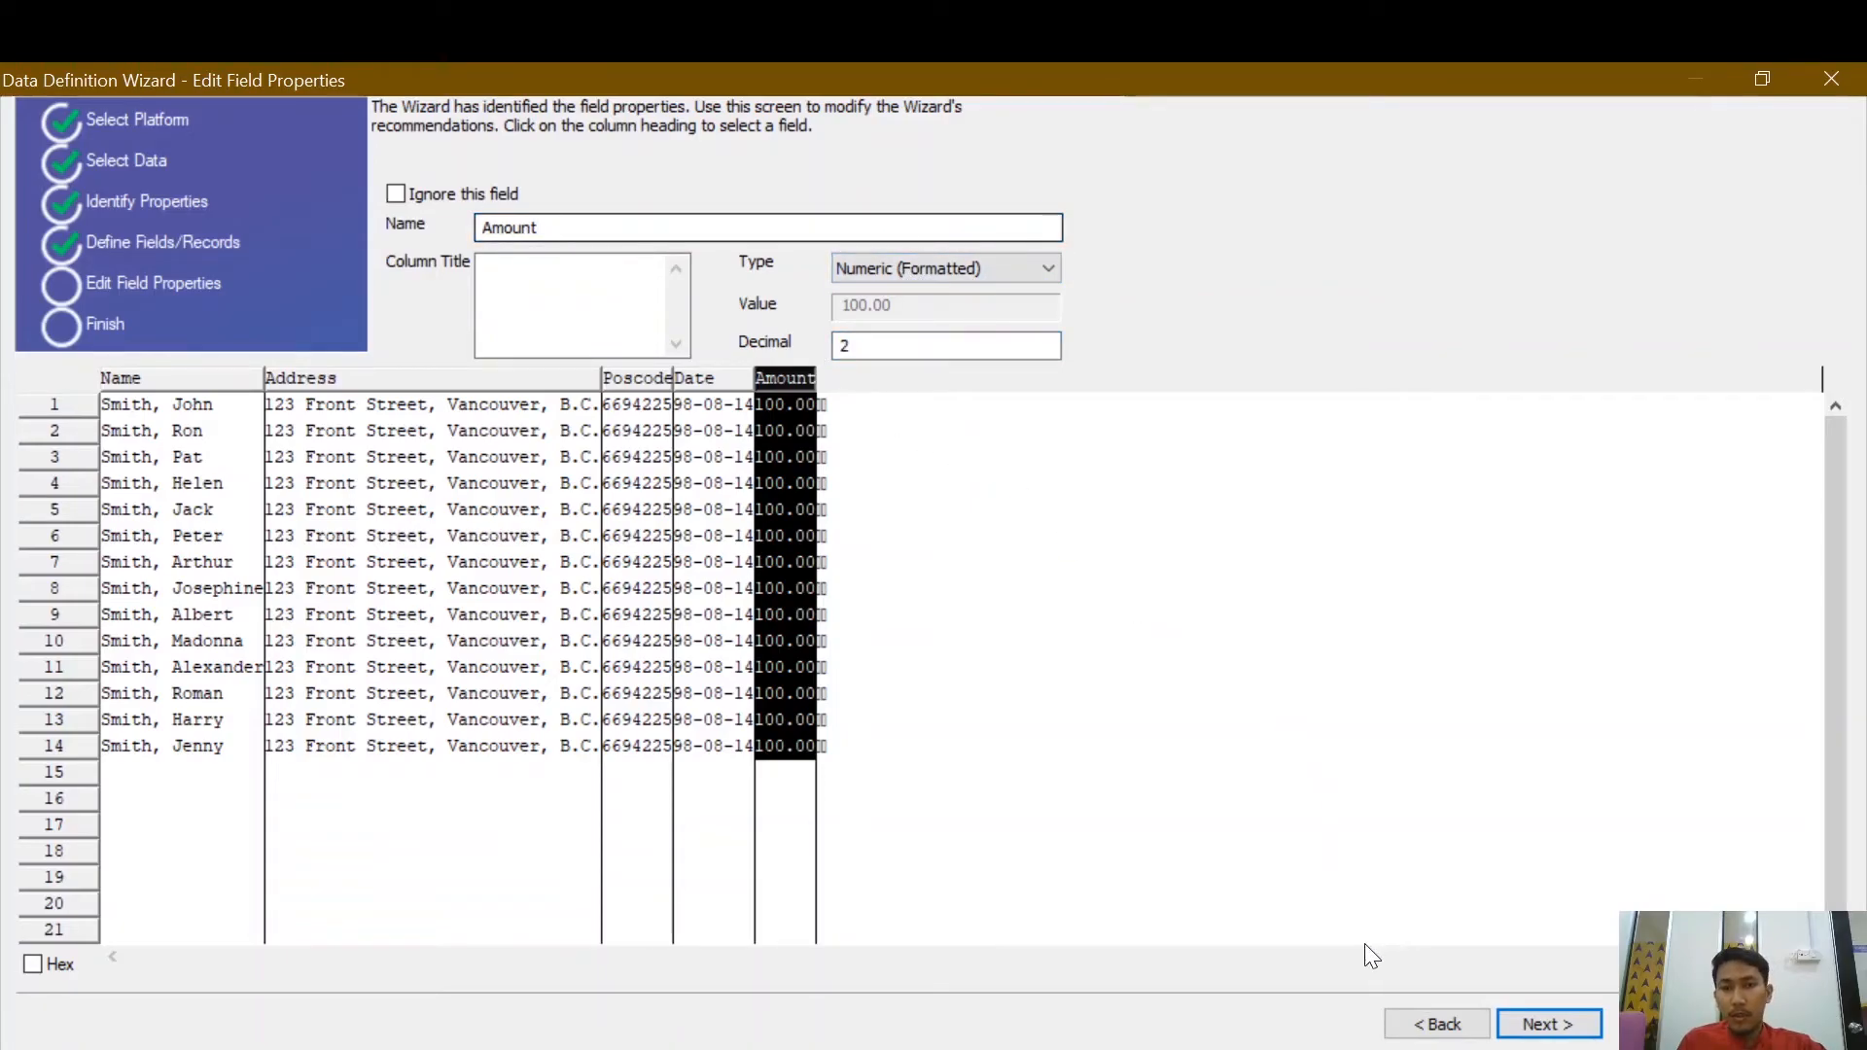
{"action": "mouse_move", "coordinate": [1383, 864]}
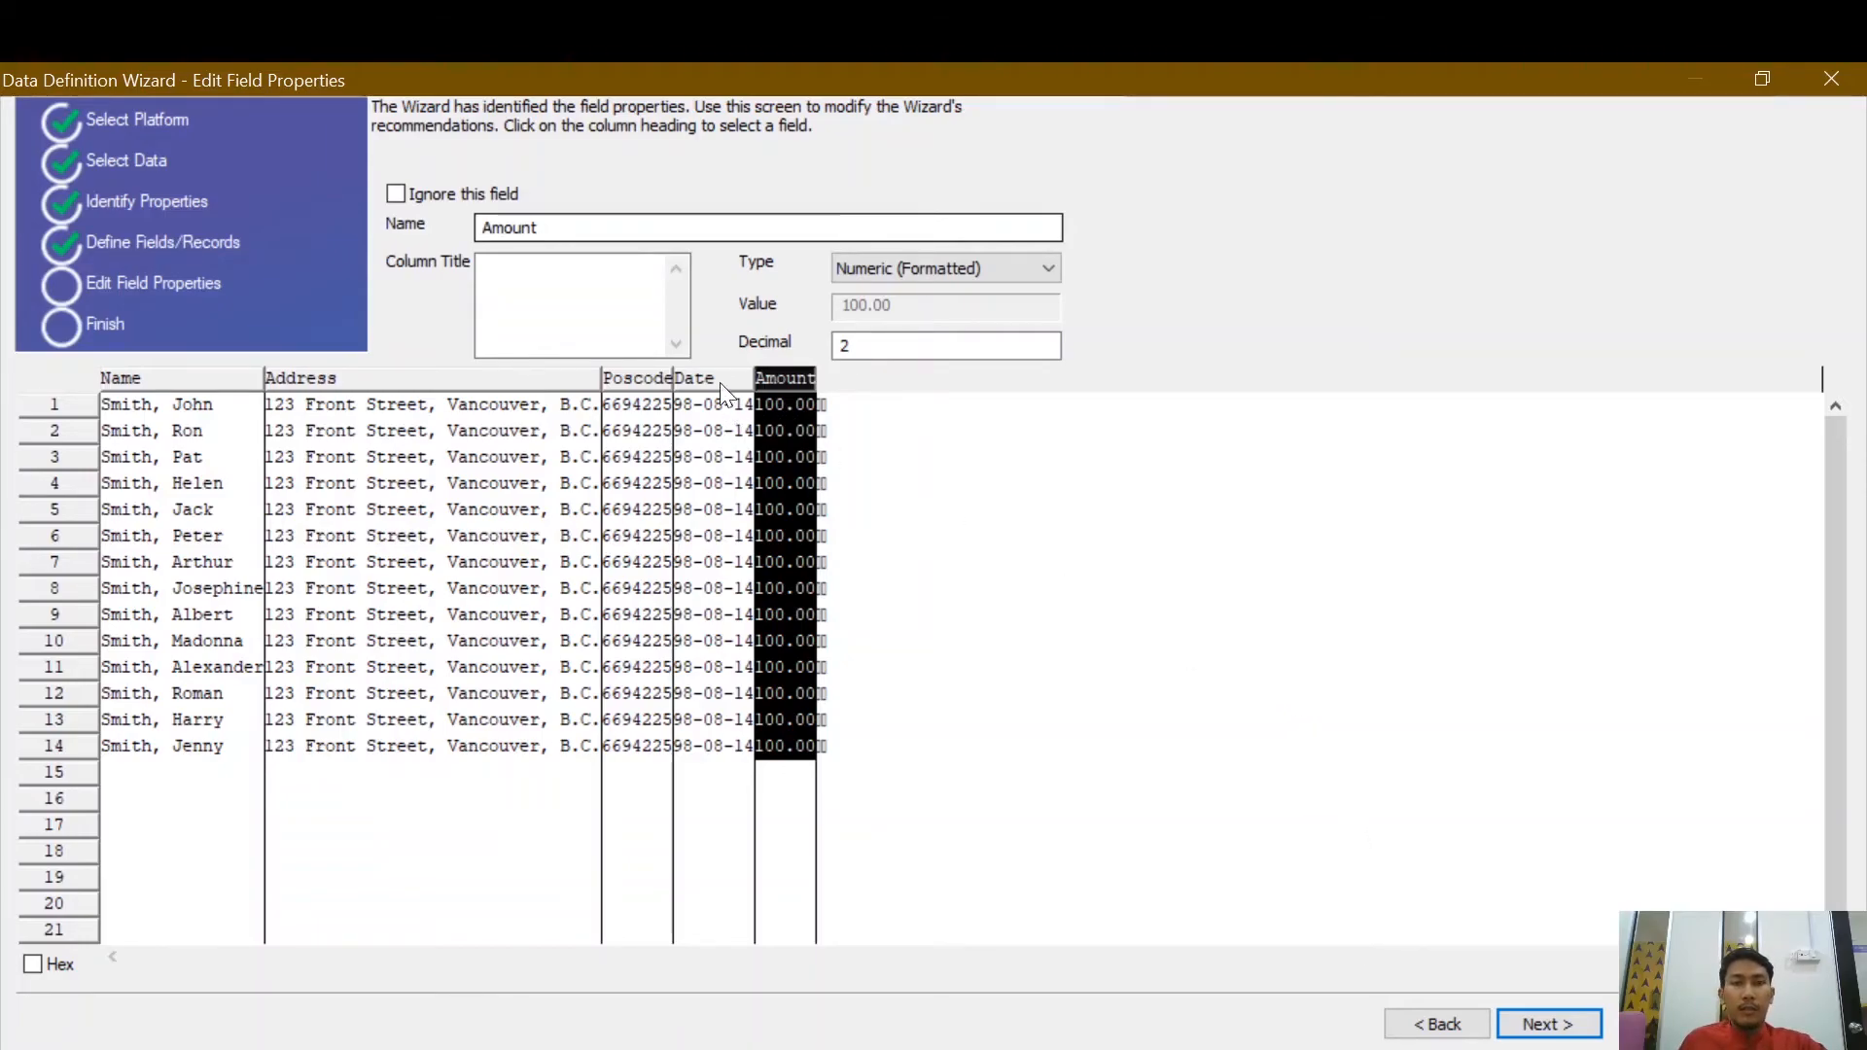
{"action": "left_click", "coordinate": [300, 377]}
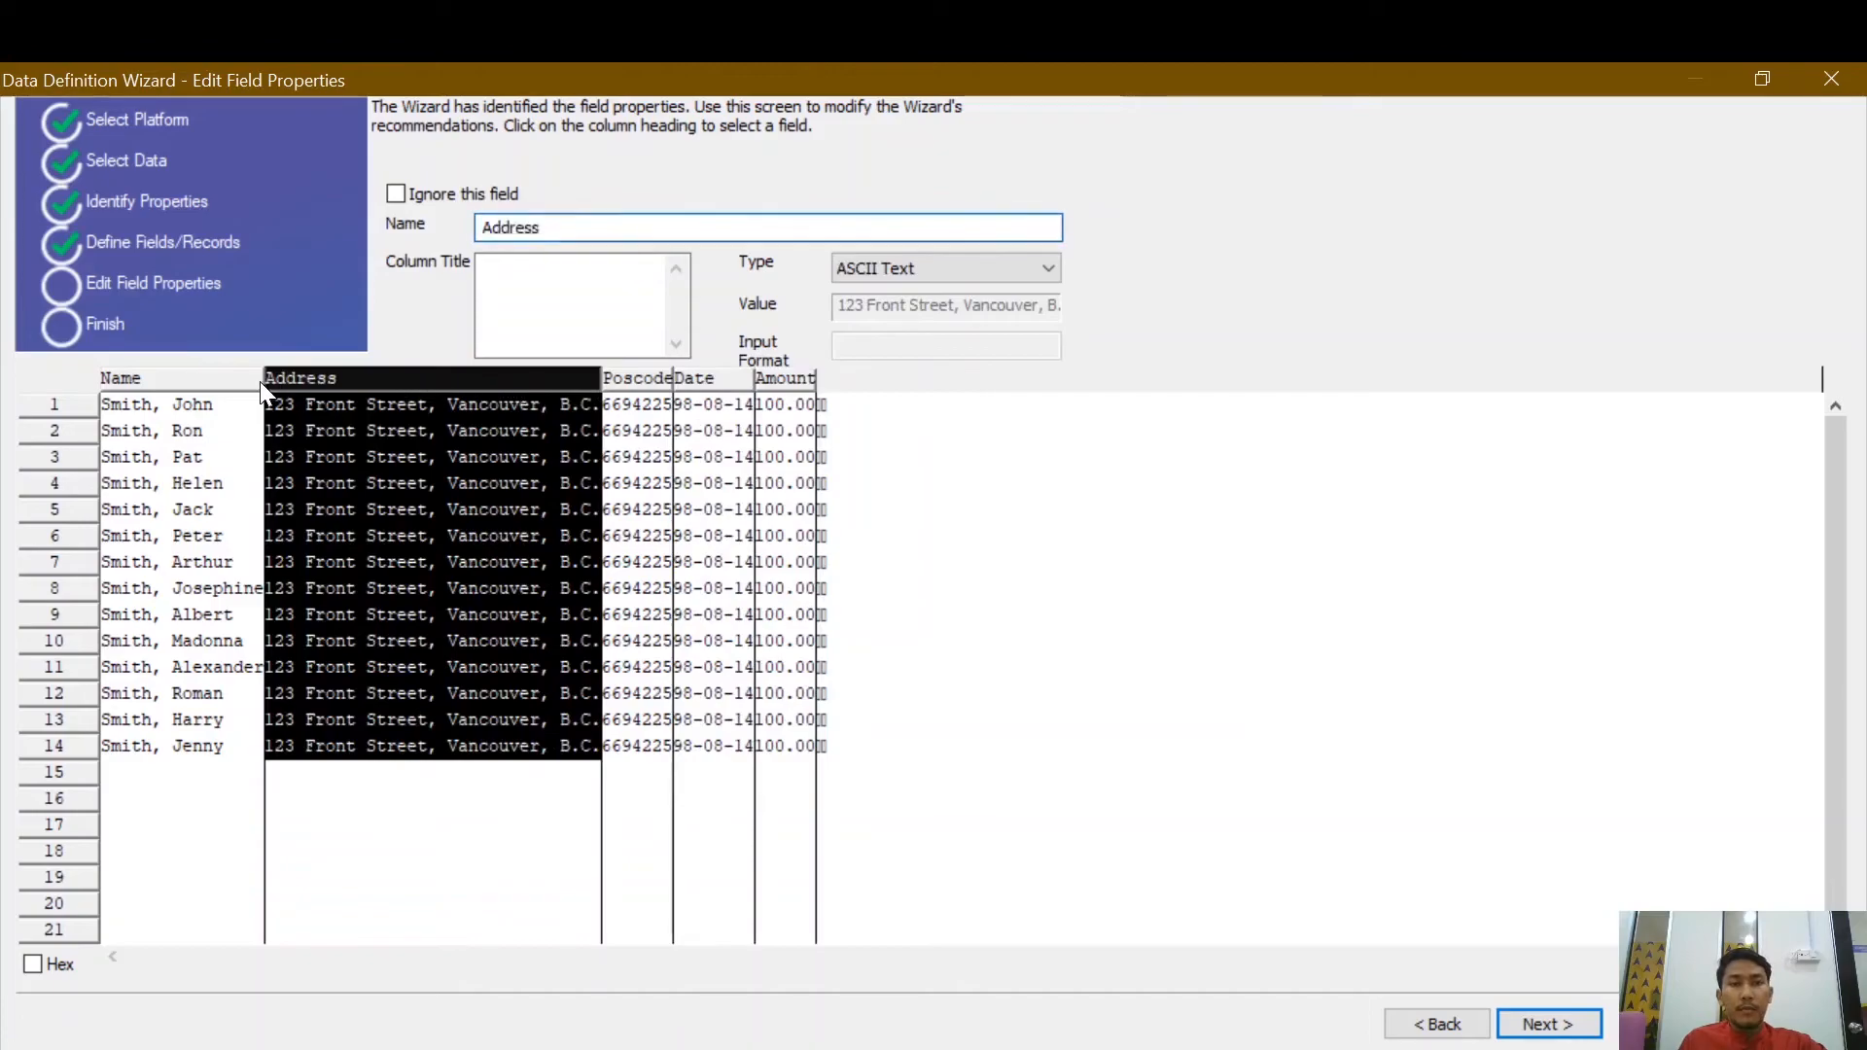
{"action": "left_click", "coordinate": [121, 377]}
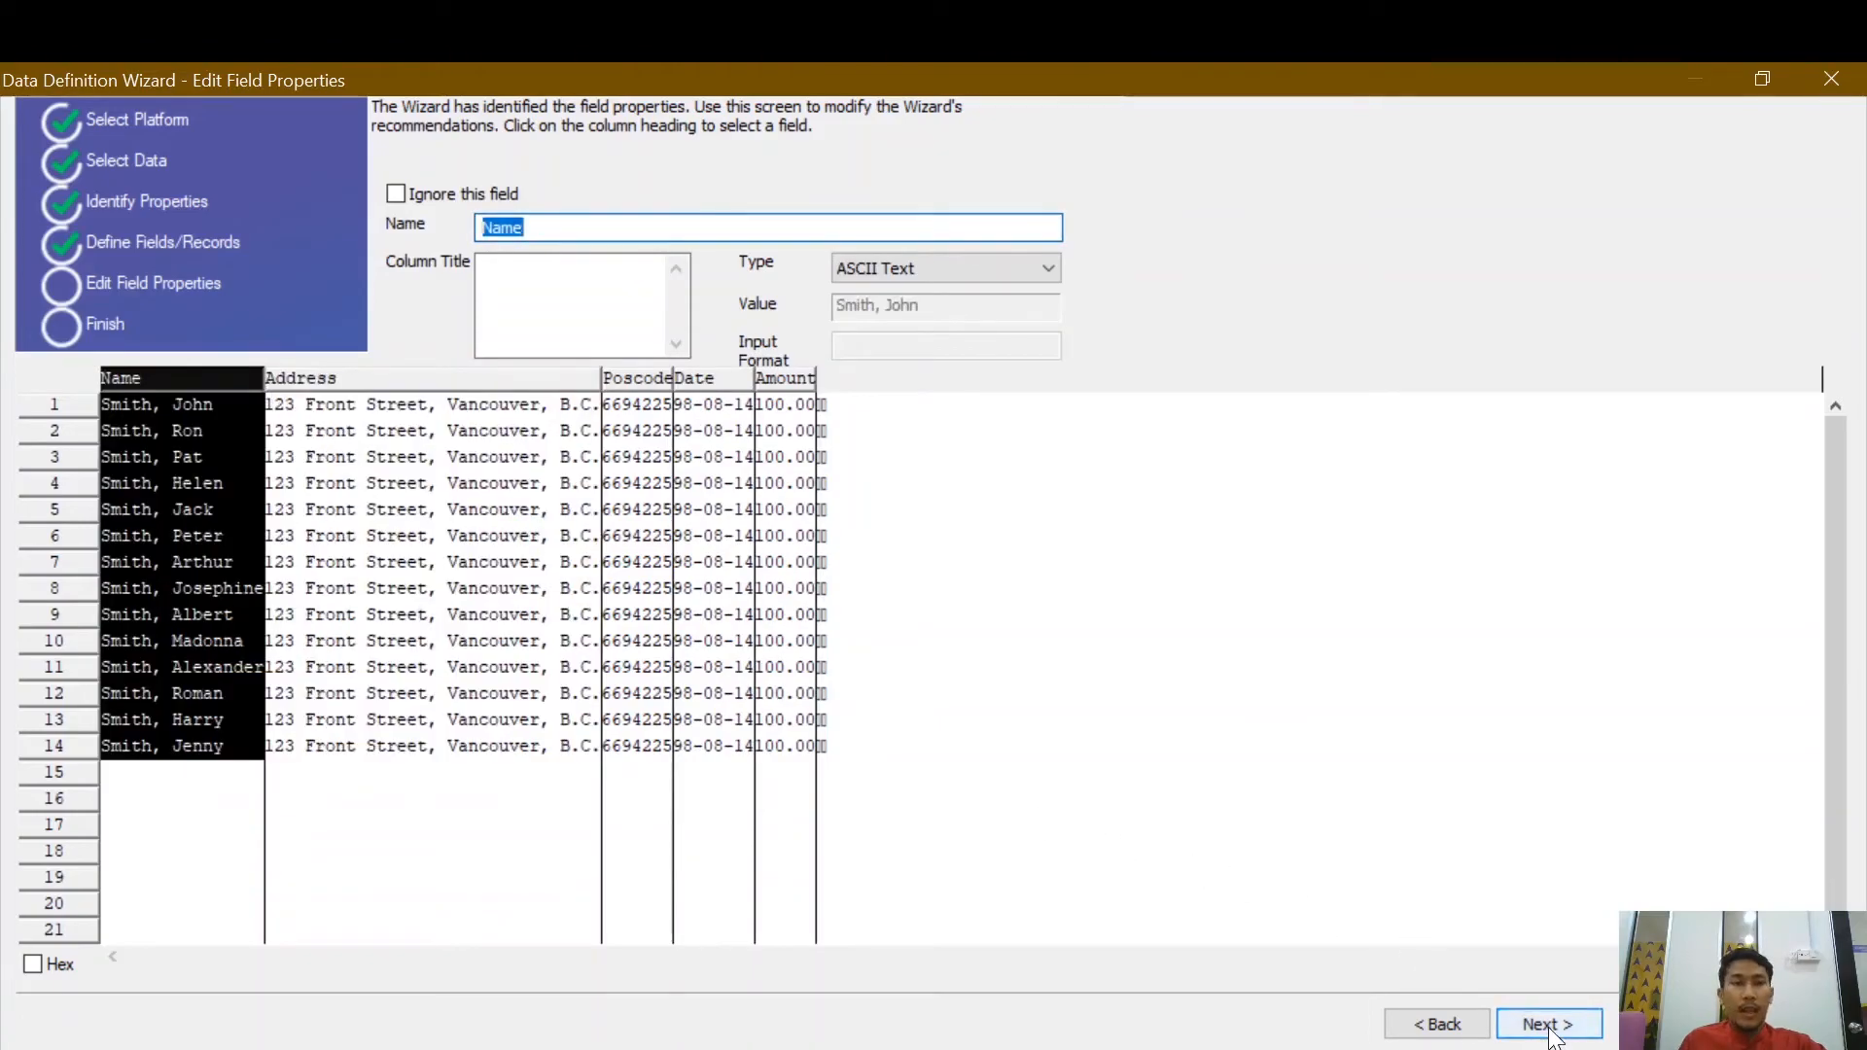
Finish the wizard, accept table name Delimit, and open the 14-record Delimit table.
{"action": "left_click", "coordinate": [1547, 1025]}
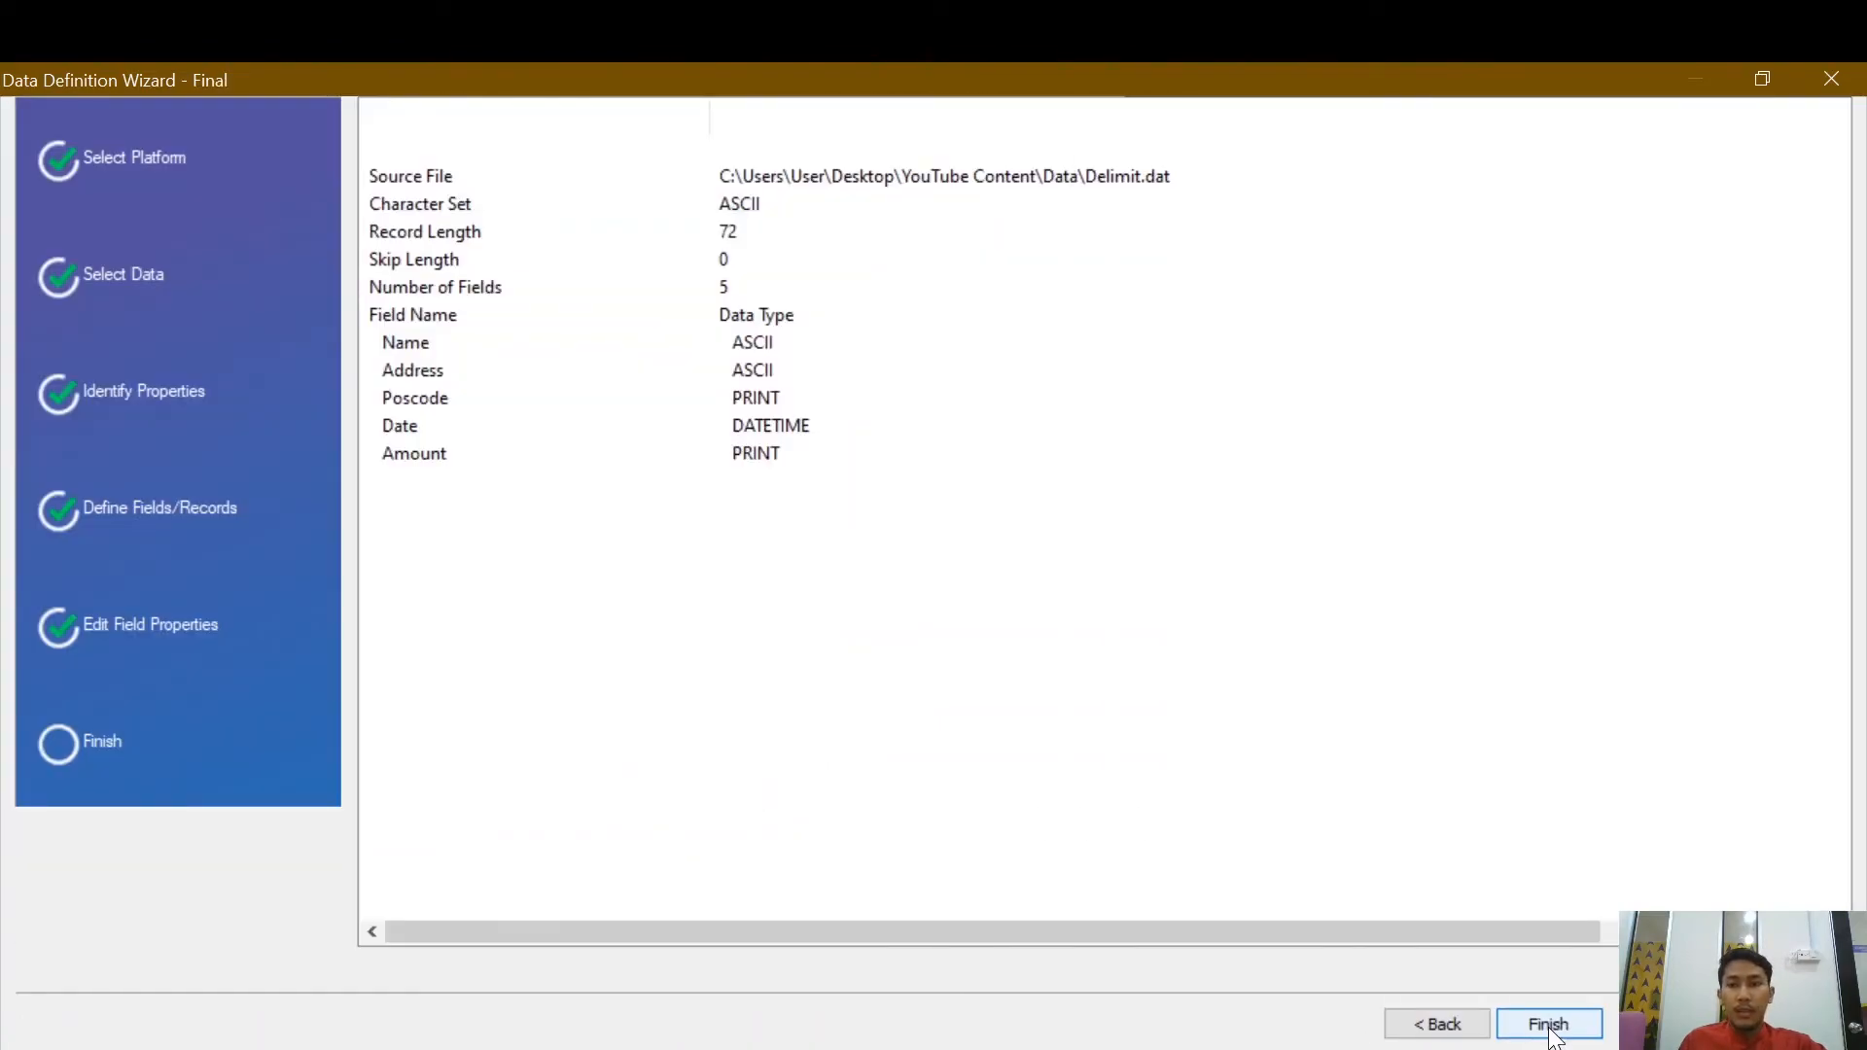
{"action": "left_click", "coordinate": [1548, 1024]}
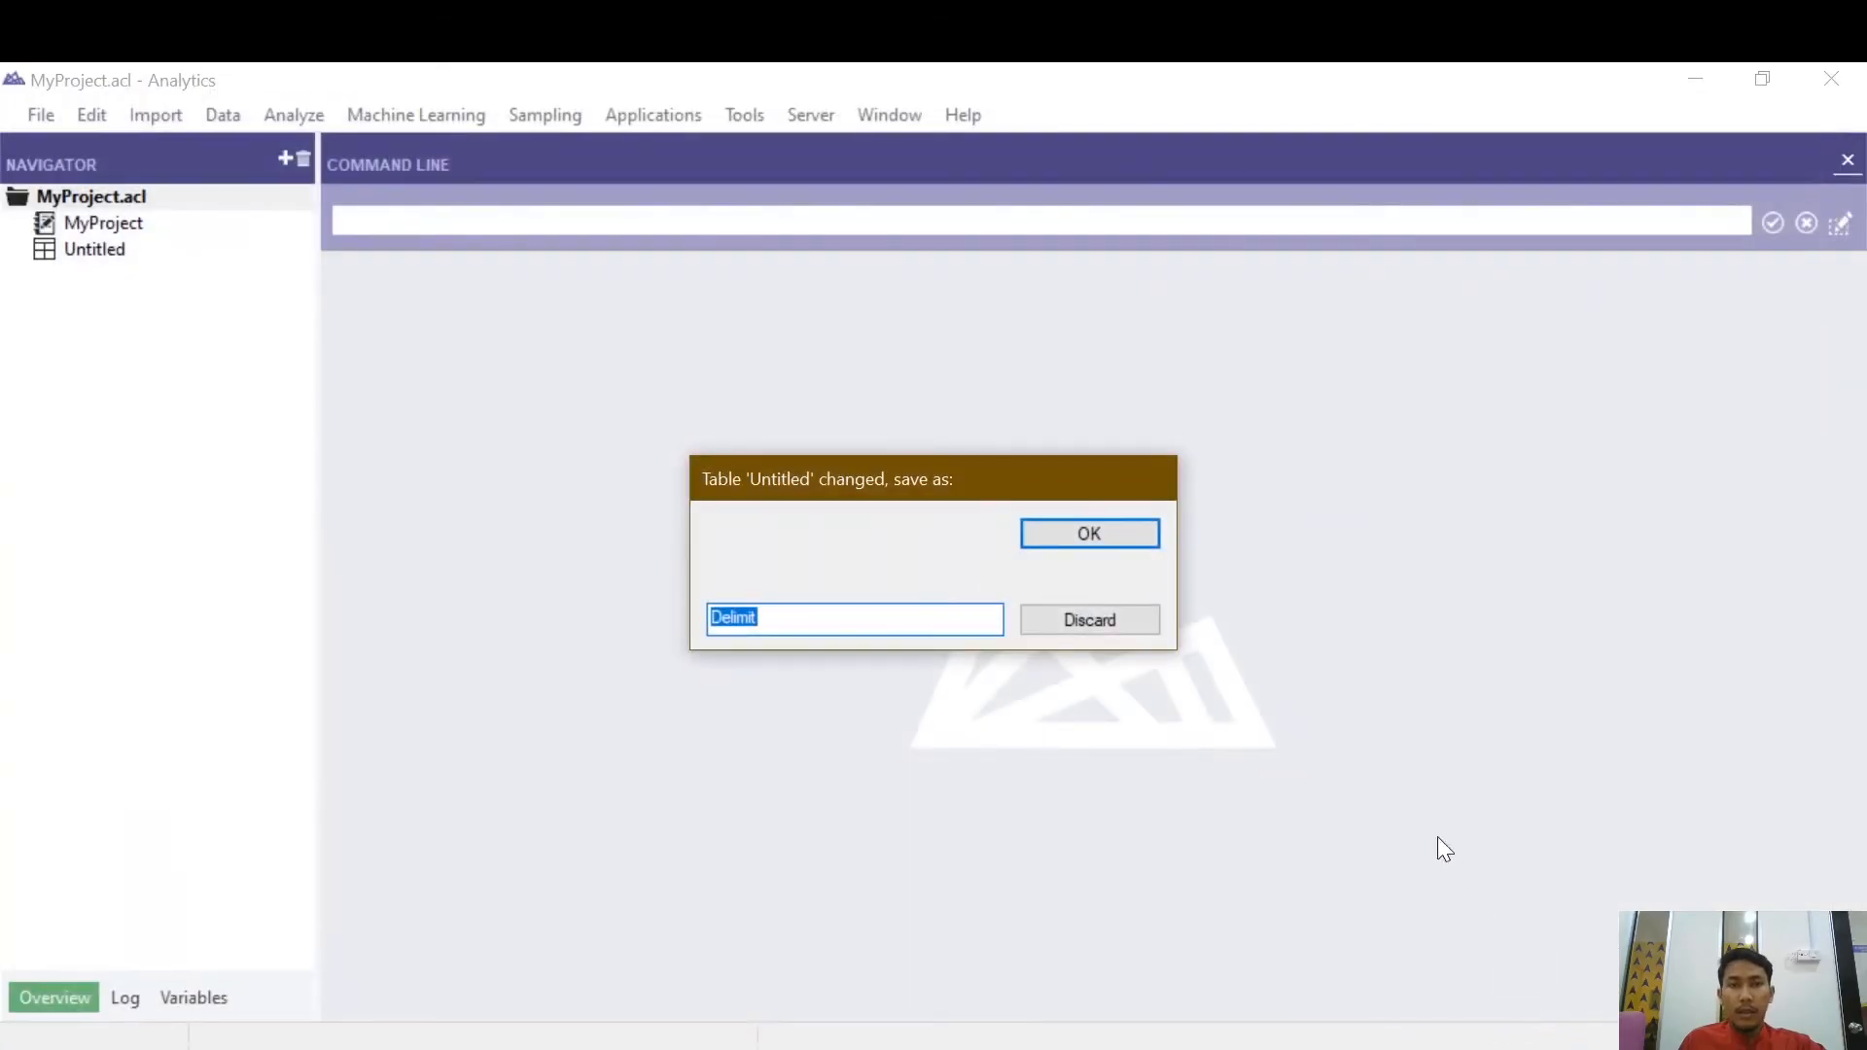
{"action": "left_click", "coordinate": [1087, 533]}
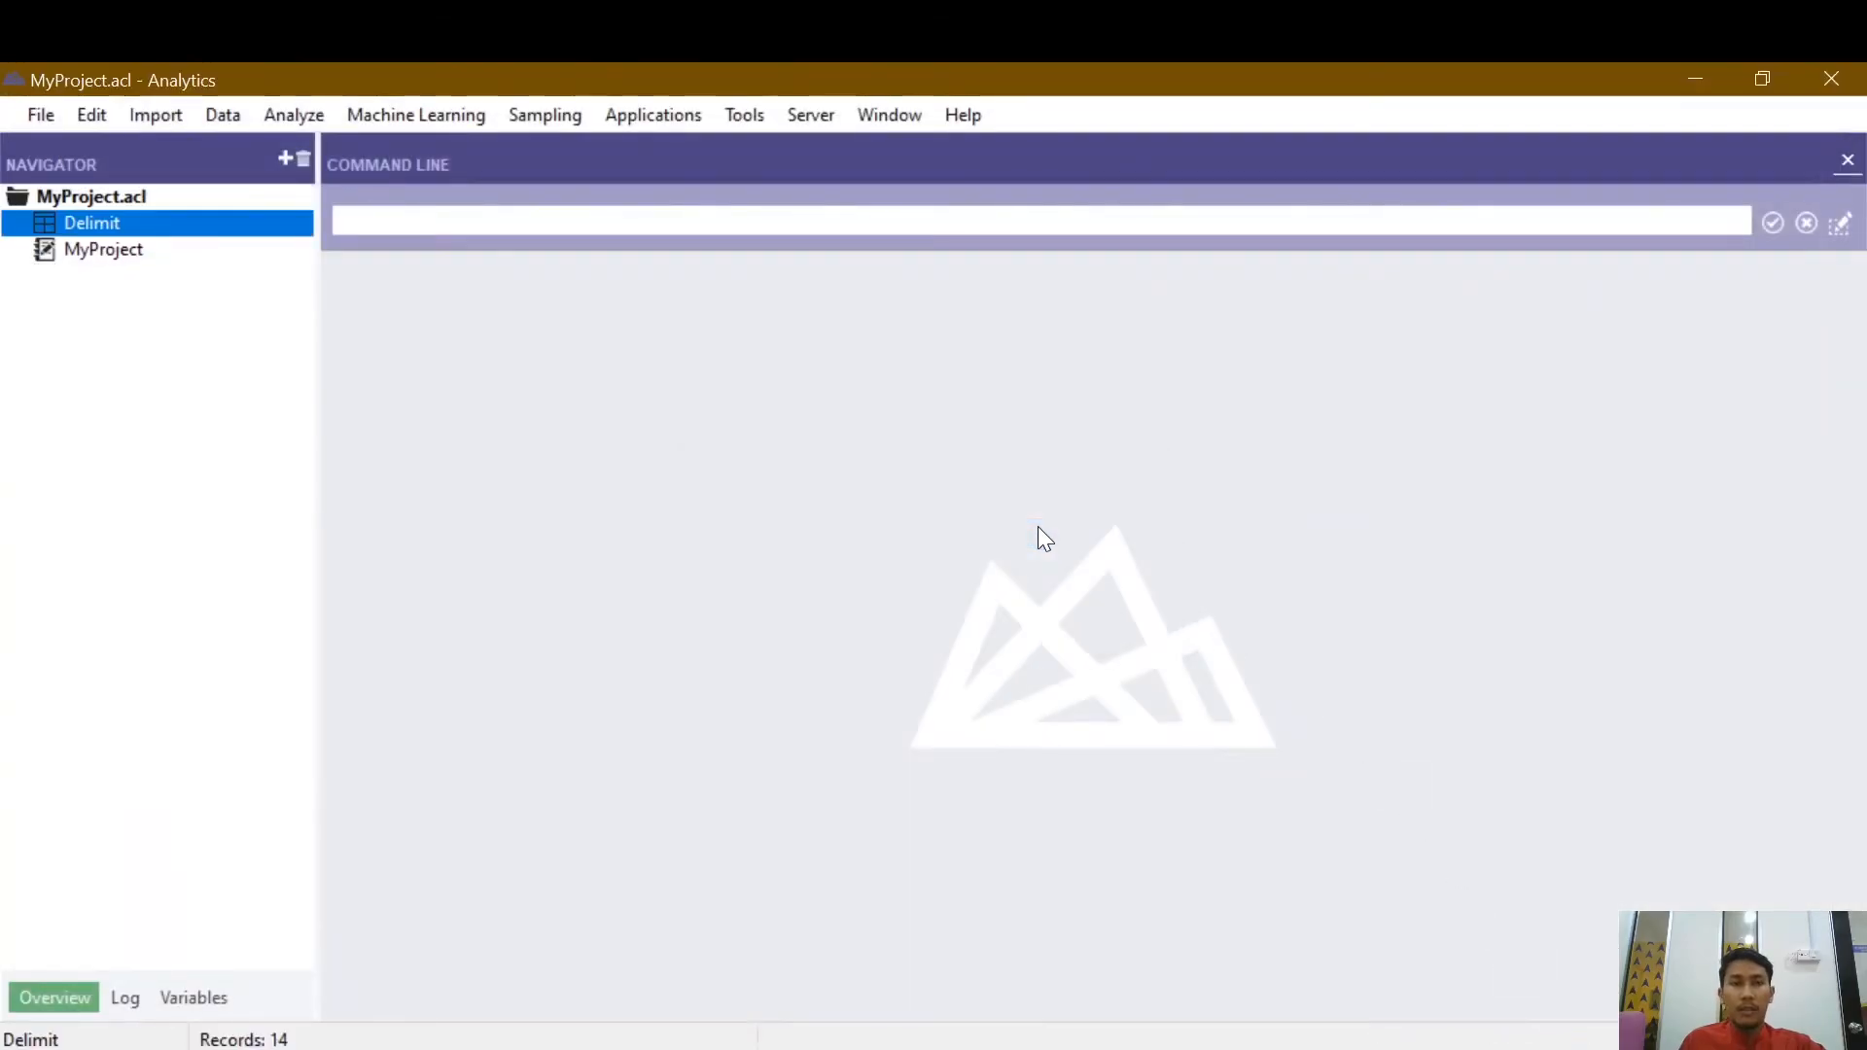
{"action": "double_click", "coordinate": [92, 221]}
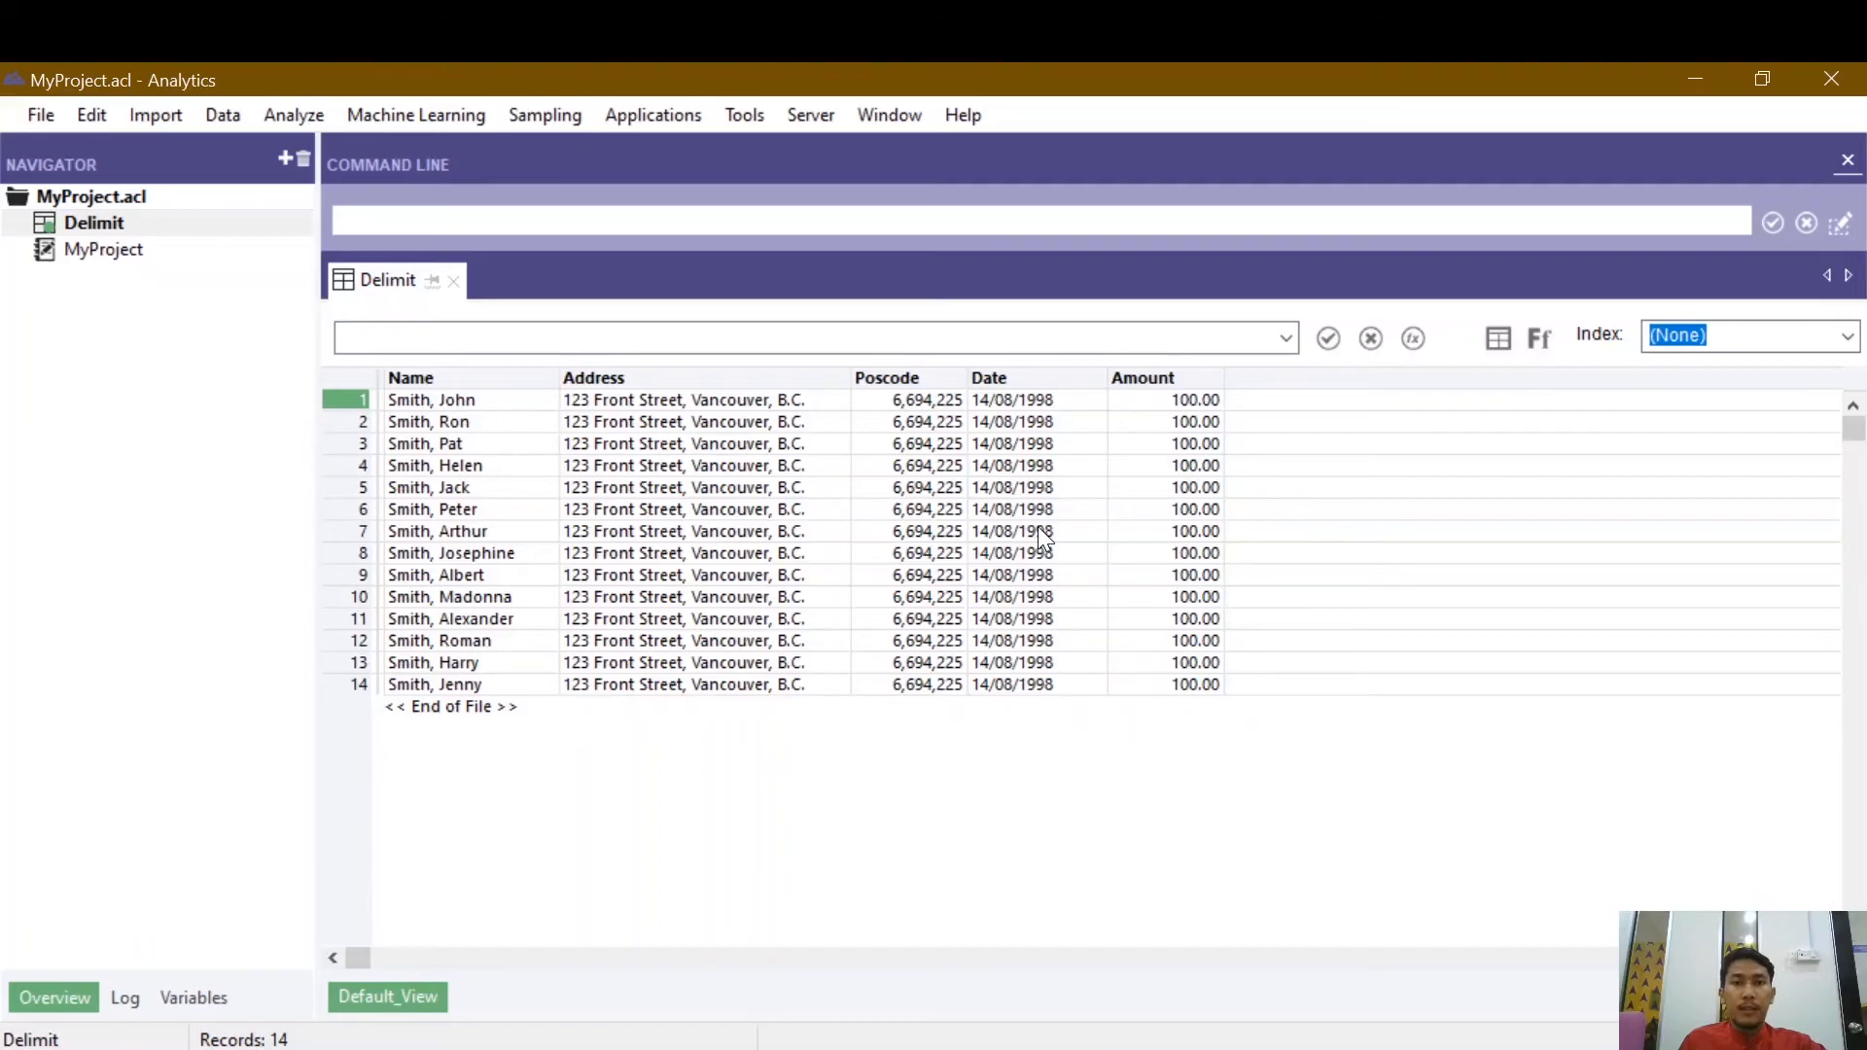
{"action": "left_click", "coordinate": [1012, 531]}
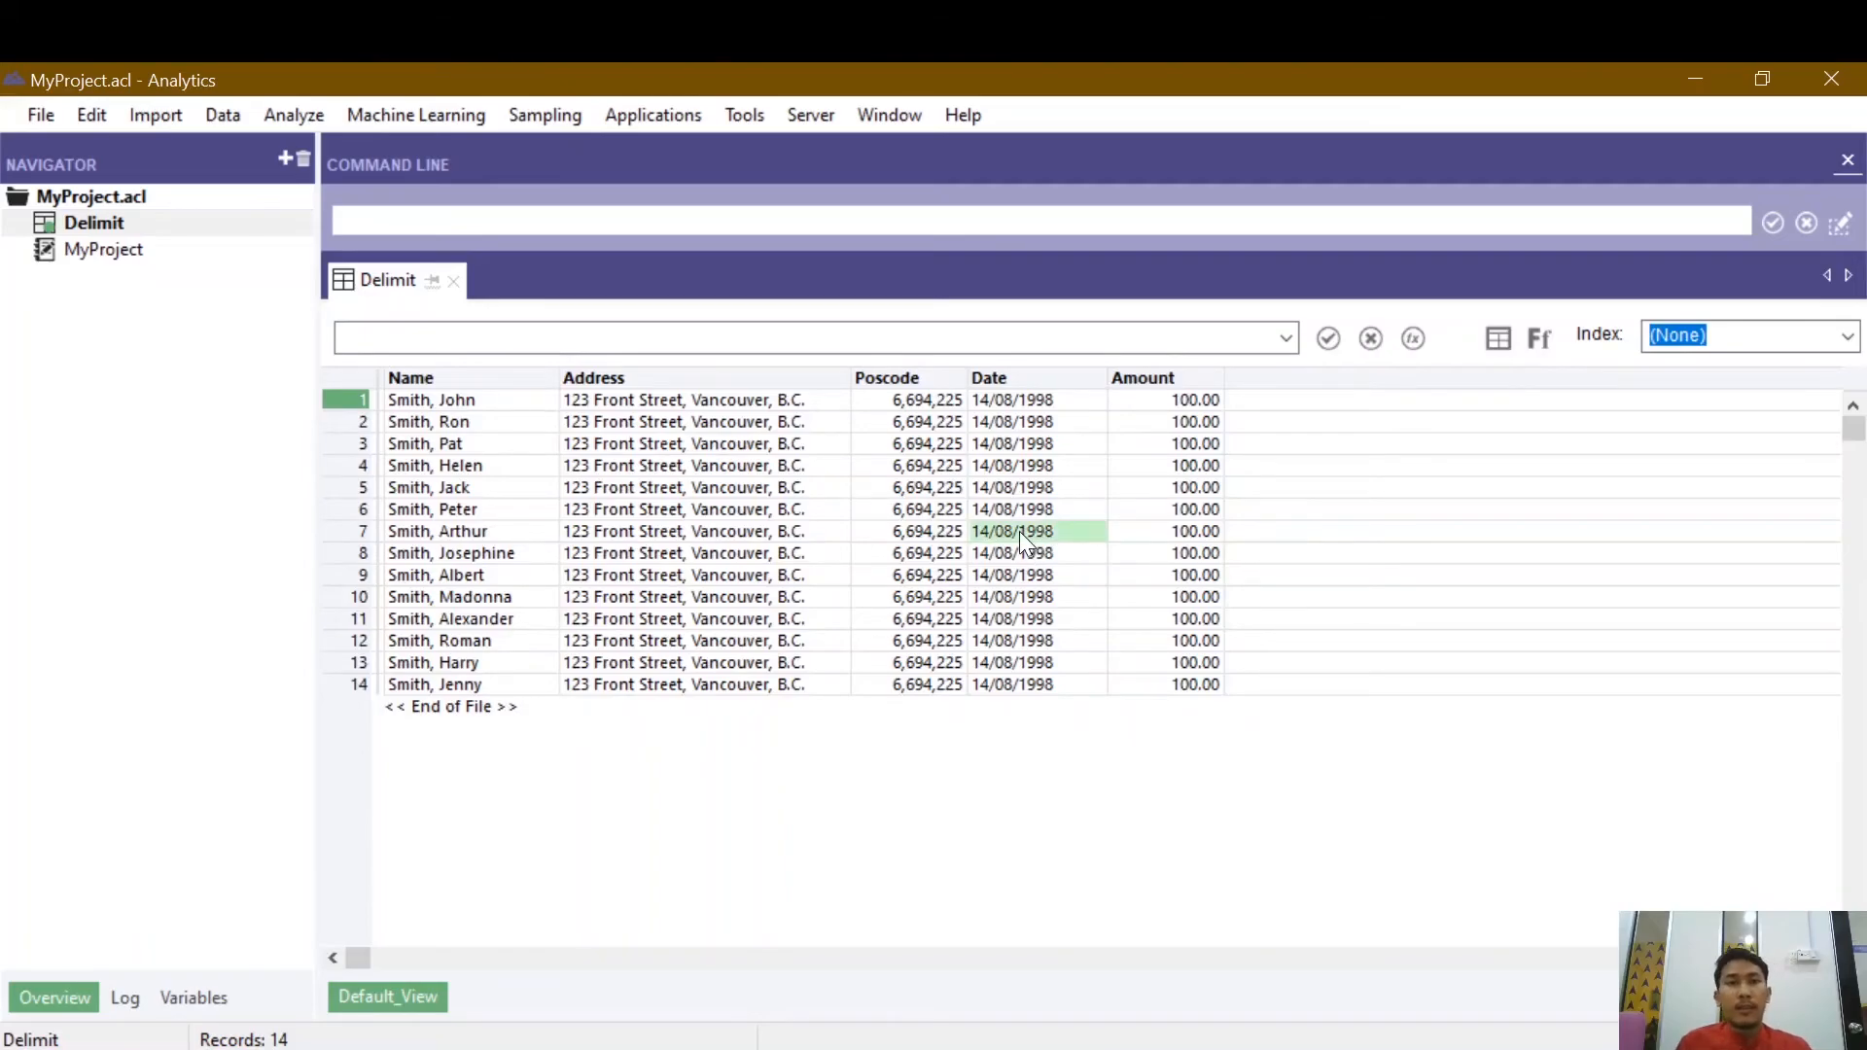